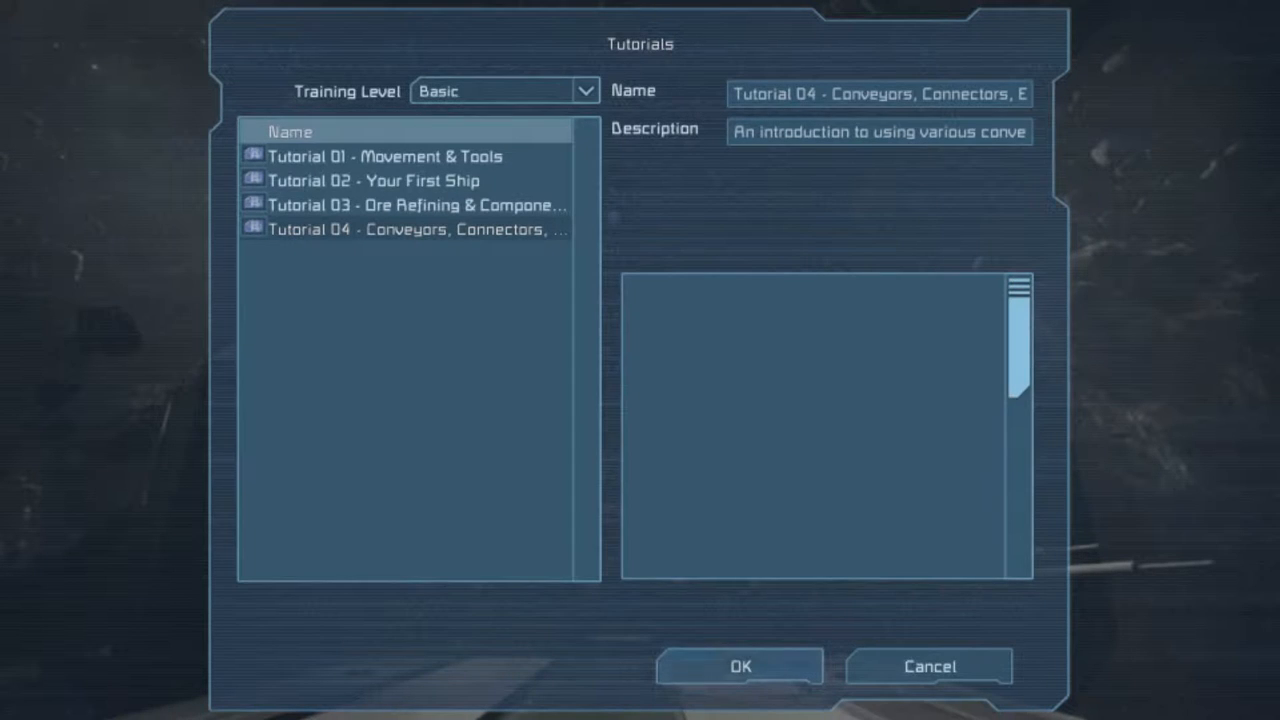
Start Tutorial 04, Conveyors and Connectors, from the Tutorials dialog.
{"action": "left_click", "coordinate": [740, 666]}
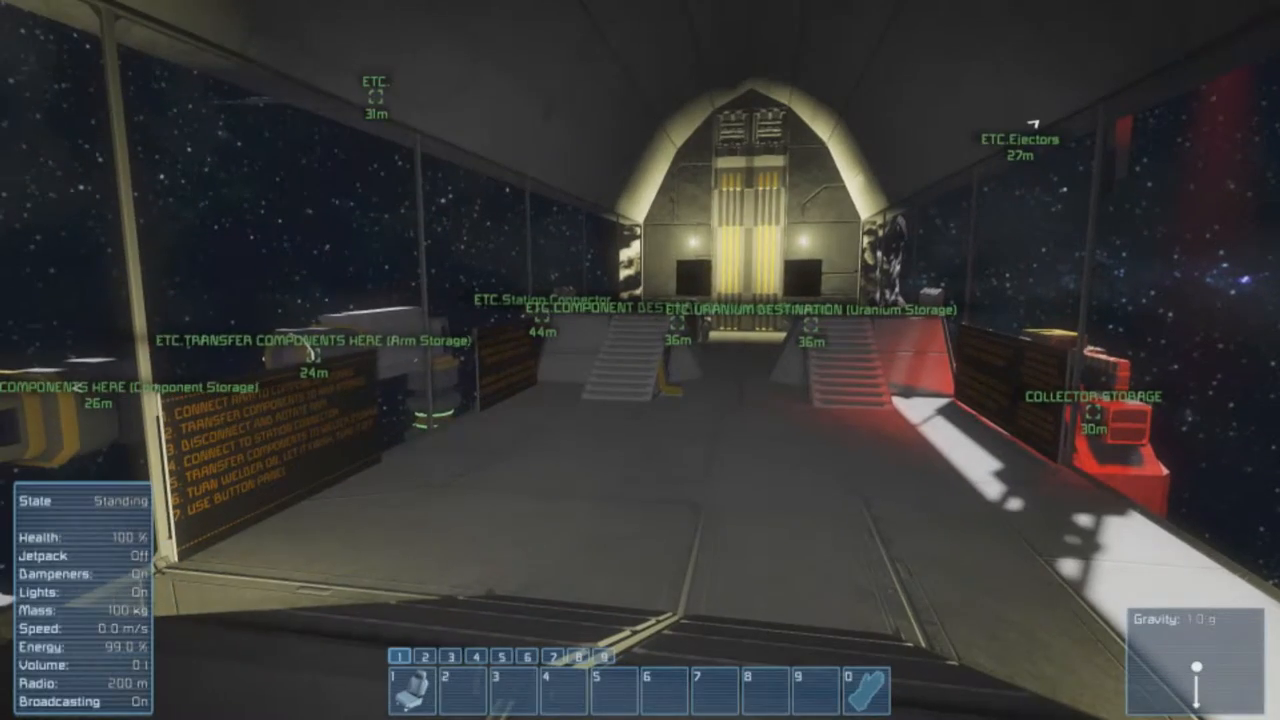
{"action": "mouse_move", "coordinate": [640, 360]}
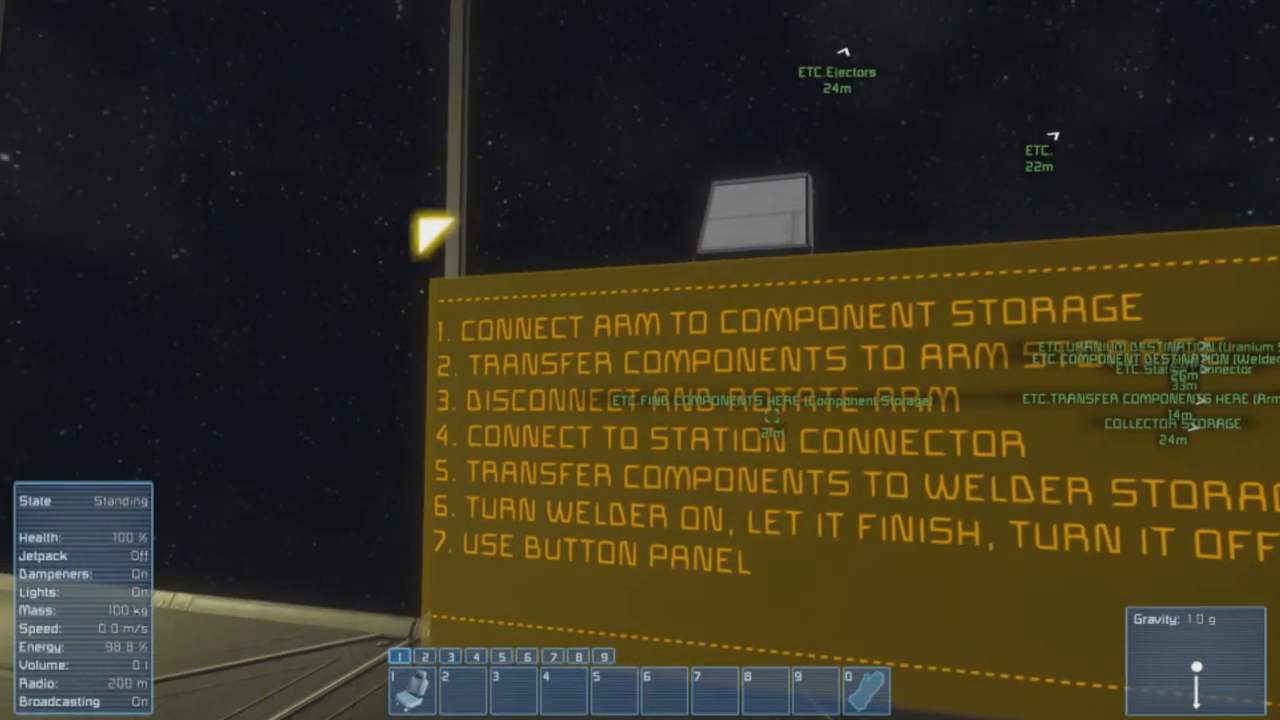
{"action": "mouse_move", "coordinate": [640, 360]}
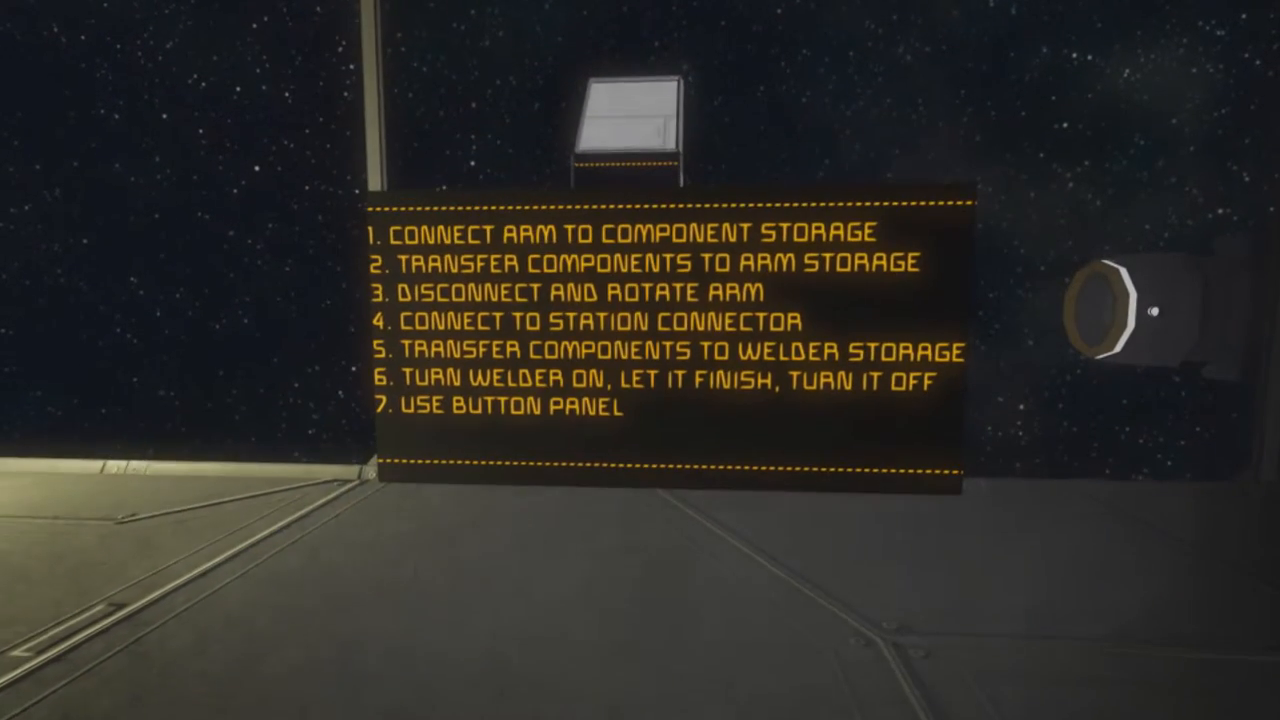
{"action": "mouse_move", "coordinate": [640, 360]}
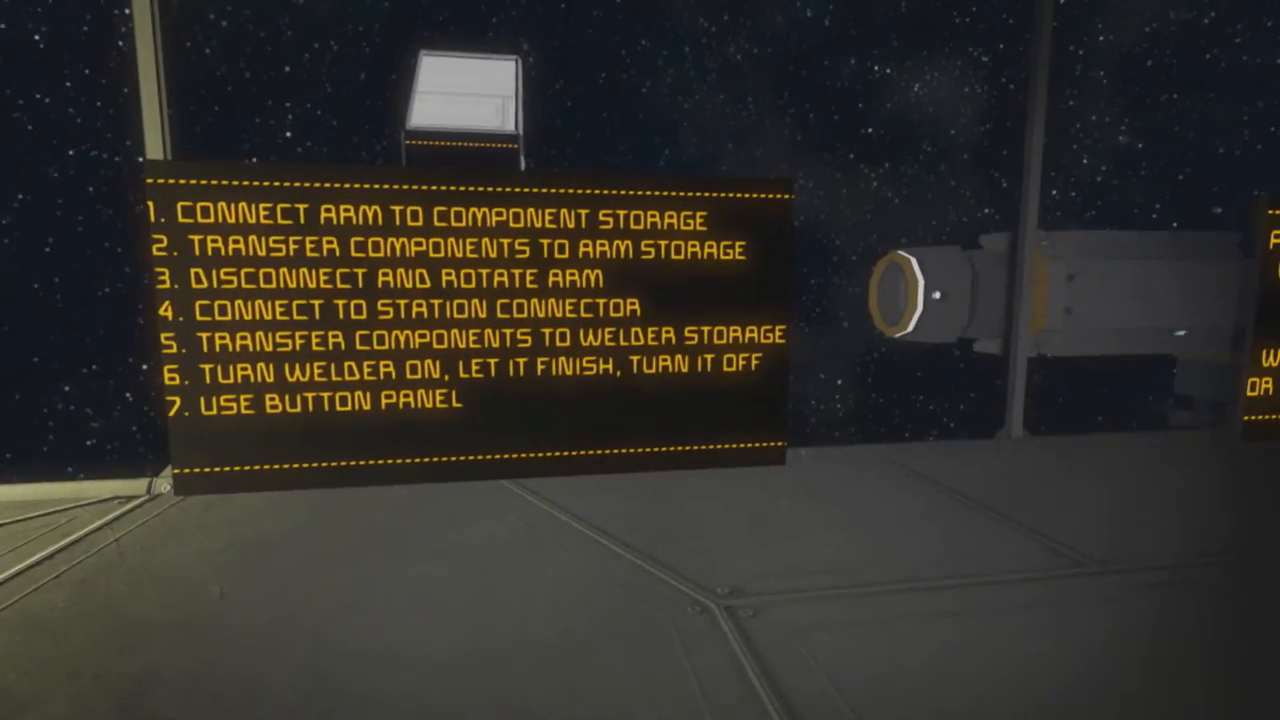
{"action": "mouse_move", "coordinate": [640, 360]}
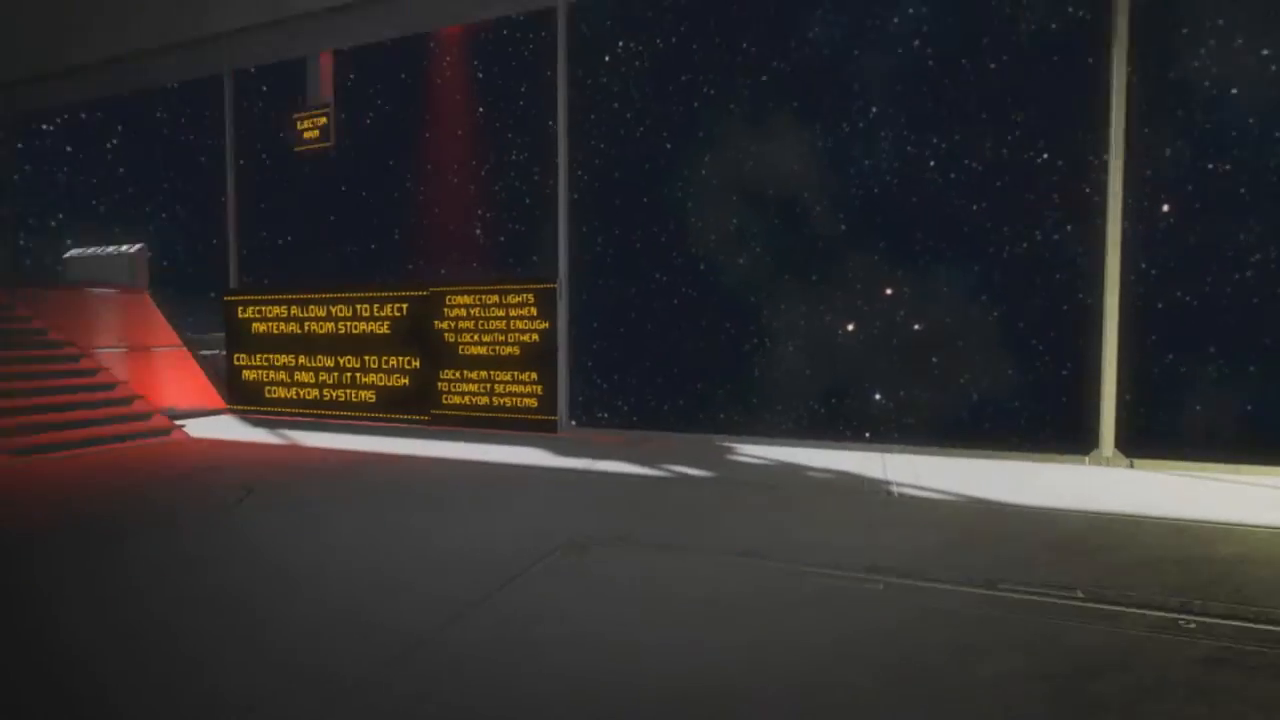
{"action": "mouse_move", "coordinate": [640, 360]}
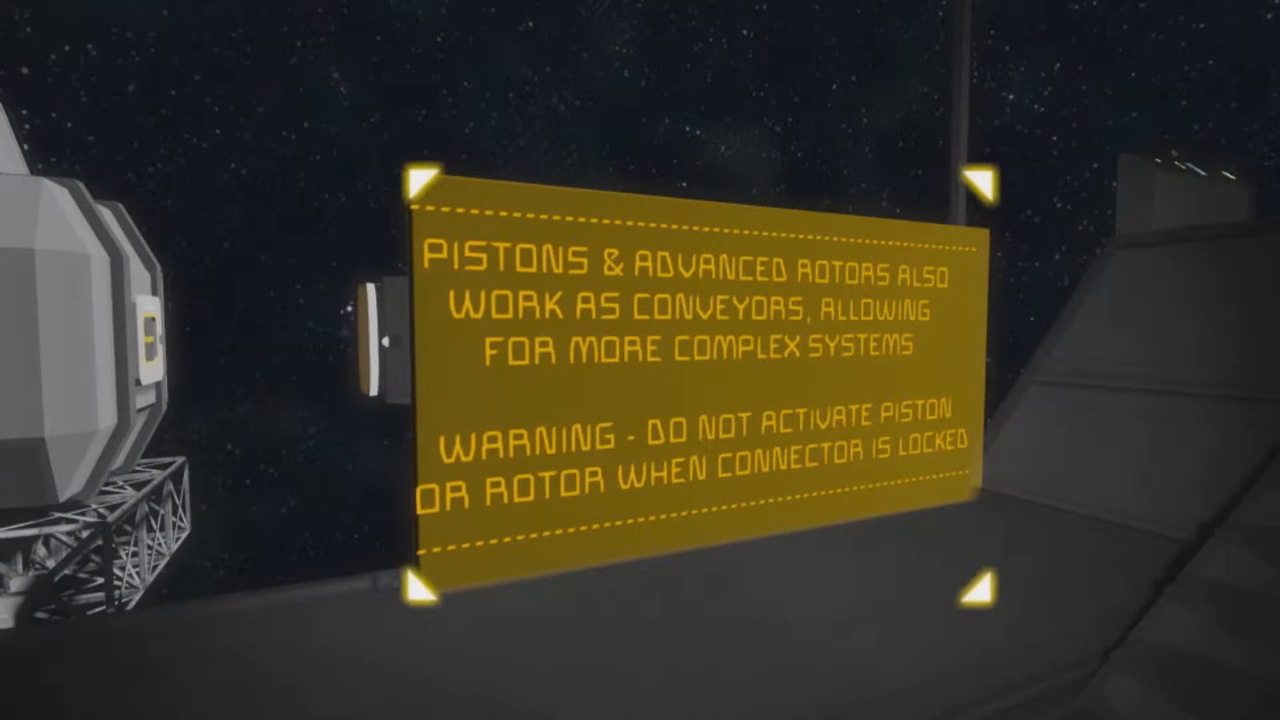
{"action": "mouse_move", "coordinate": [640, 360]}
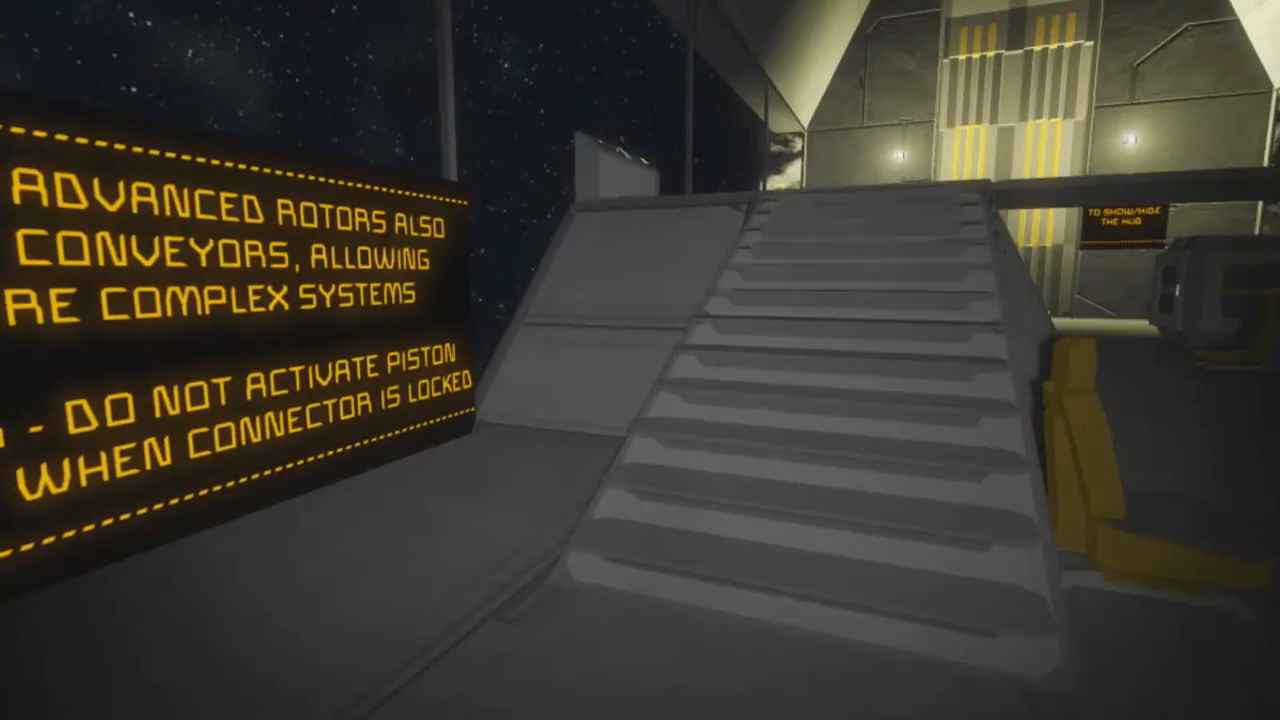
{"action": "mouse_move", "coordinate": [640, 360]}
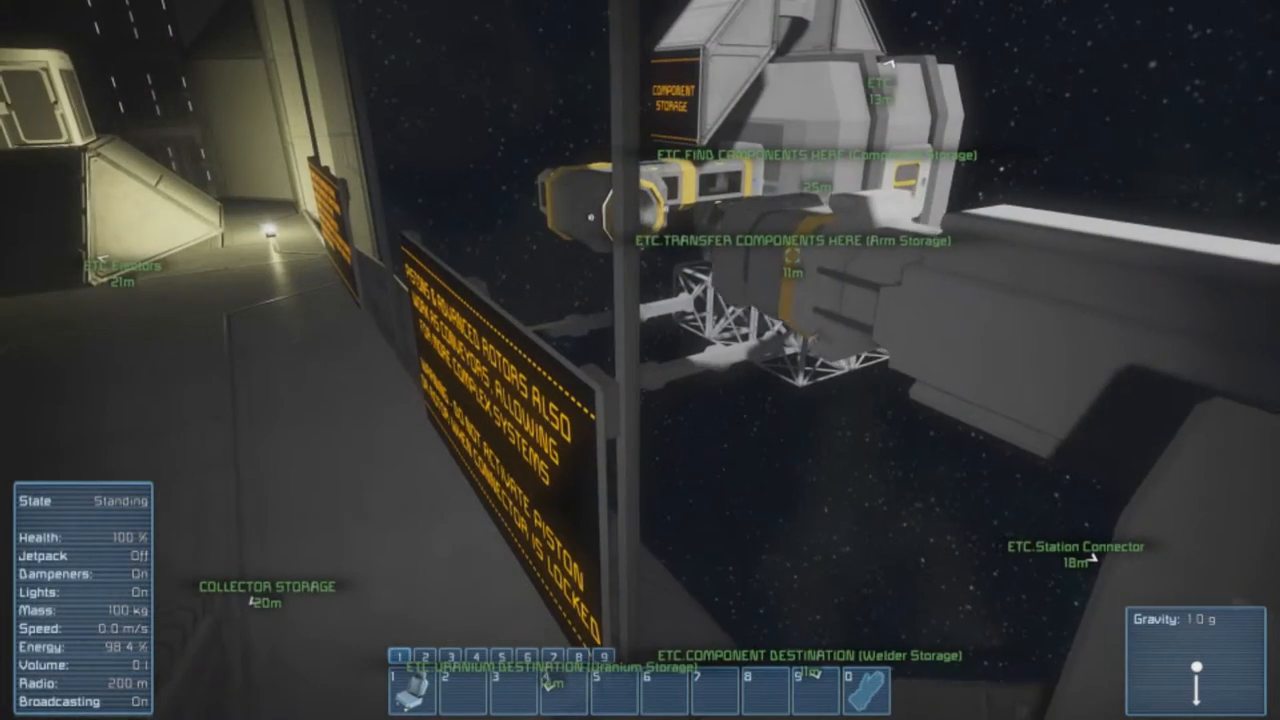
{"action": "mouse_move", "coordinate": [640, 360]}
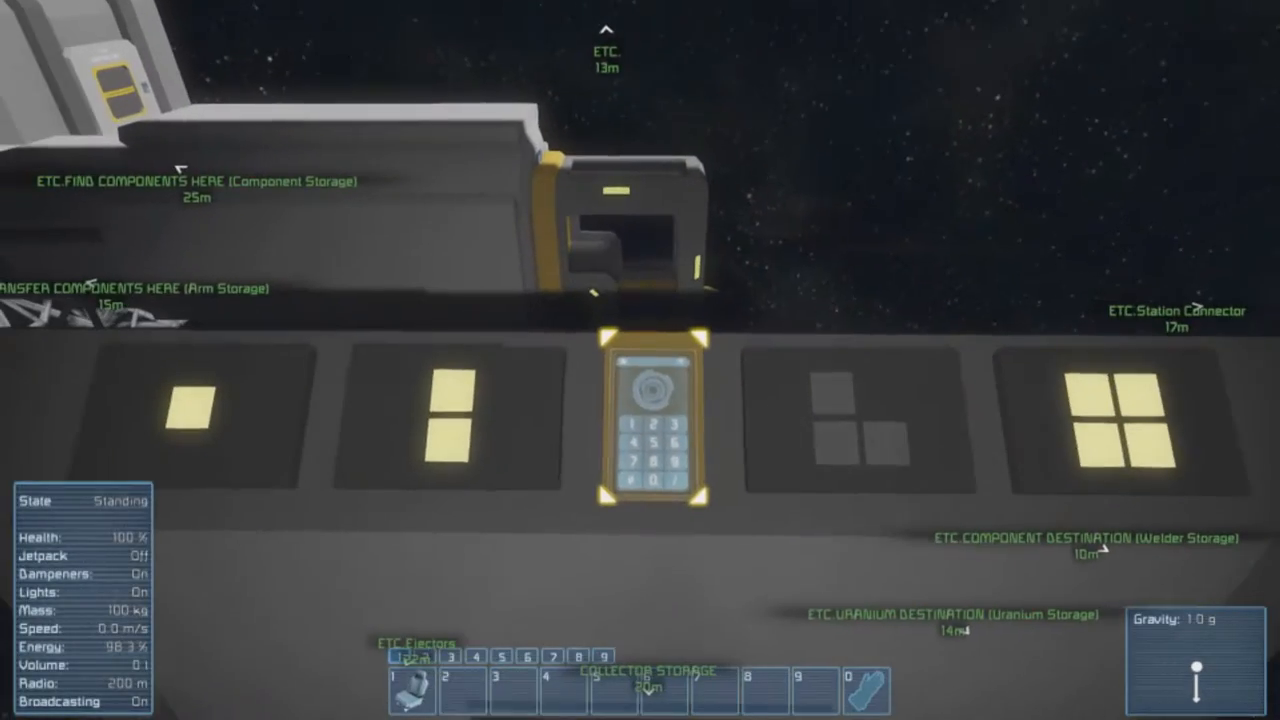
Bring up the station terminal's Inventory view and toggle the Hide empty containers filter.
{"action": "left_click", "coordinate": [652, 420]}
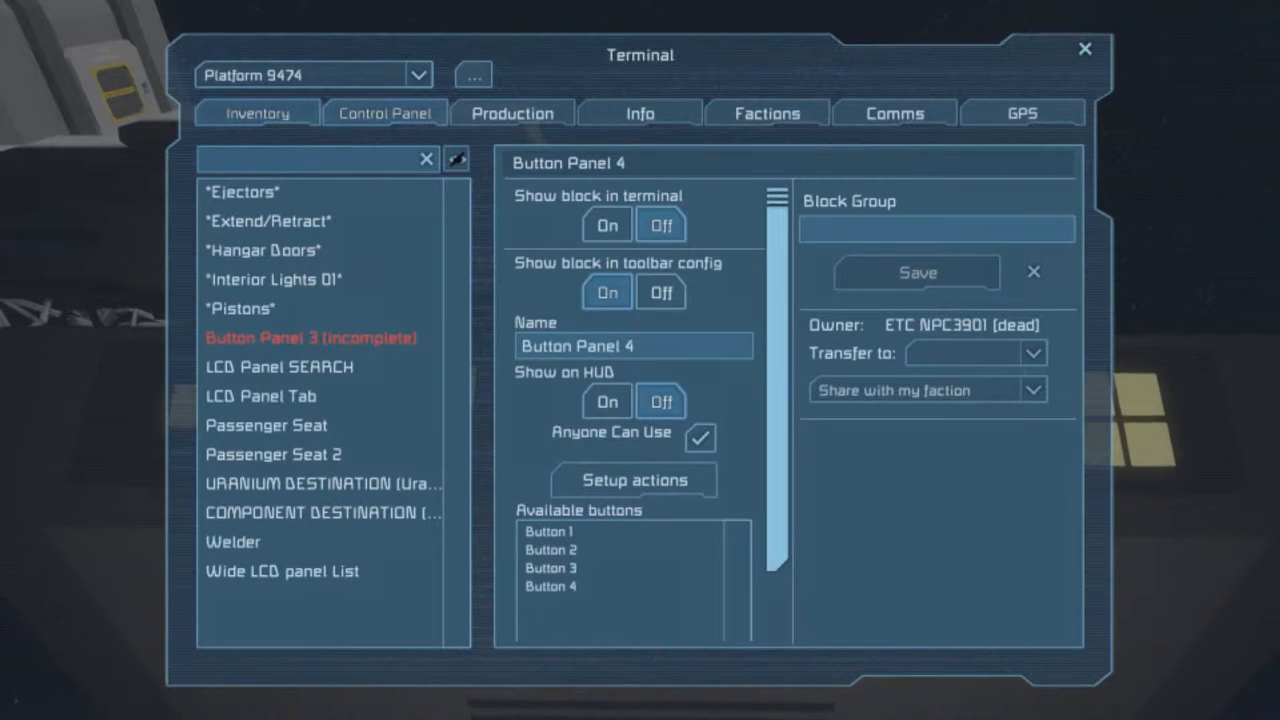
{"action": "left_click", "coordinate": [256, 112]}
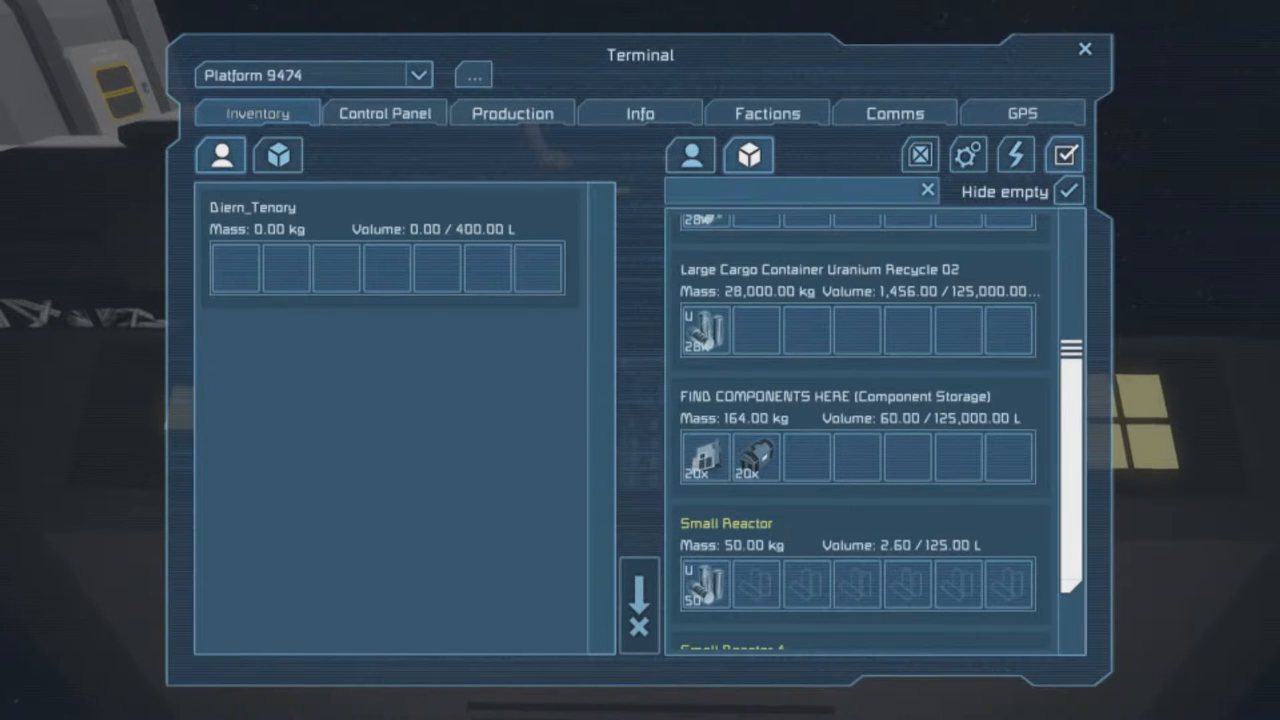
{"action": "scroll", "scroll_direction": "down", "scroll_amount": 3}
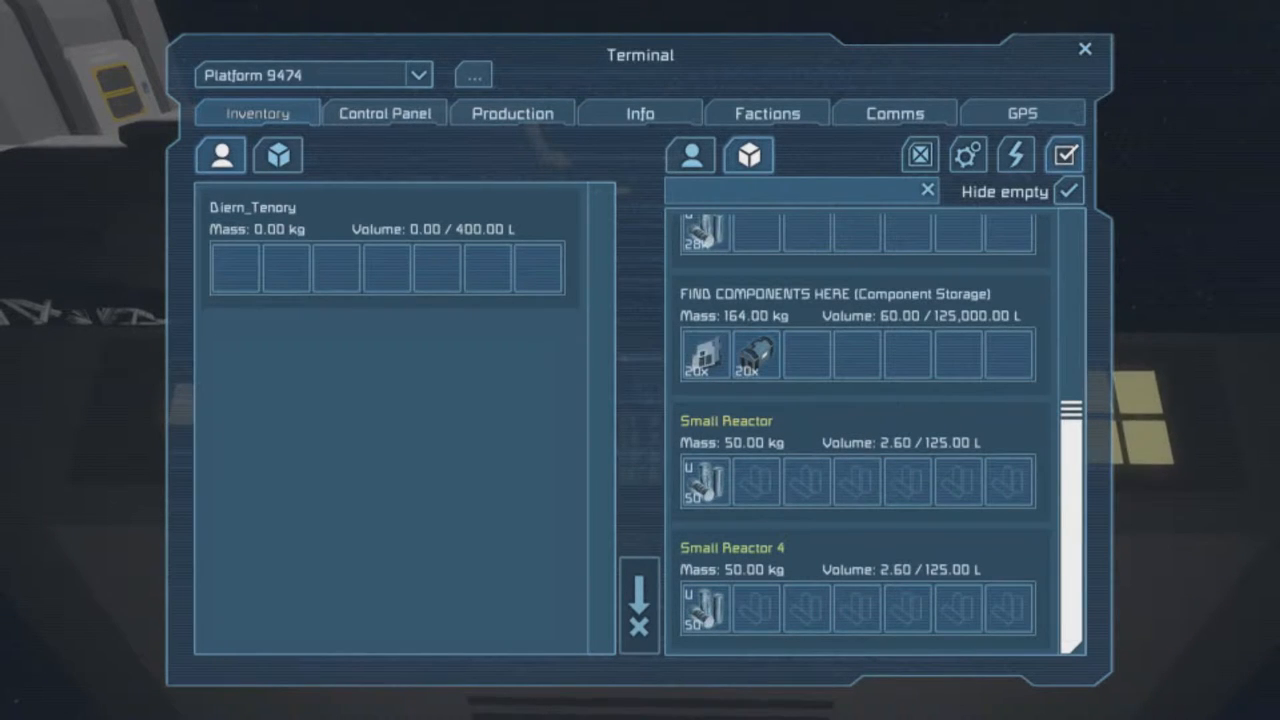
{"action": "left_click", "coordinate": [808, 356]}
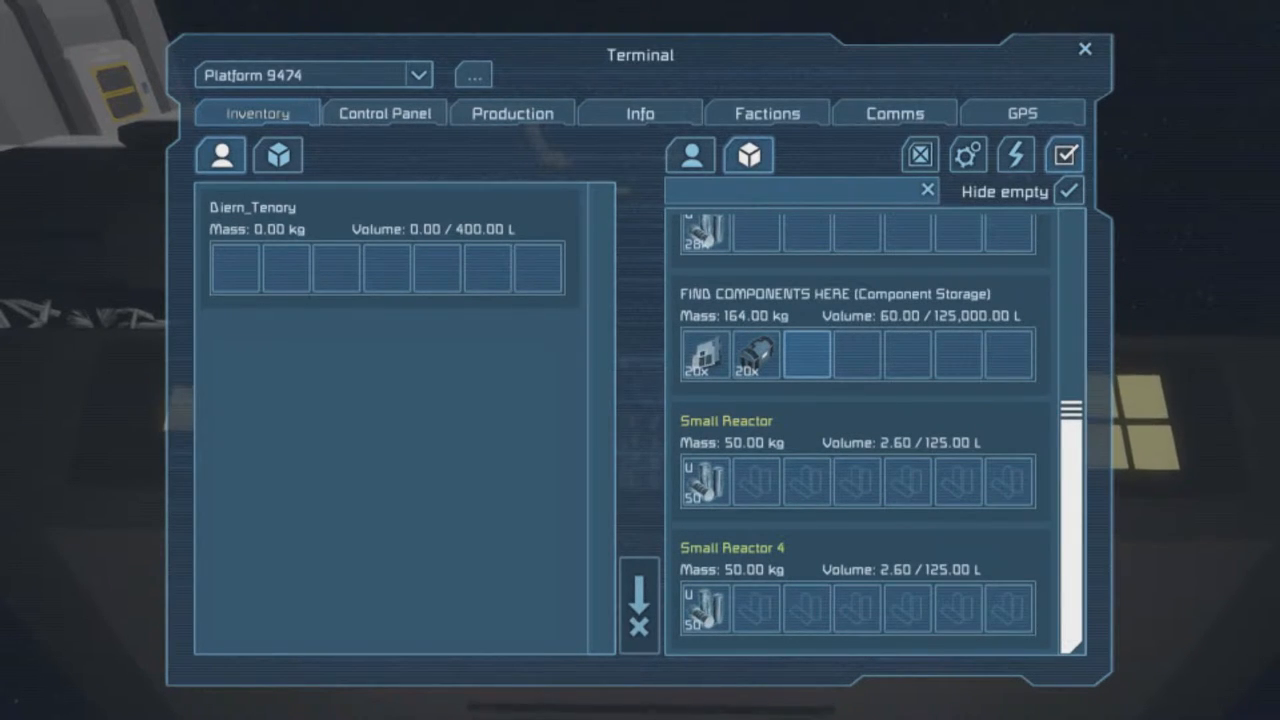
{"action": "scroll", "scroll_direction": "up", "scroll_amount": 3}
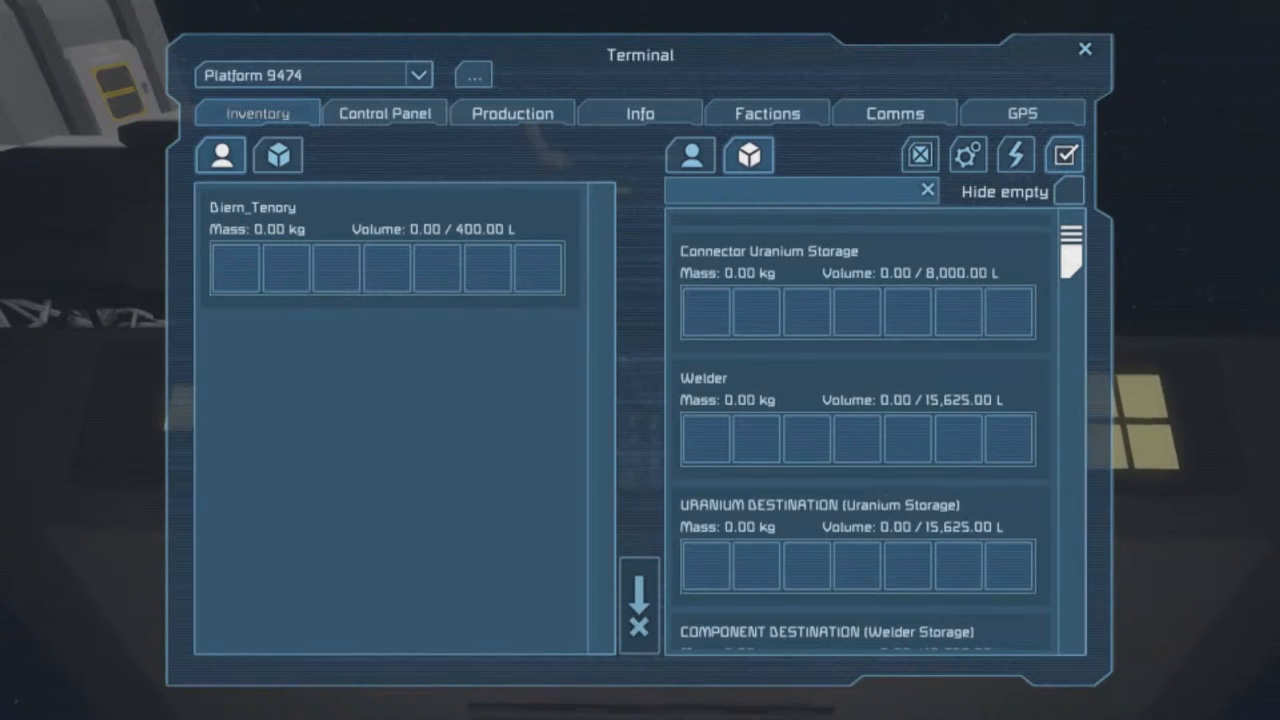
Scroll the station container list down to the component storage holding two item stacks.
{"action": "scroll", "scroll_direction": "down", "scroll_amount": 3}
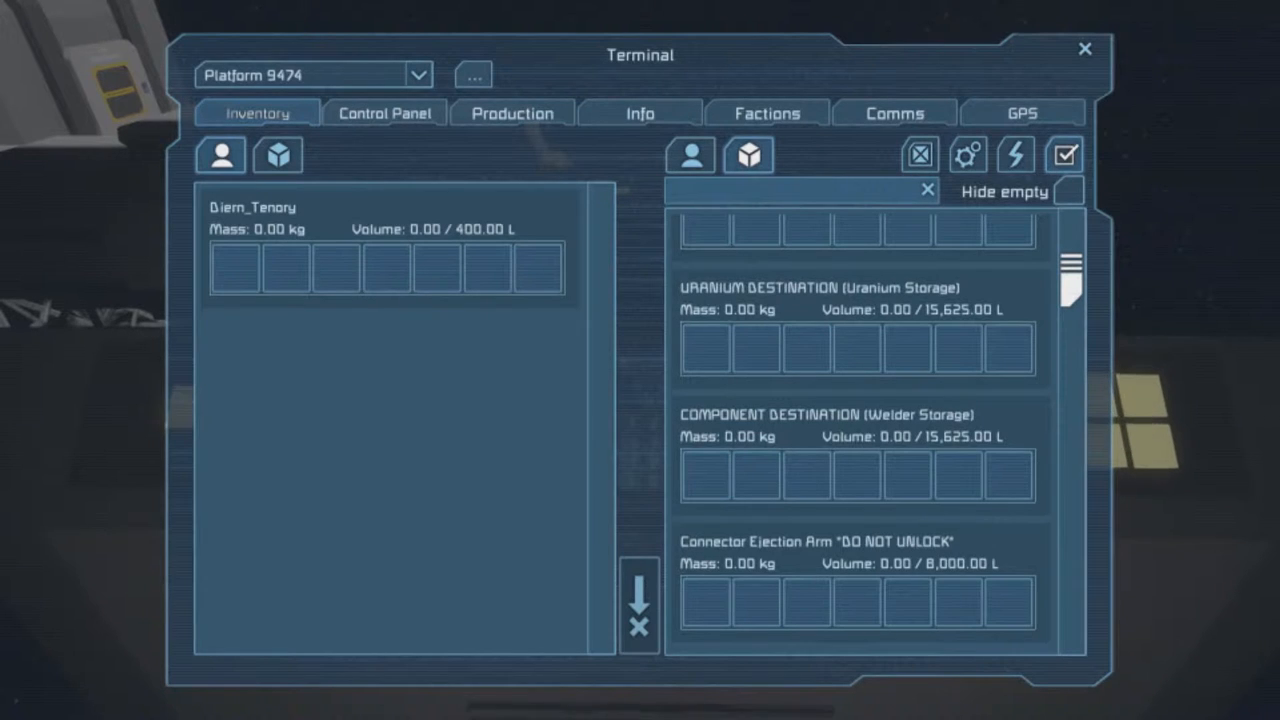
{"action": "scroll", "scroll_direction": "down", "scroll_amount": 3}
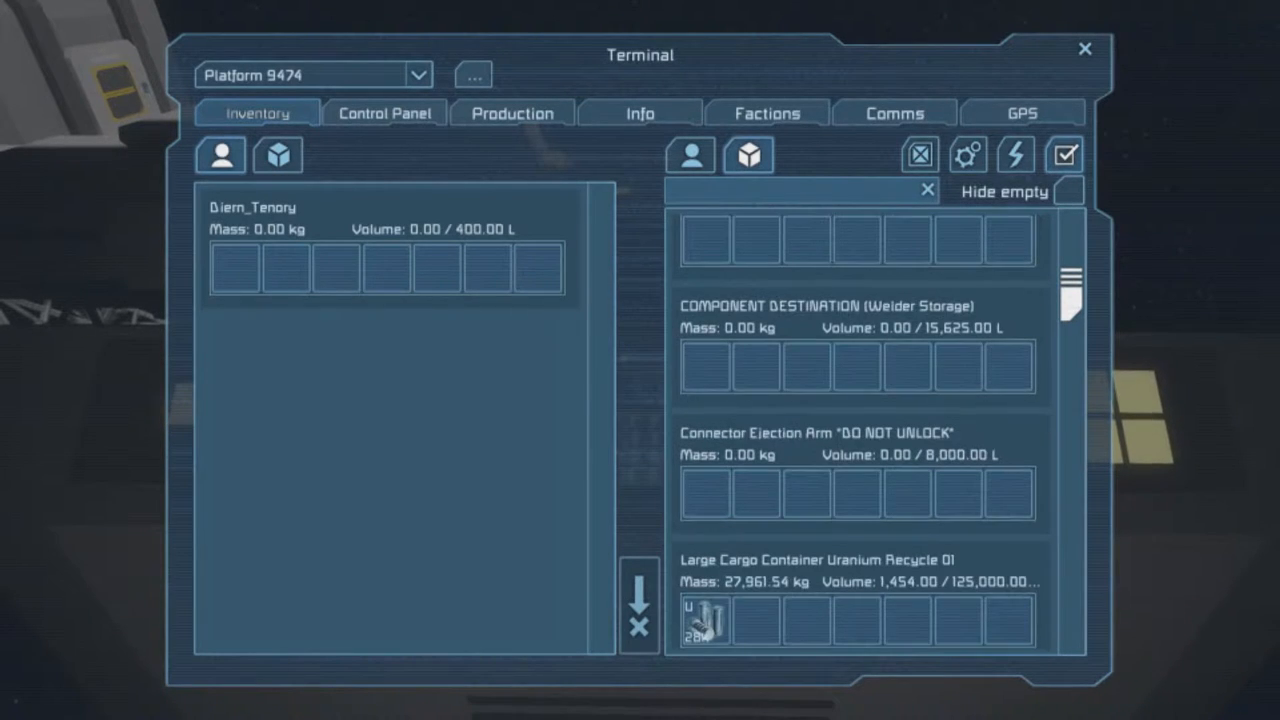
{"action": "scroll", "scroll_direction": "down", "scroll_amount": 3}
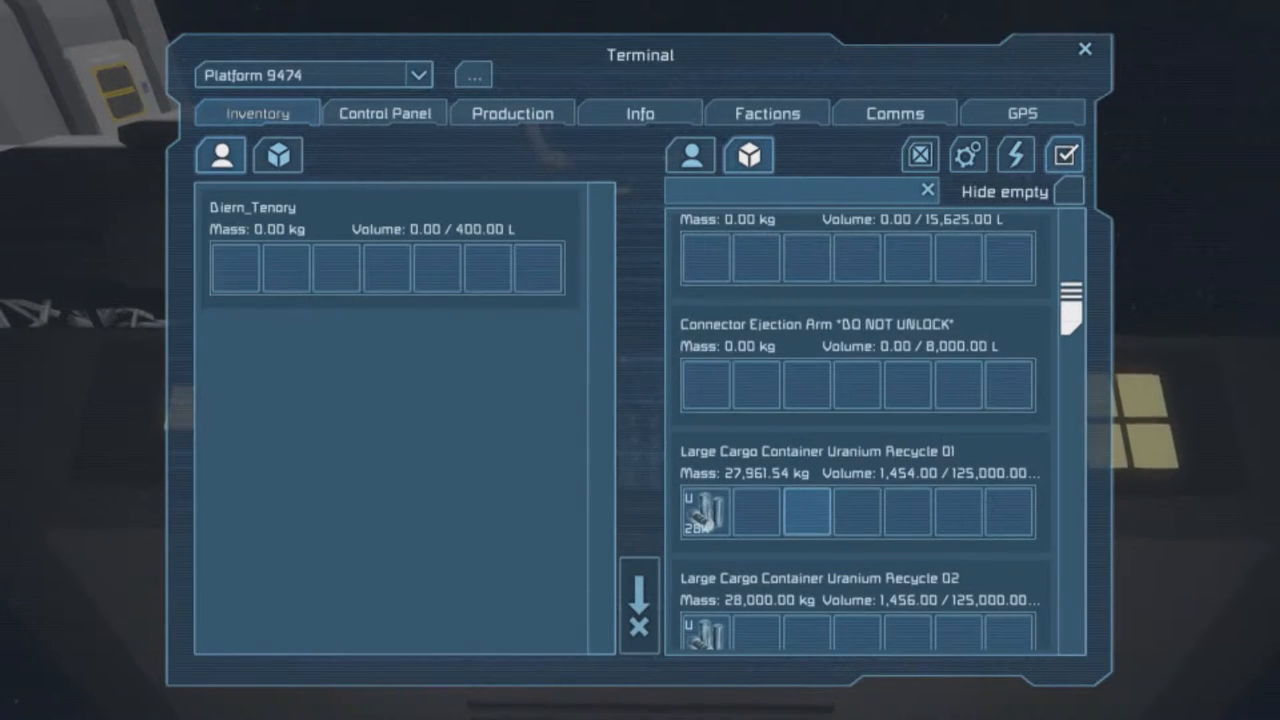
{"action": "scroll", "scroll_direction": "down", "scroll_amount": 3}
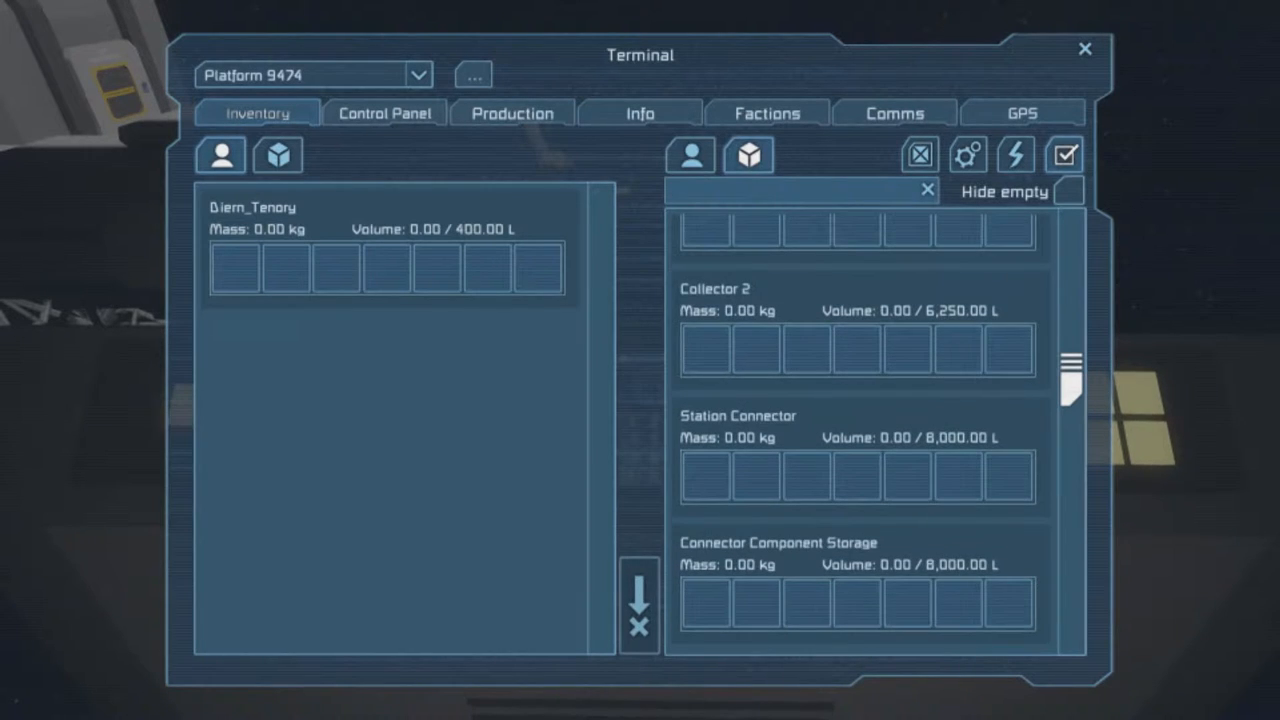
{"action": "scroll", "scroll_direction": "down", "scroll_amount": 3}
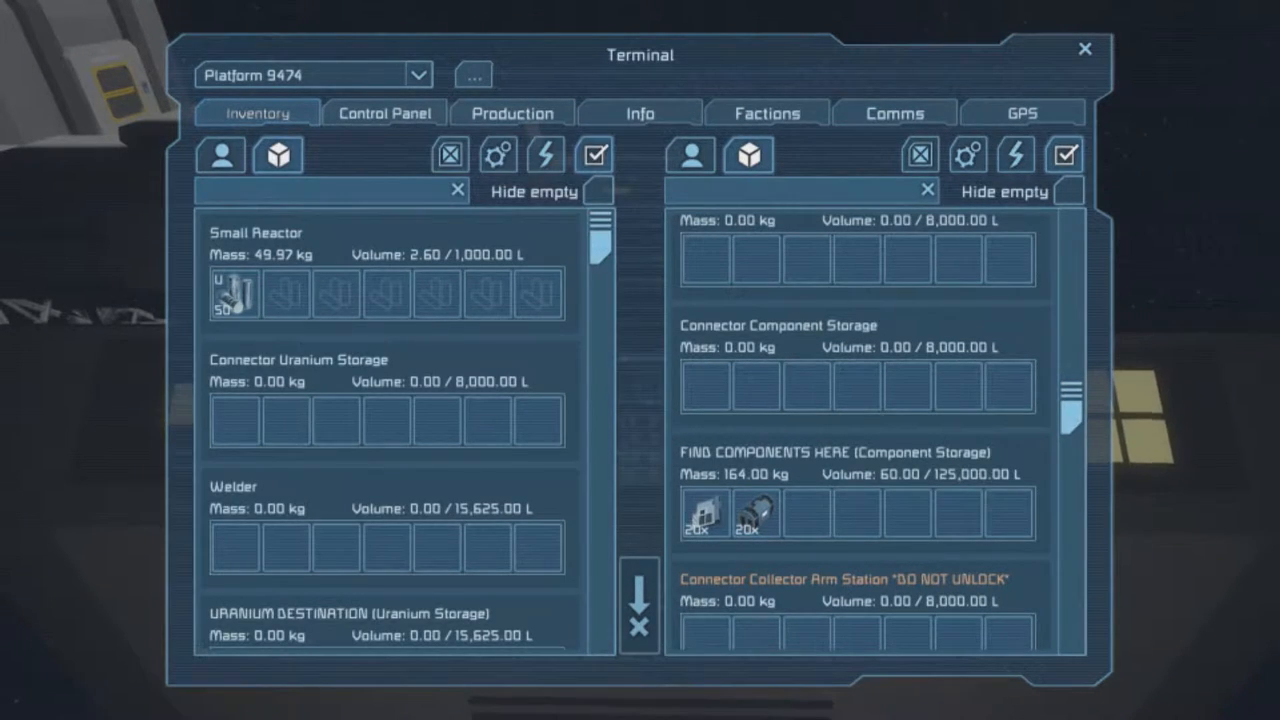
Toggle the empty-container filter back and scroll down to the FIND COMPONENTS HERE storage.
{"action": "left_click", "coordinate": [1066, 192]}
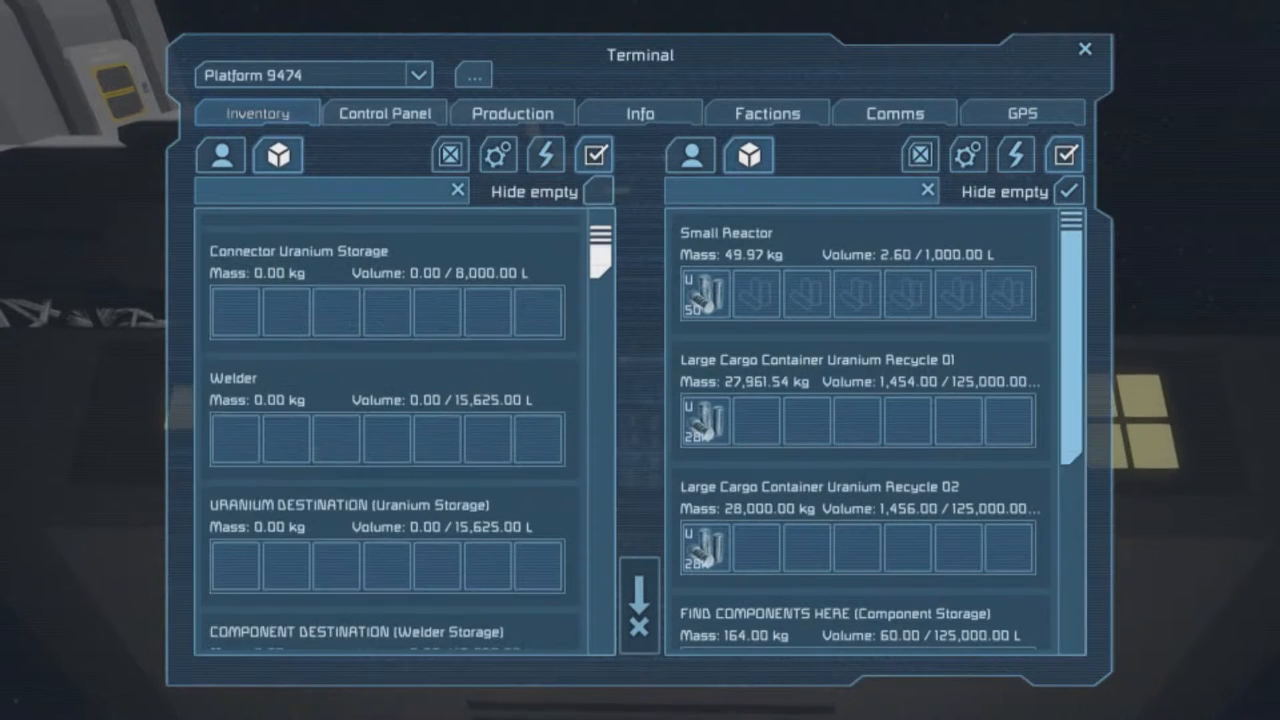
{"action": "scroll", "scroll_direction": "down", "scroll_amount": 3}
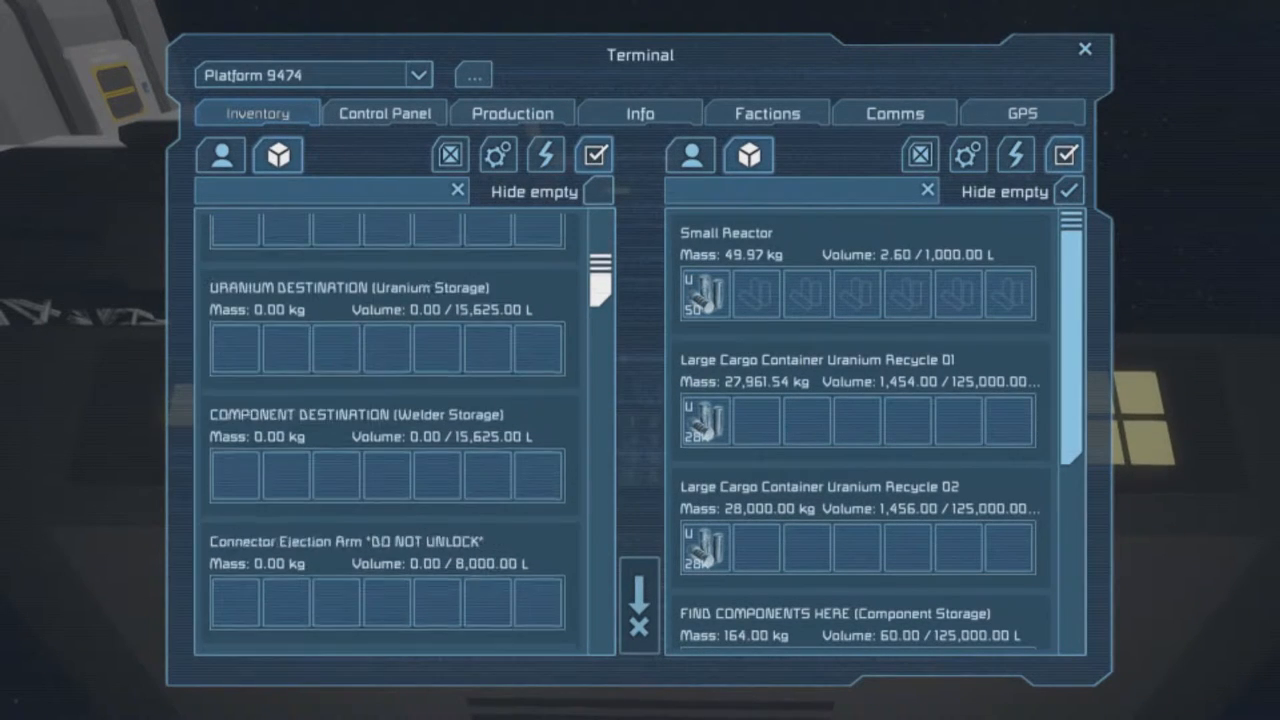
{"action": "scroll", "scroll_direction": "down", "scroll_amount": 3}
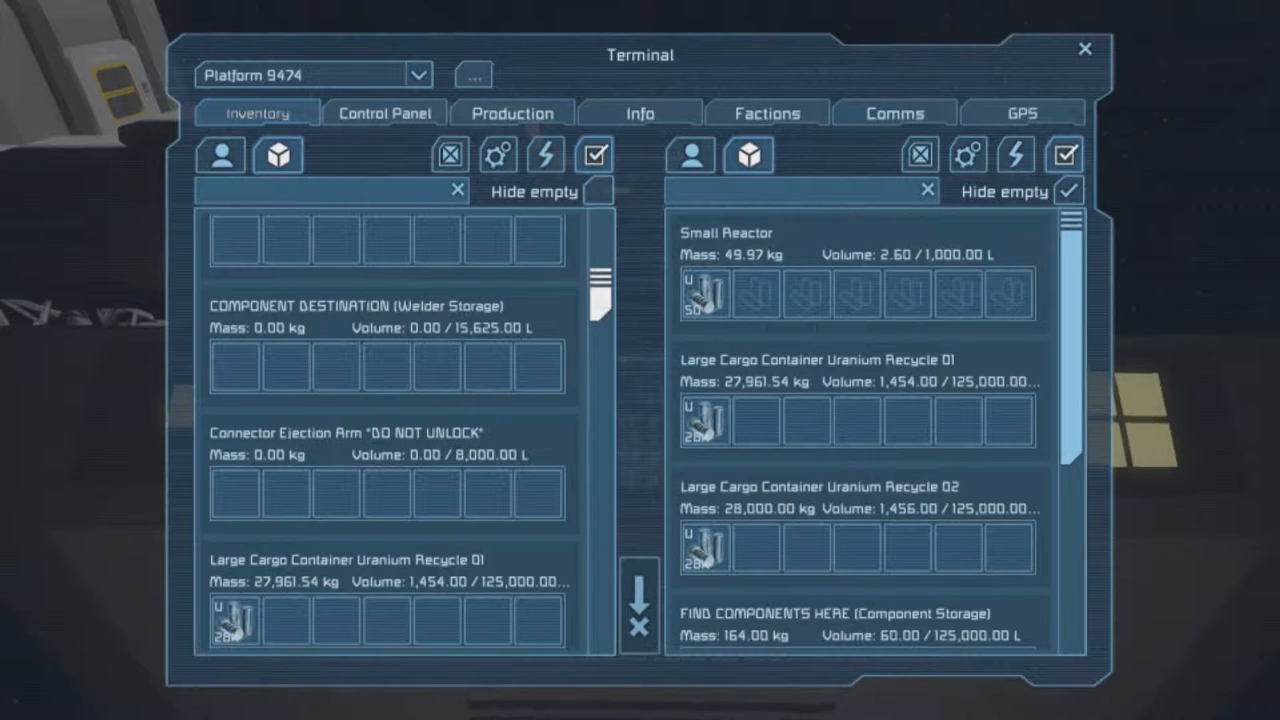
{"action": "scroll", "scroll_direction": "down", "scroll_amount": 3}
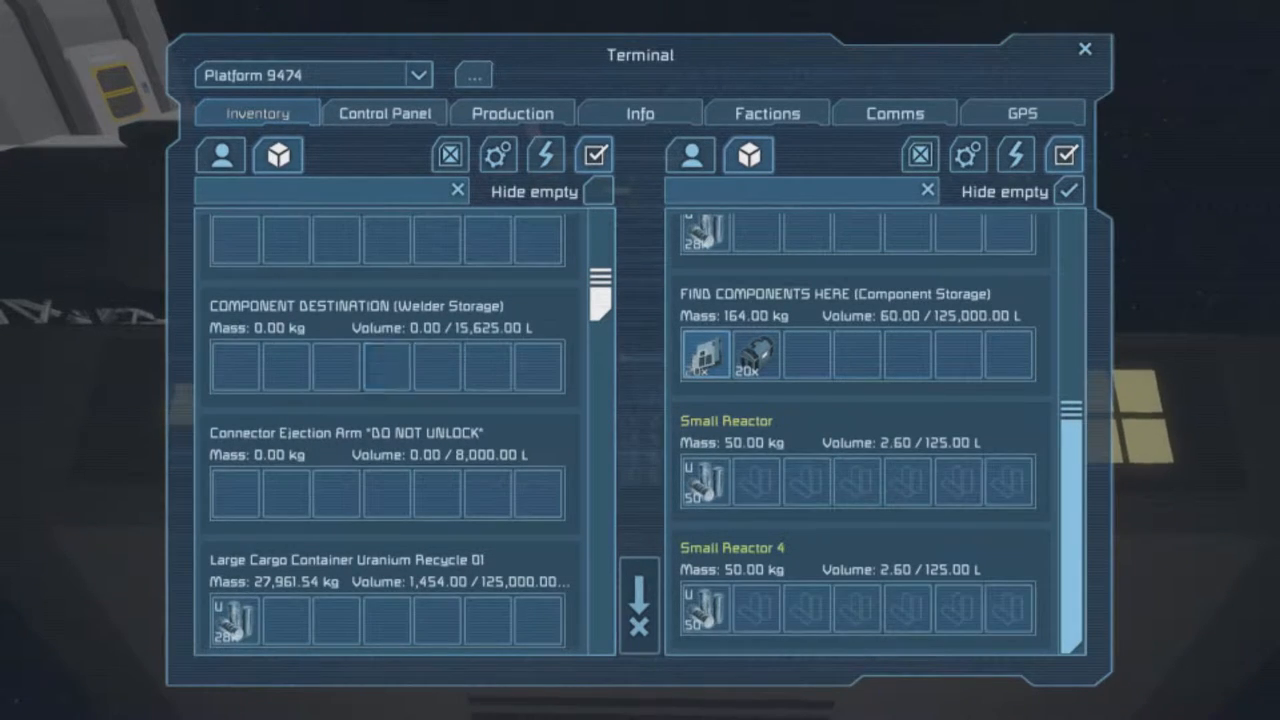
{"action": "scroll", "scroll_direction": "down", "scroll_amount": 3}
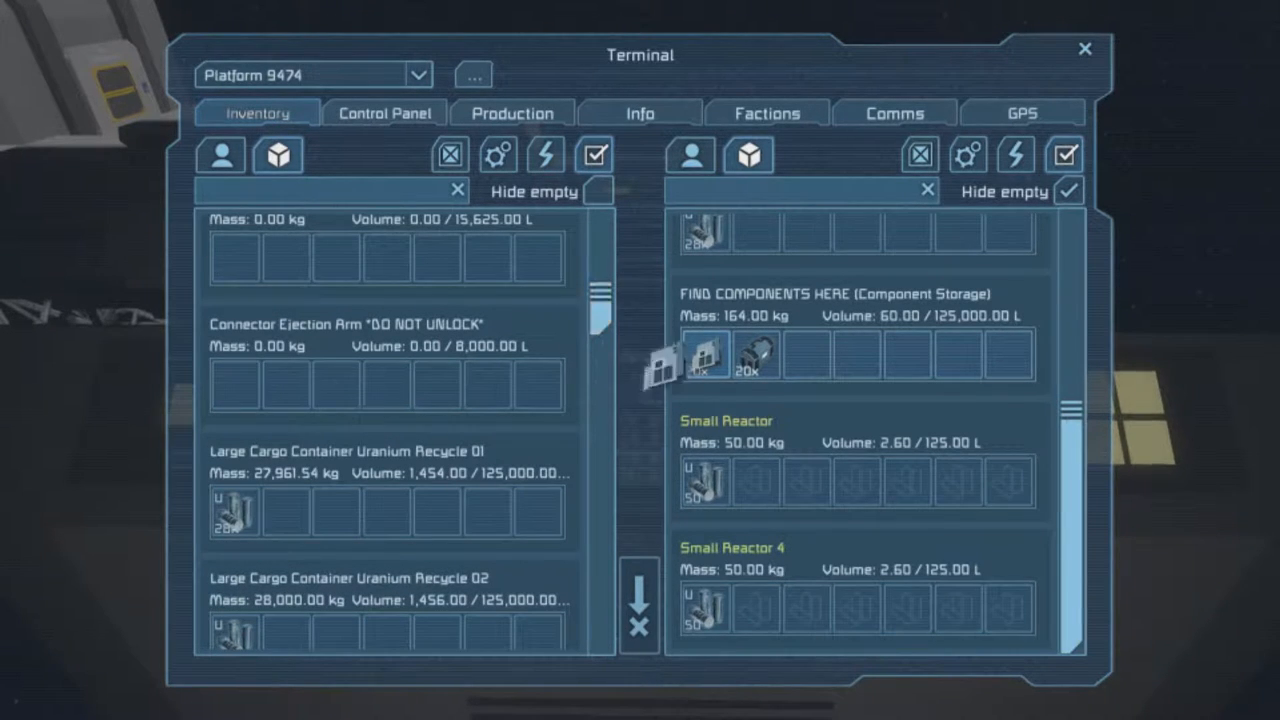
{"action": "scroll", "scroll_direction": "down", "scroll_amount": 3}
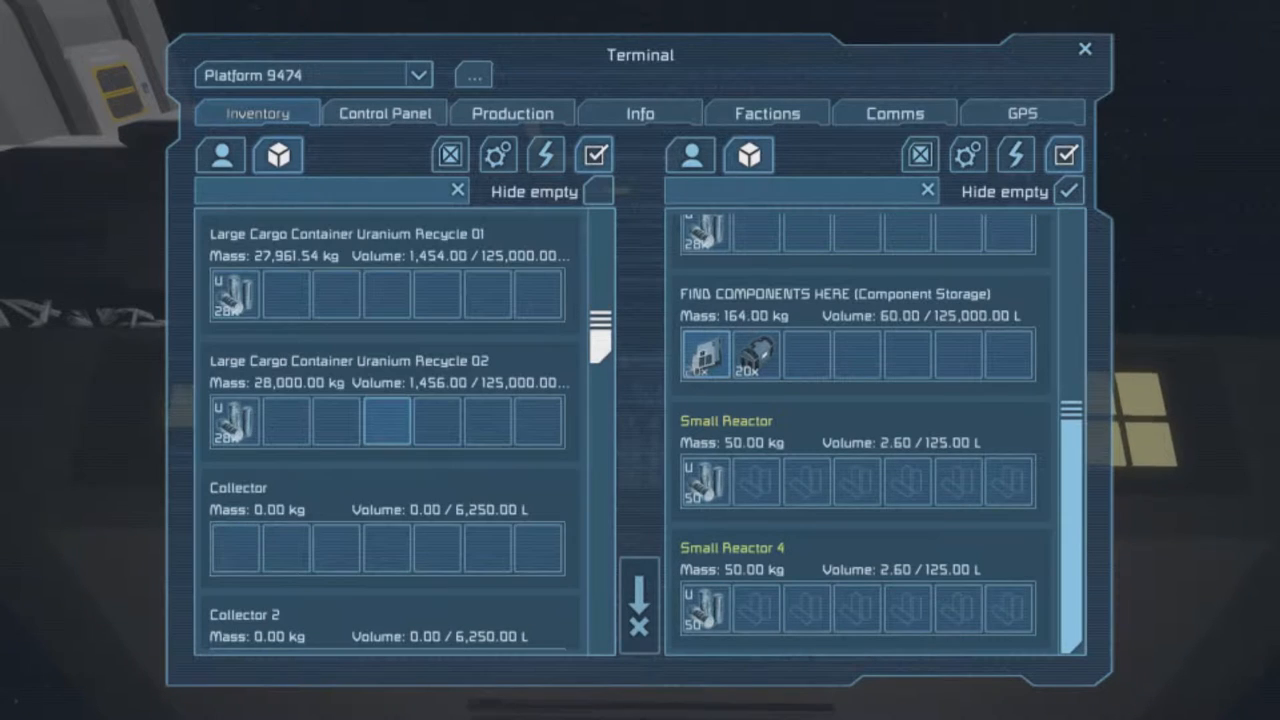
{"action": "scroll", "scroll_direction": "down", "scroll_amount": 3}
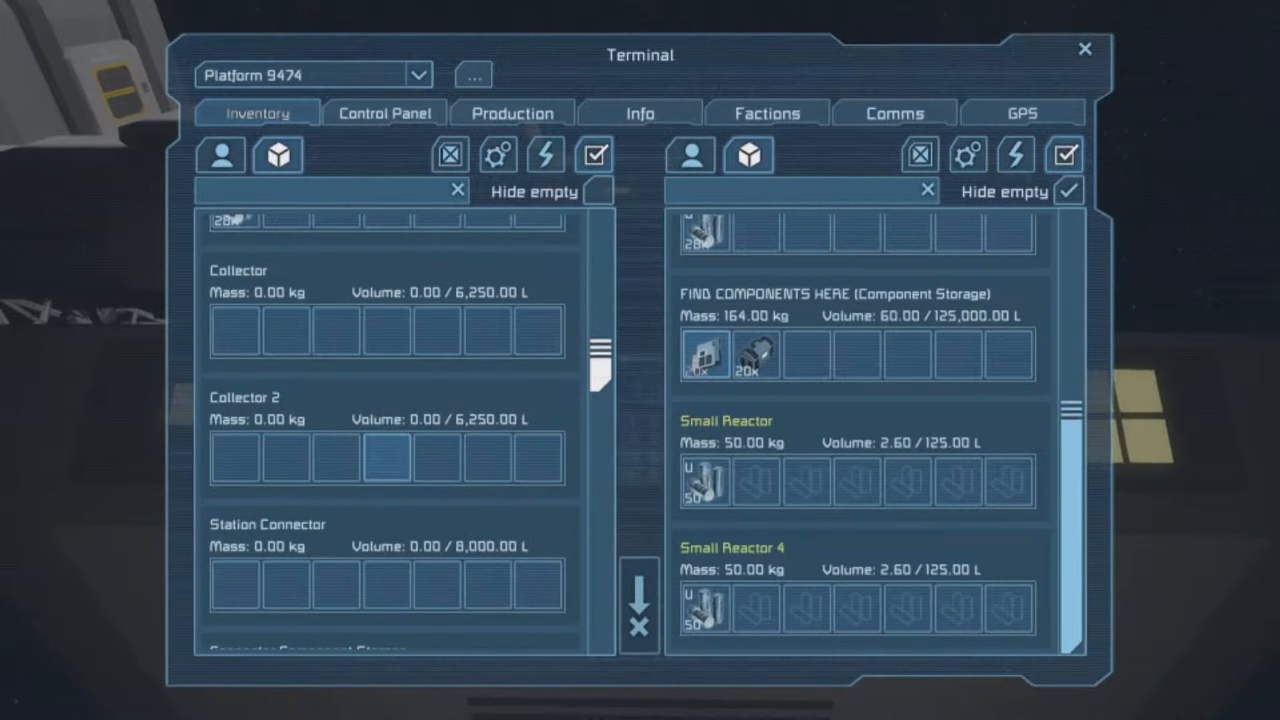
{"action": "scroll", "scroll_direction": "down", "scroll_amount": 3}
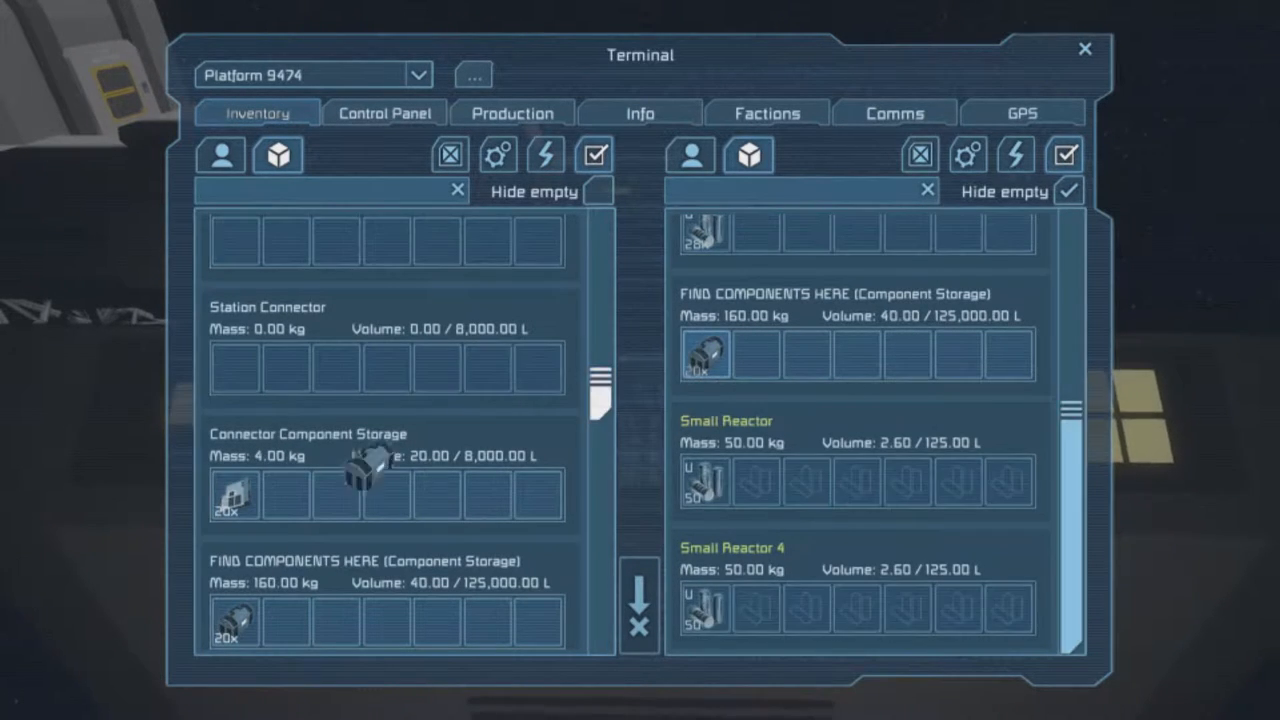
Move the component stack into Connector Component Storage and close the terminal.
{"action": "left_click_drag", "start_coordinate": [704, 356], "coordinate": [284, 496]}
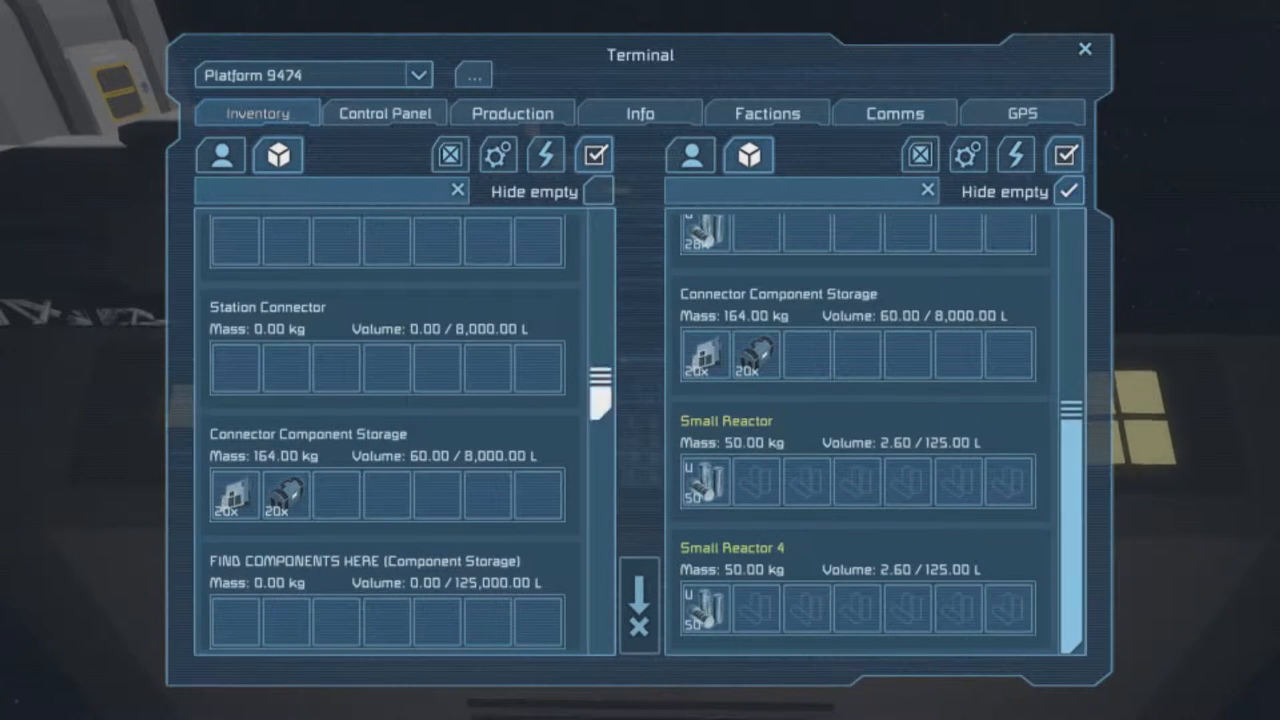
{"action": "left_click", "coordinate": [1084, 48]}
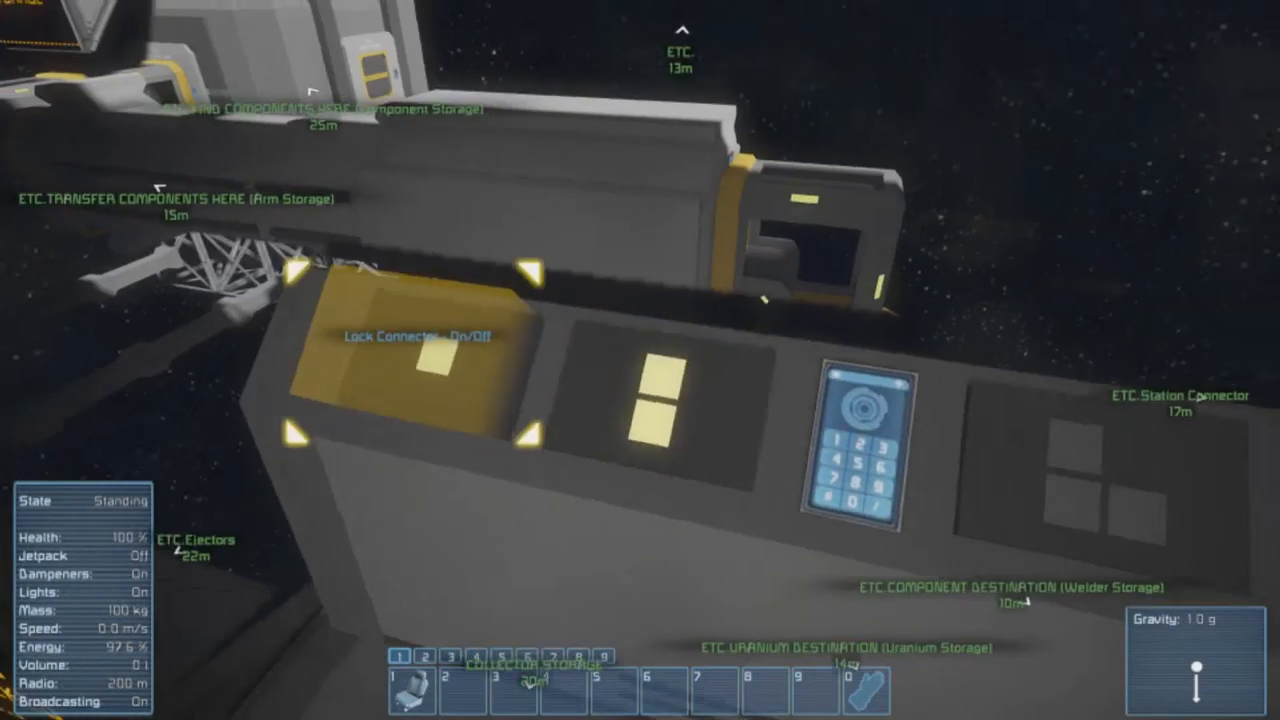
{"action": "mouse_move", "coordinate": [640, 360]}
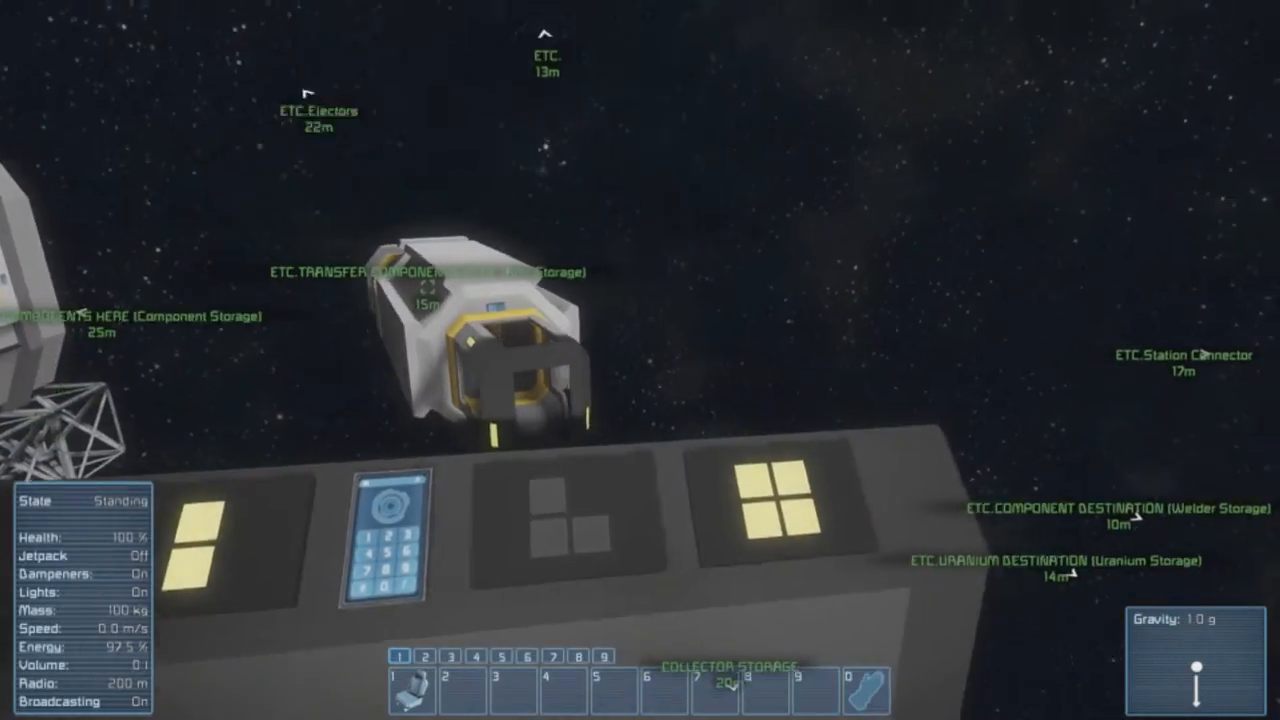
{"action": "mouse_move", "coordinate": [640, 360]}
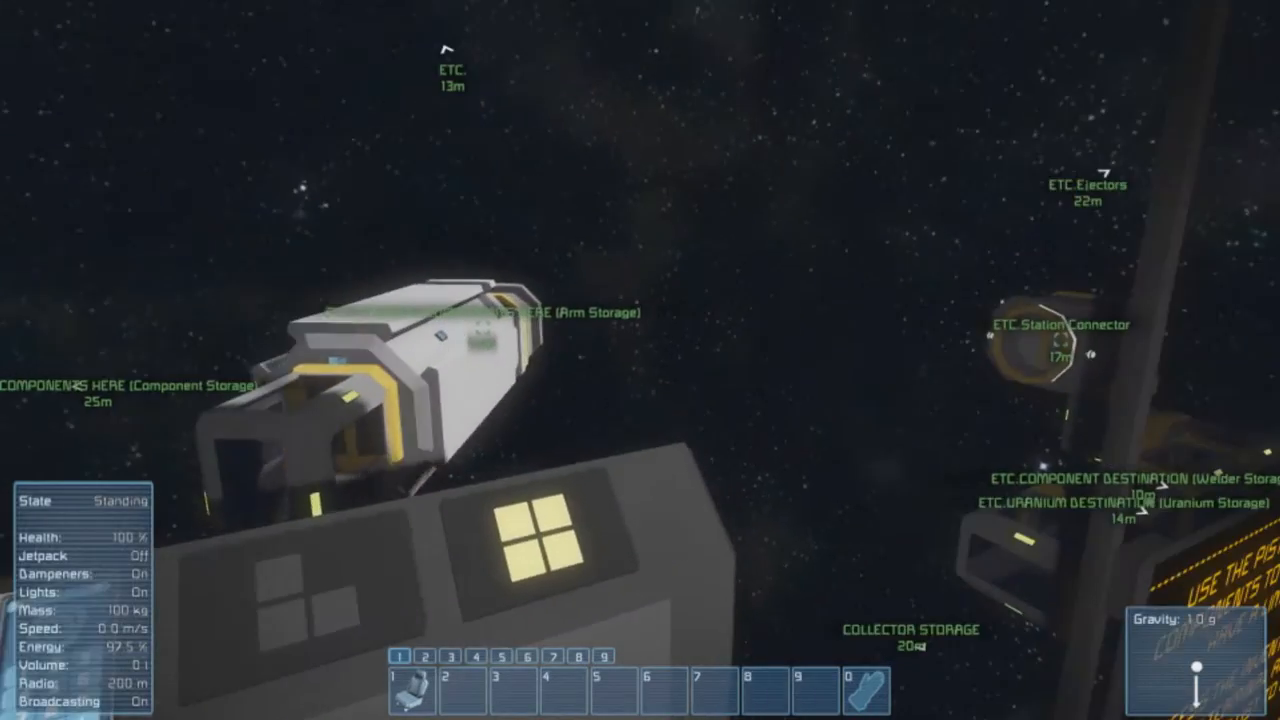
{"action": "mouse_move", "coordinate": [640, 360]}
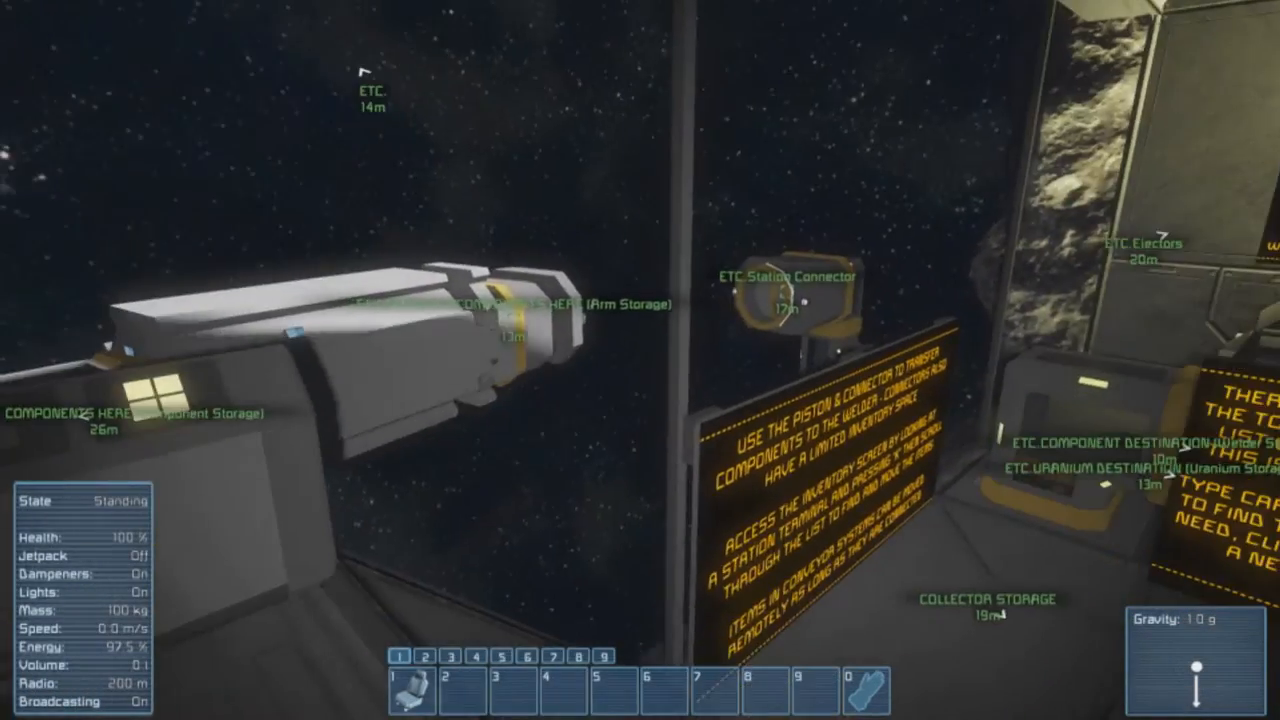
{"action": "mouse_move", "coordinate": [640, 360]}
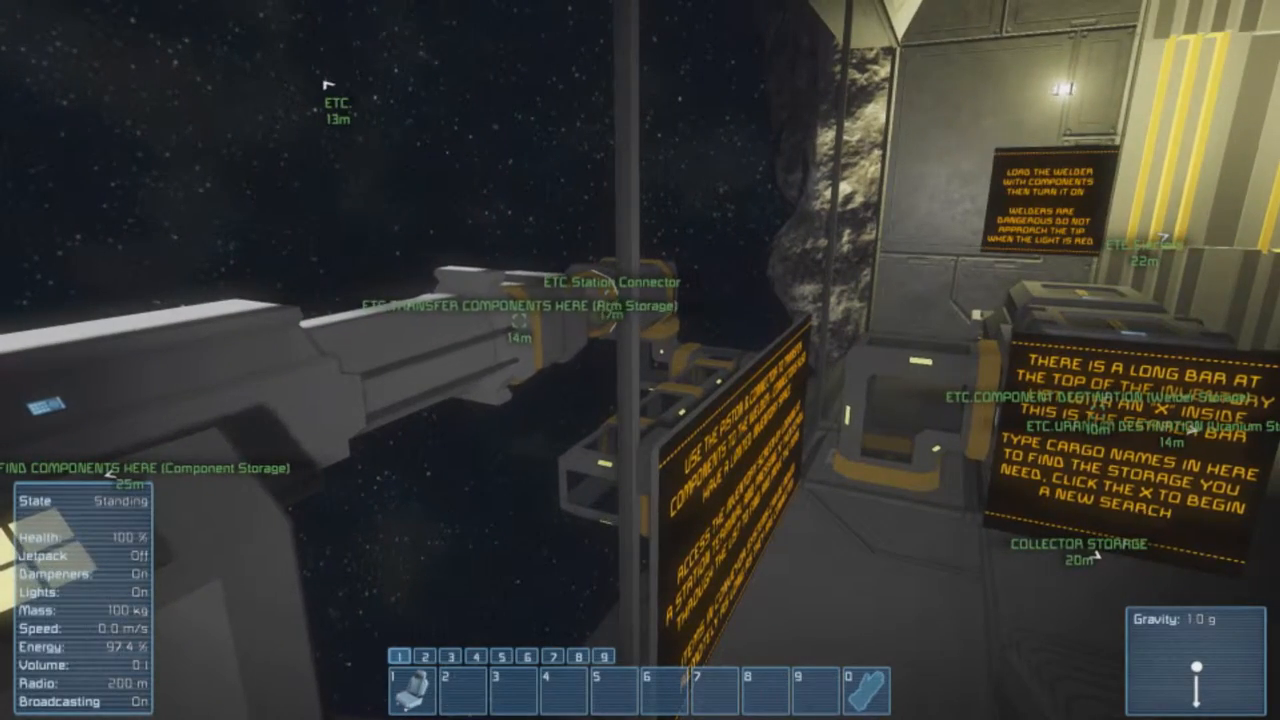
{"action": "mouse_move", "coordinate": [640, 360]}
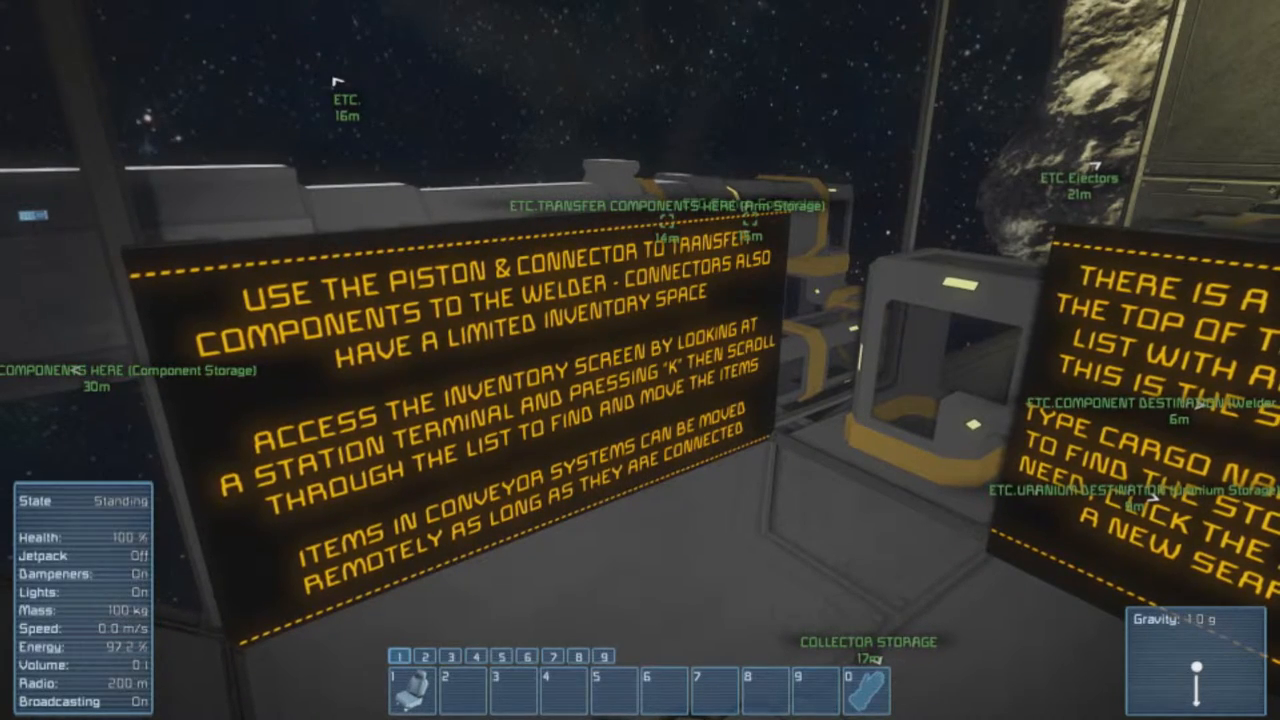
{"action": "mouse_move", "coordinate": [640, 360]}
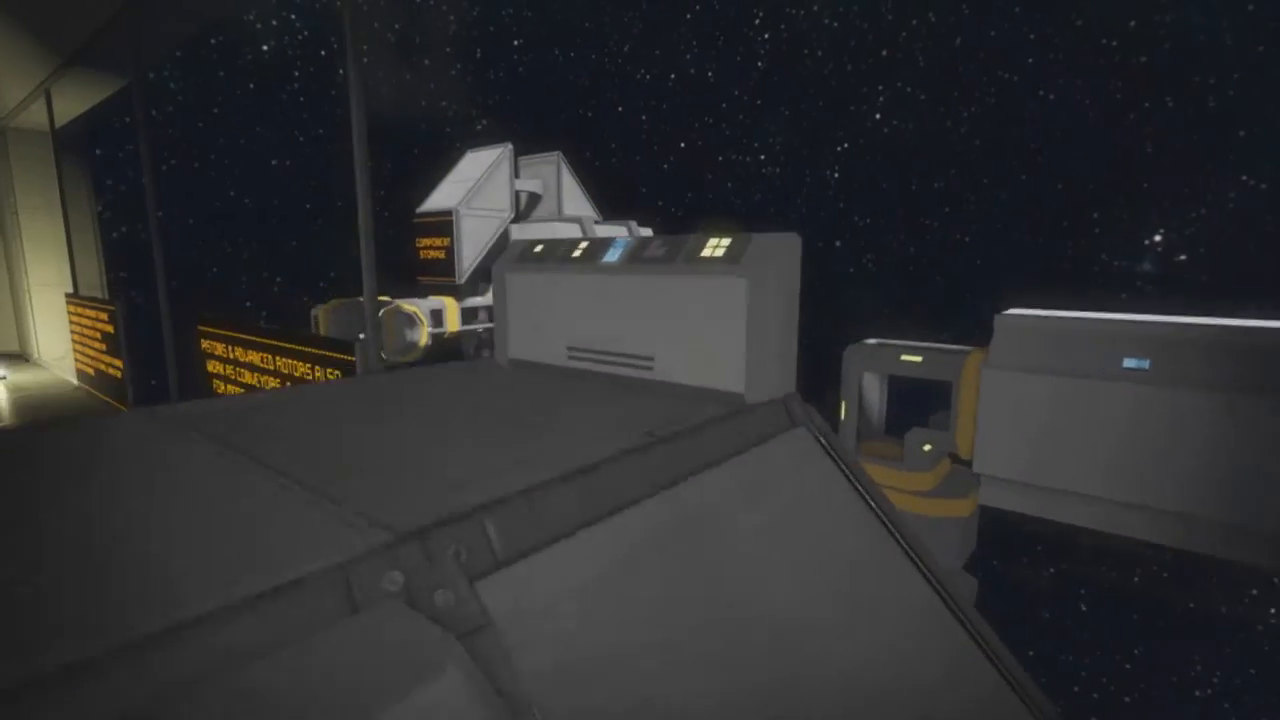
{"action": "mouse_move", "coordinate": [640, 360]}
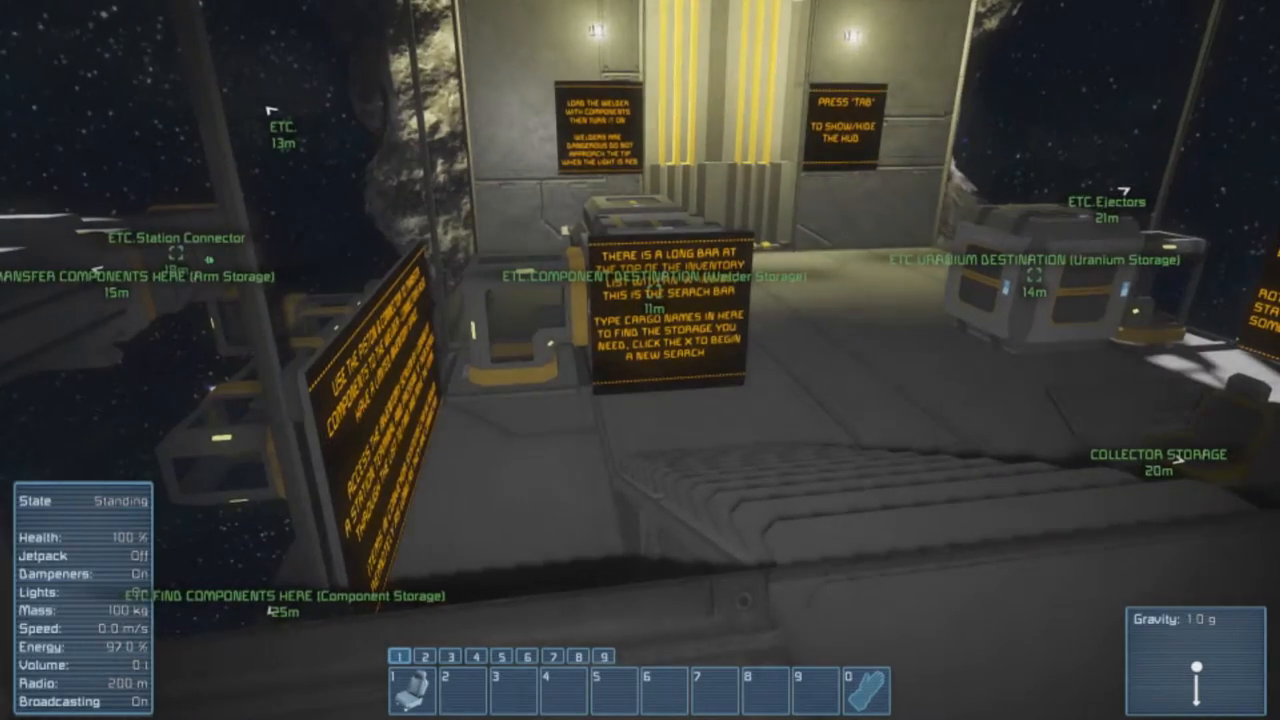
{"action": "mouse_move", "coordinate": [640, 360]}
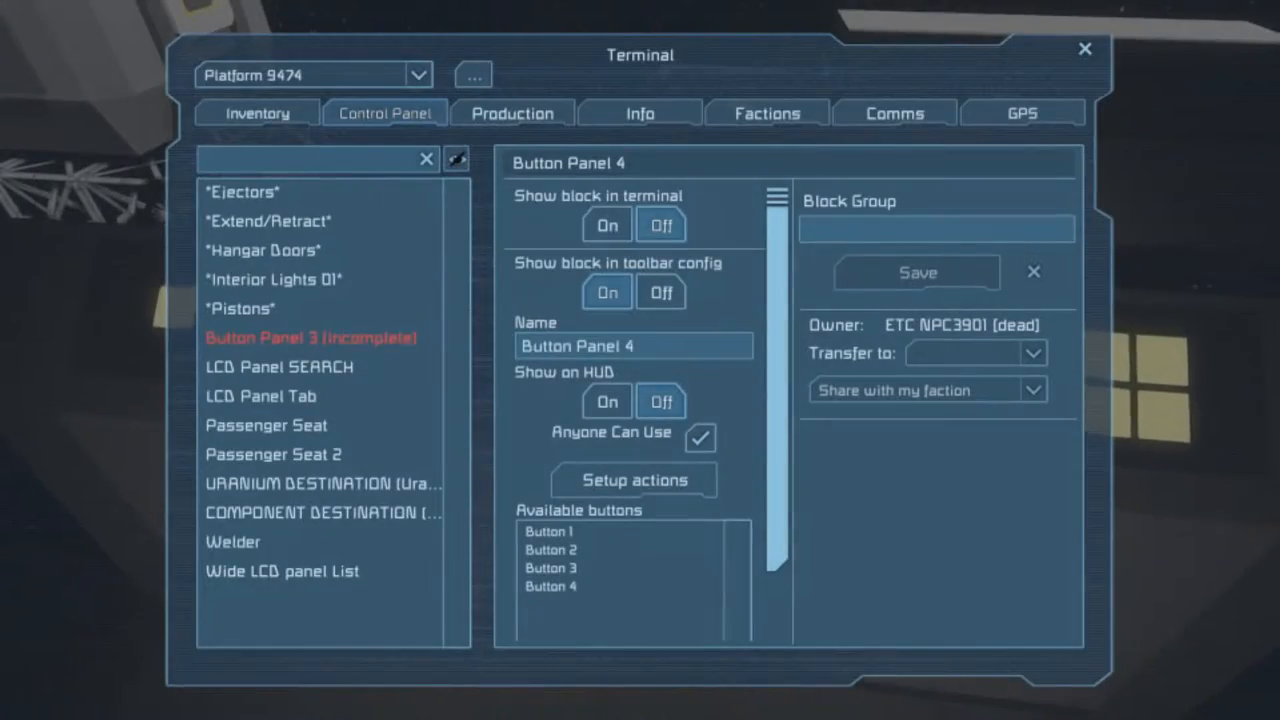
Show all connected inventories and try moving a component stack out of Connector Component Storage.
{"action": "left_click", "coordinate": [256, 112]}
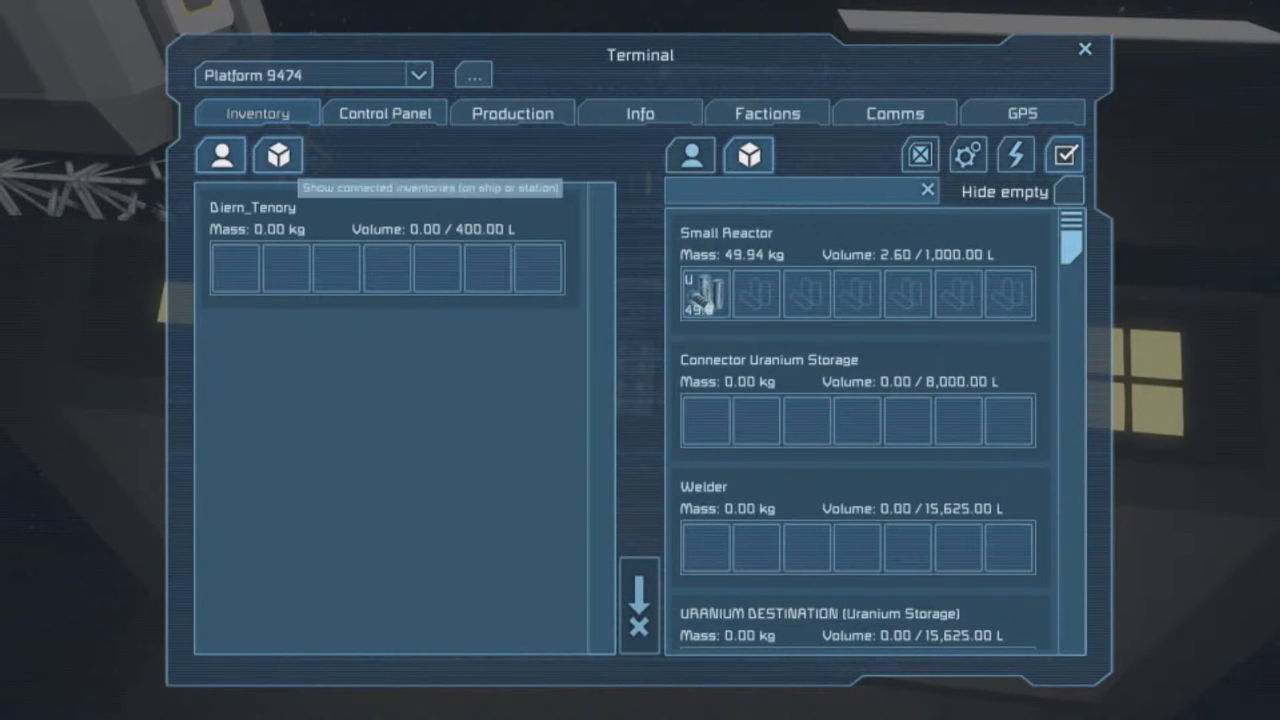
{"action": "left_click", "coordinate": [278, 156]}
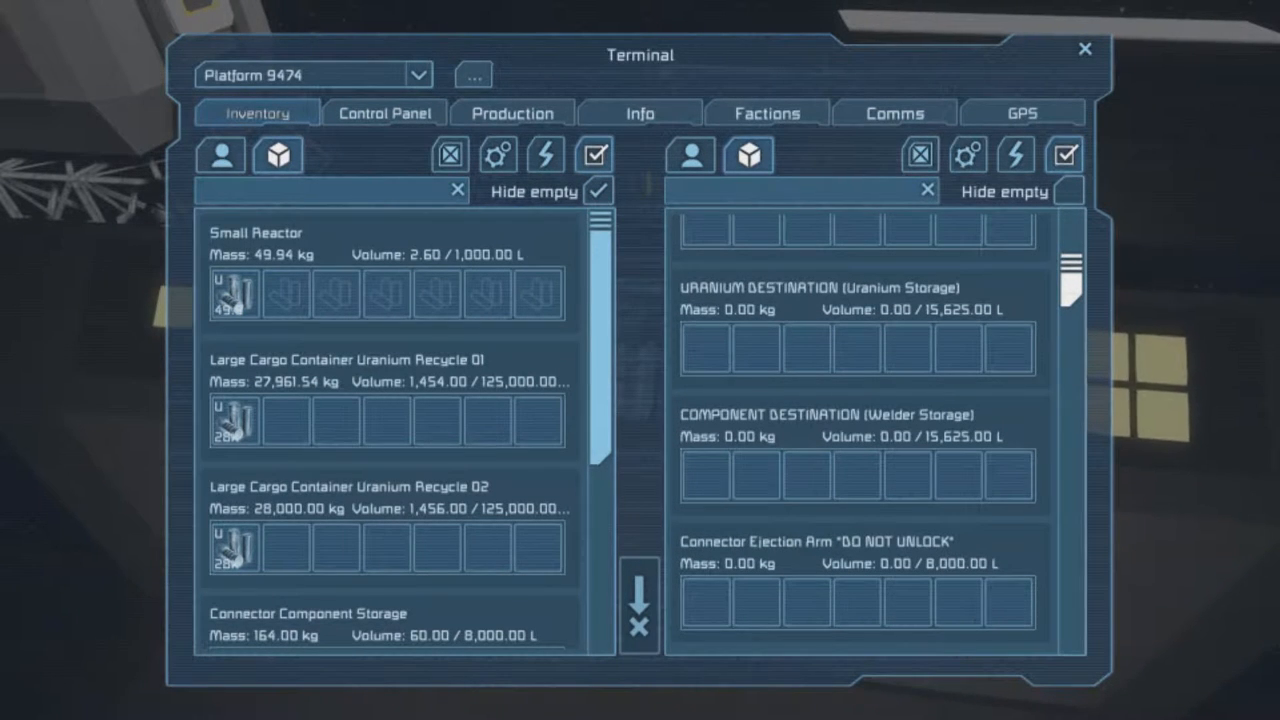
{"action": "scroll", "scroll_direction": "down", "scroll_amount": 3}
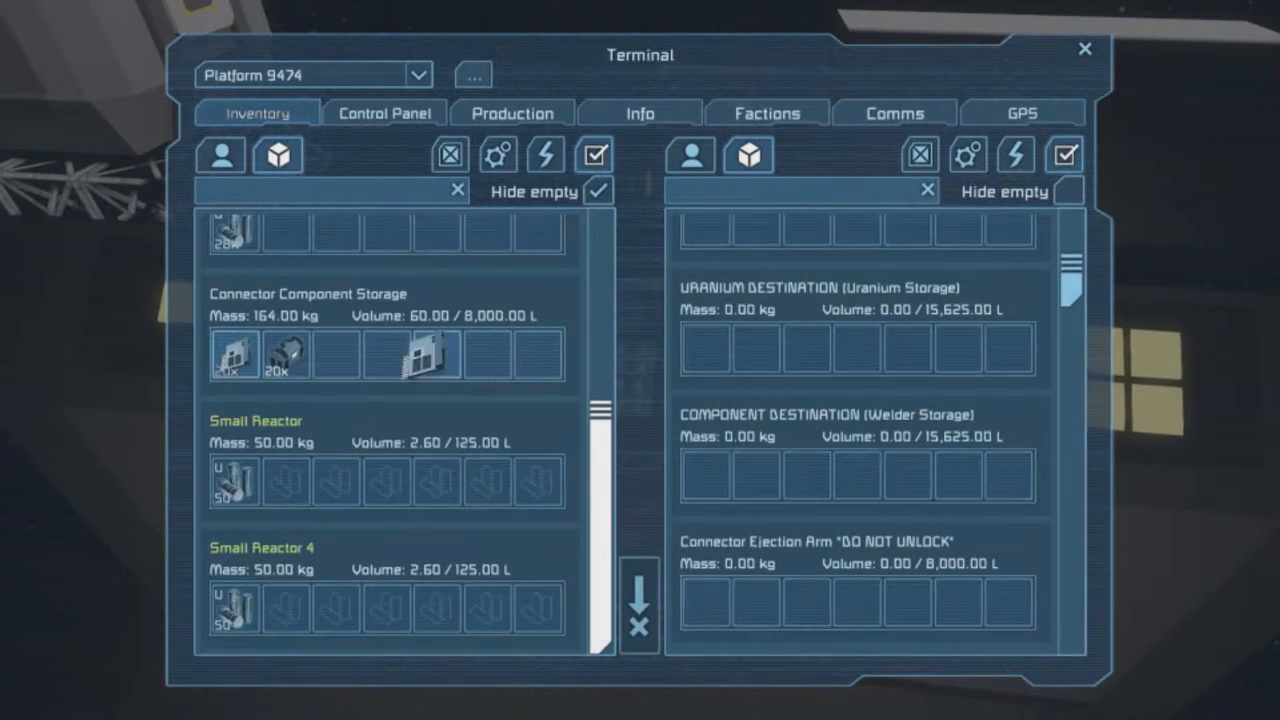
{"action": "left_click_drag", "start_coordinate": [412, 356], "coordinate": [728, 478]}
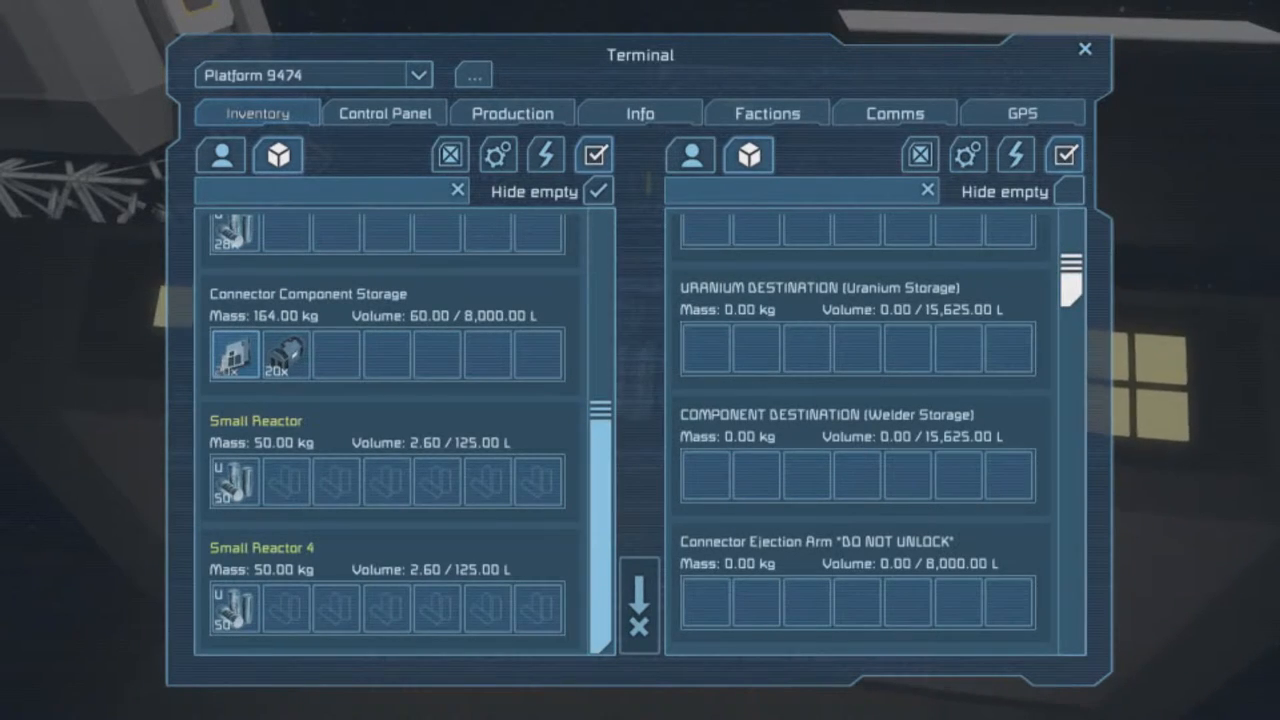
Scroll down to TRANSFER COMPONENTS HERE (Arm Storage) and try placing the components into it.
{"action": "scroll", "scroll_direction": "down", "scroll_amount": 3}
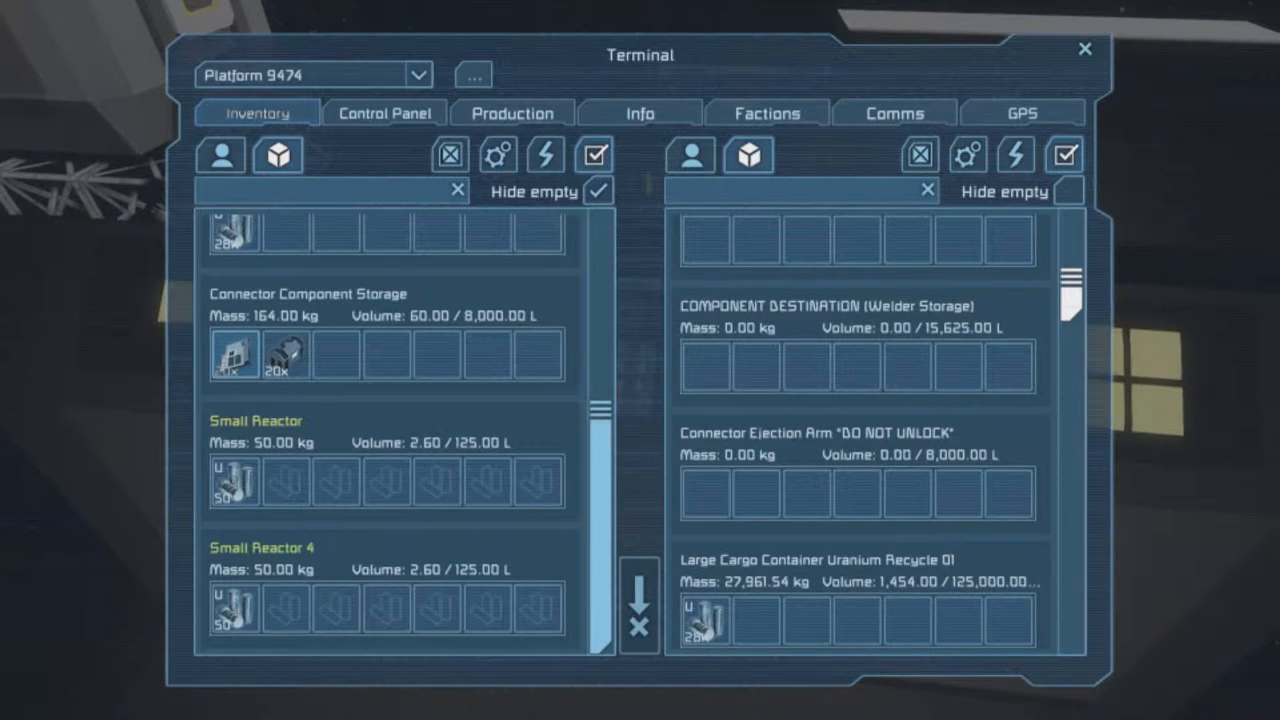
{"action": "scroll", "scroll_direction": "down", "scroll_amount": 3}
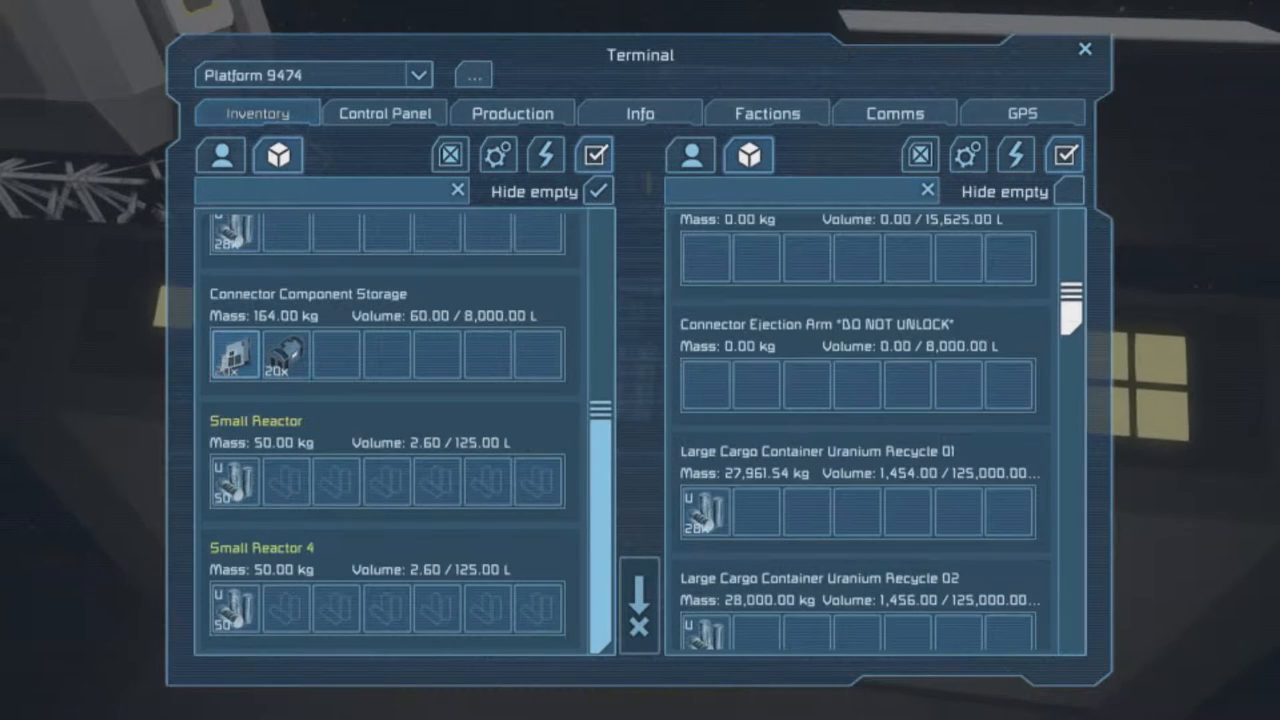
{"action": "scroll", "scroll_direction": "down", "scroll_amount": 3}
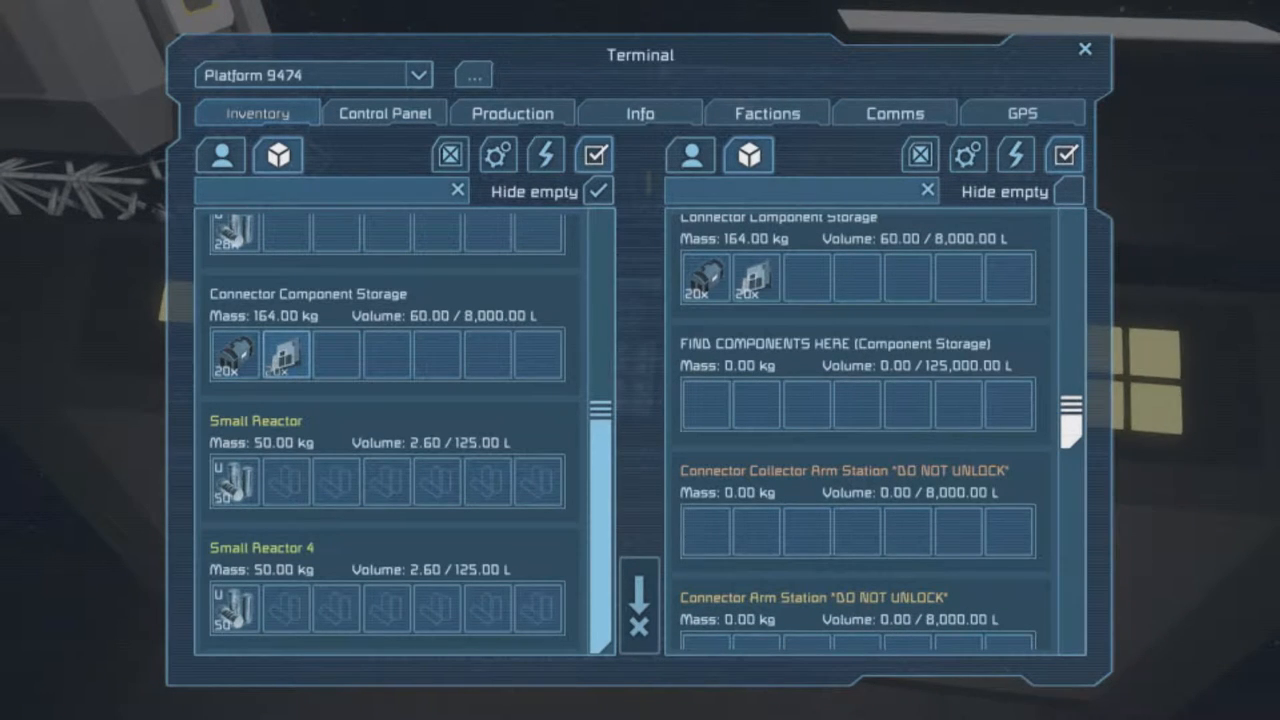
{"action": "scroll", "scroll_direction": "down", "scroll_amount": 3}
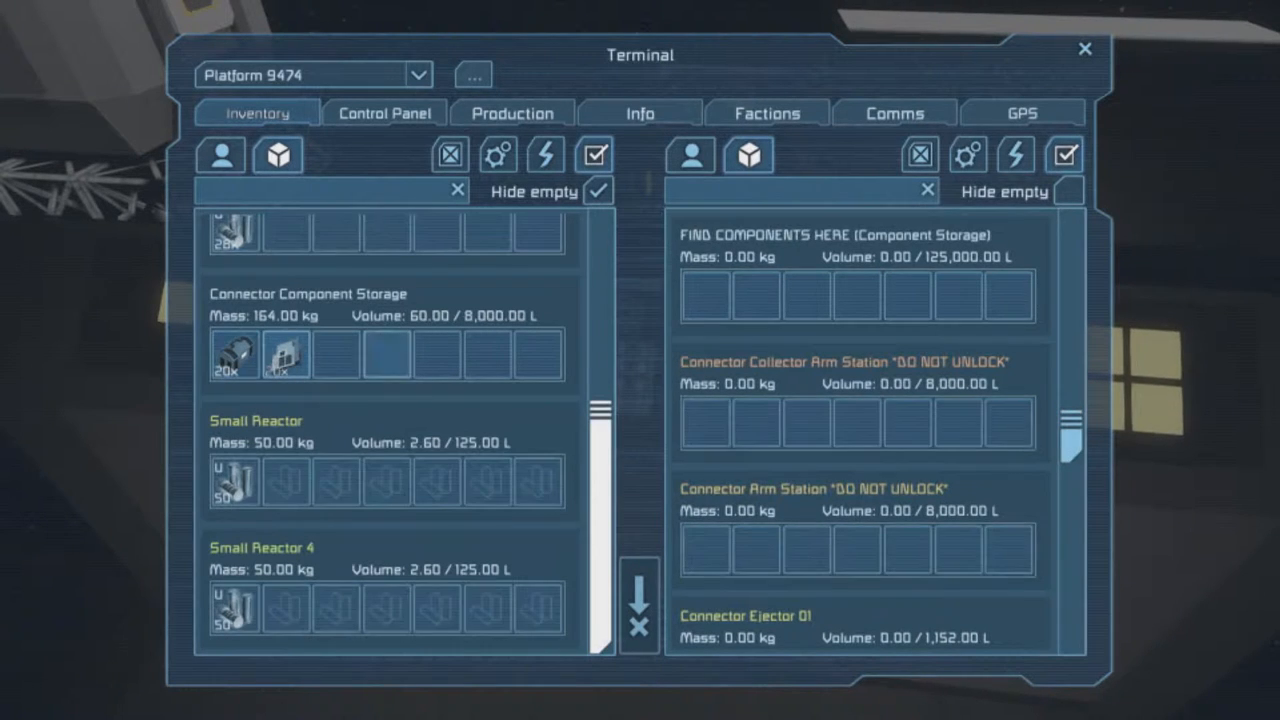
{"action": "scroll", "scroll_direction": "down", "scroll_amount": 3}
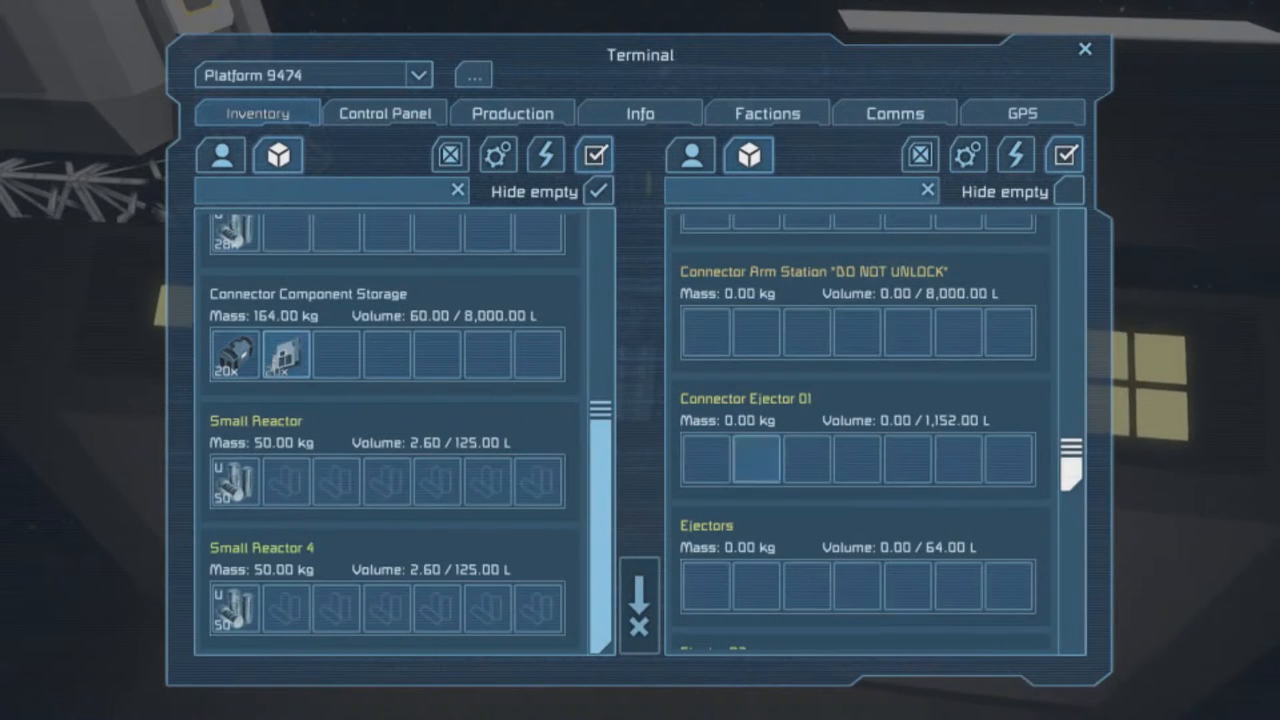
{"action": "scroll", "scroll_direction": "down", "scroll_amount": 3}
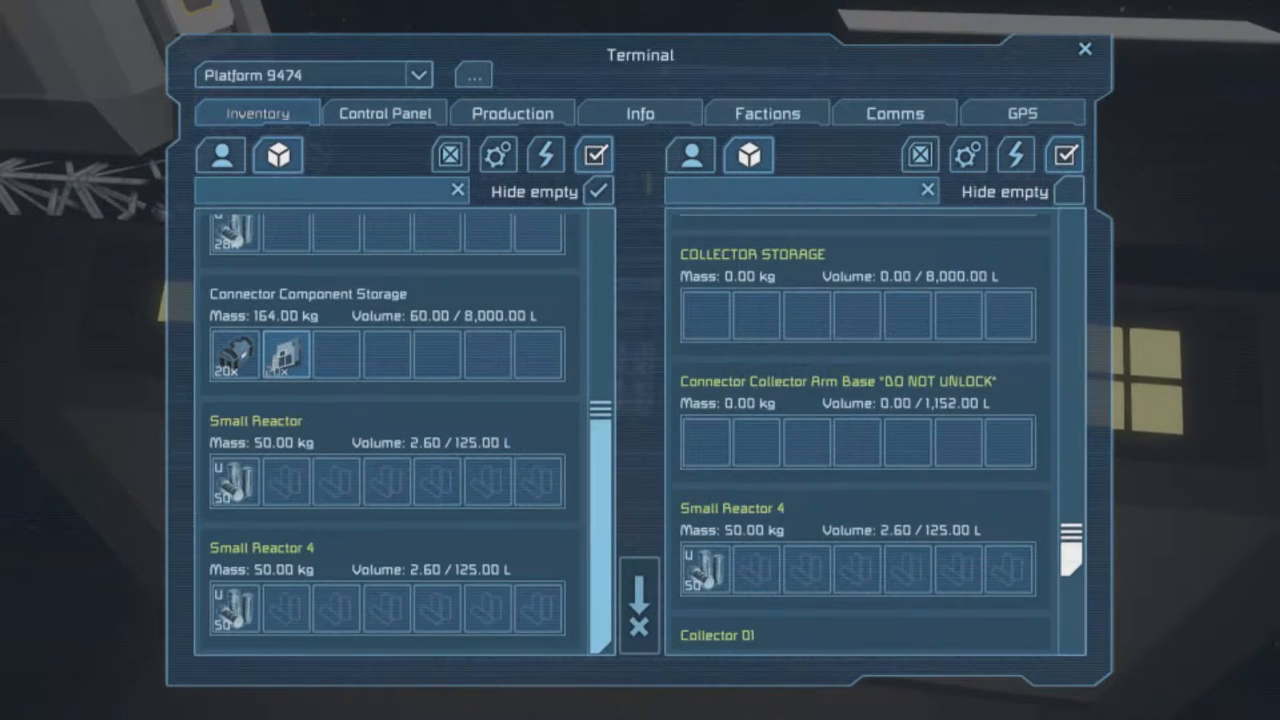
{"action": "scroll", "scroll_direction": "up", "scroll_amount": 3}
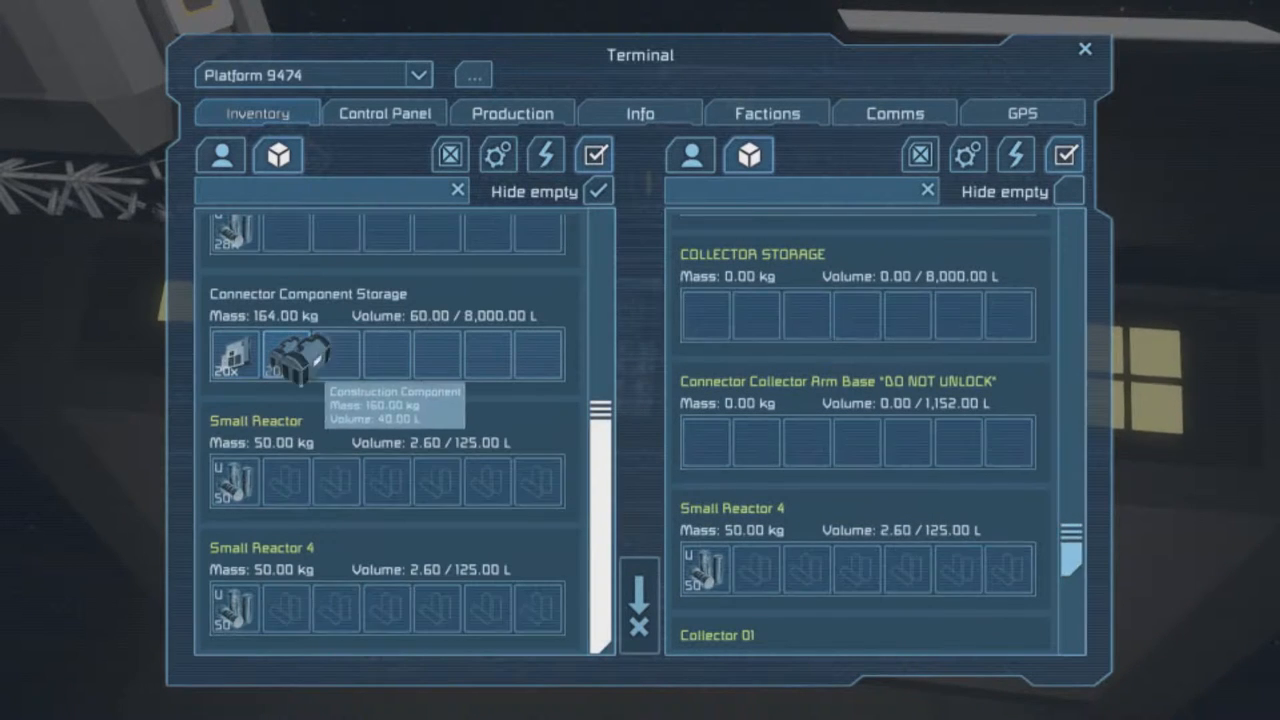
{"action": "scroll", "scroll_direction": "down", "scroll_amount": 3}
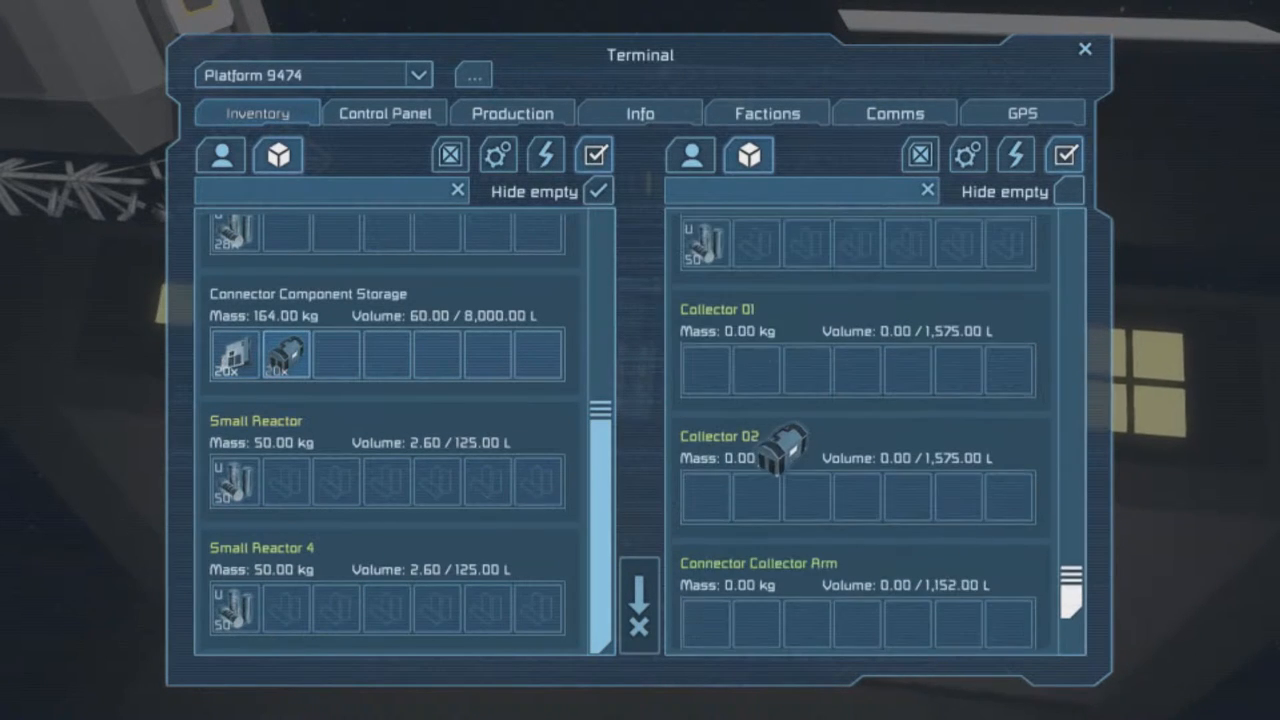
{"action": "scroll", "scroll_direction": "down", "scroll_amount": 3}
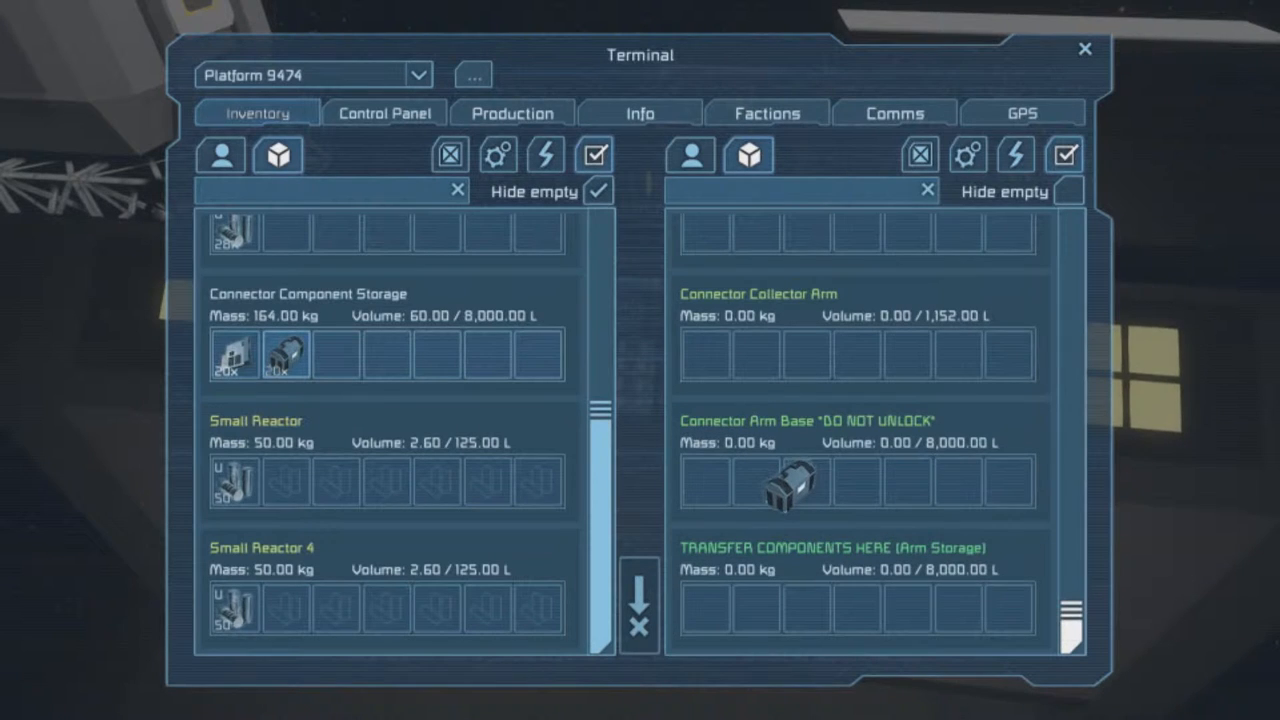
{"action": "left_click_drag", "start_coordinate": [790, 486], "coordinate": [730, 590]}
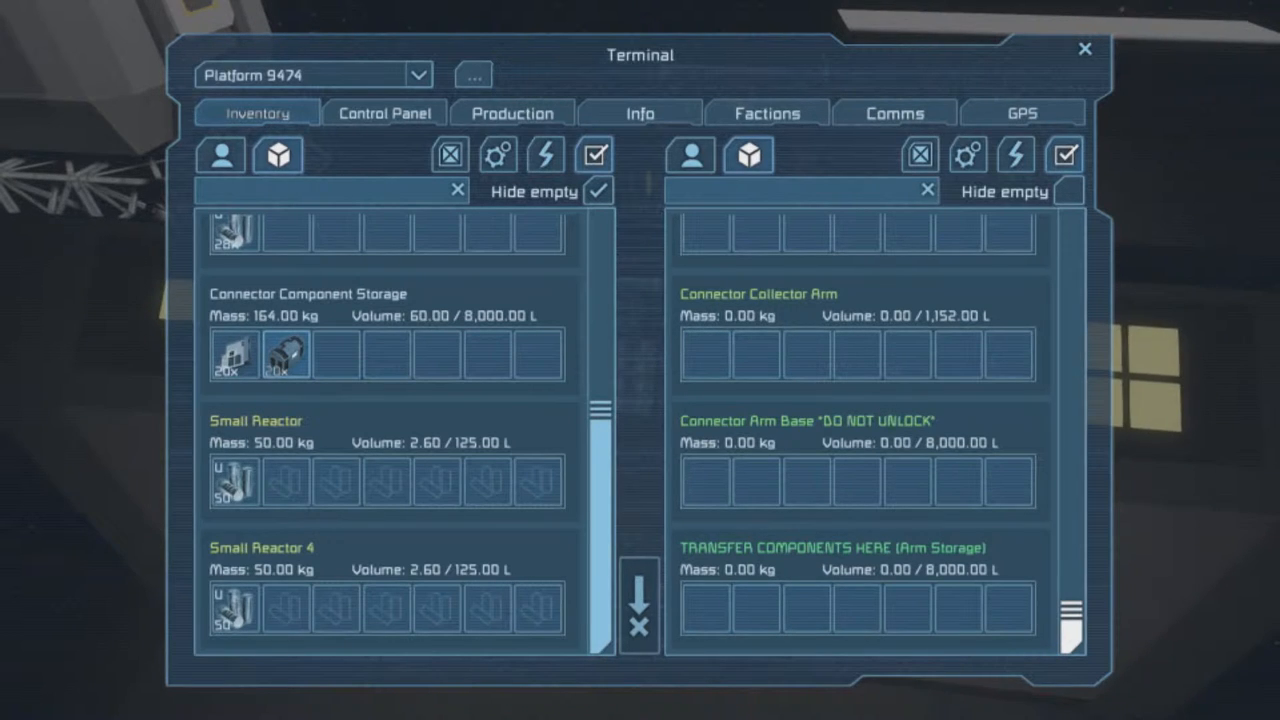
{"action": "mouse_move", "coordinate": [284, 356]}
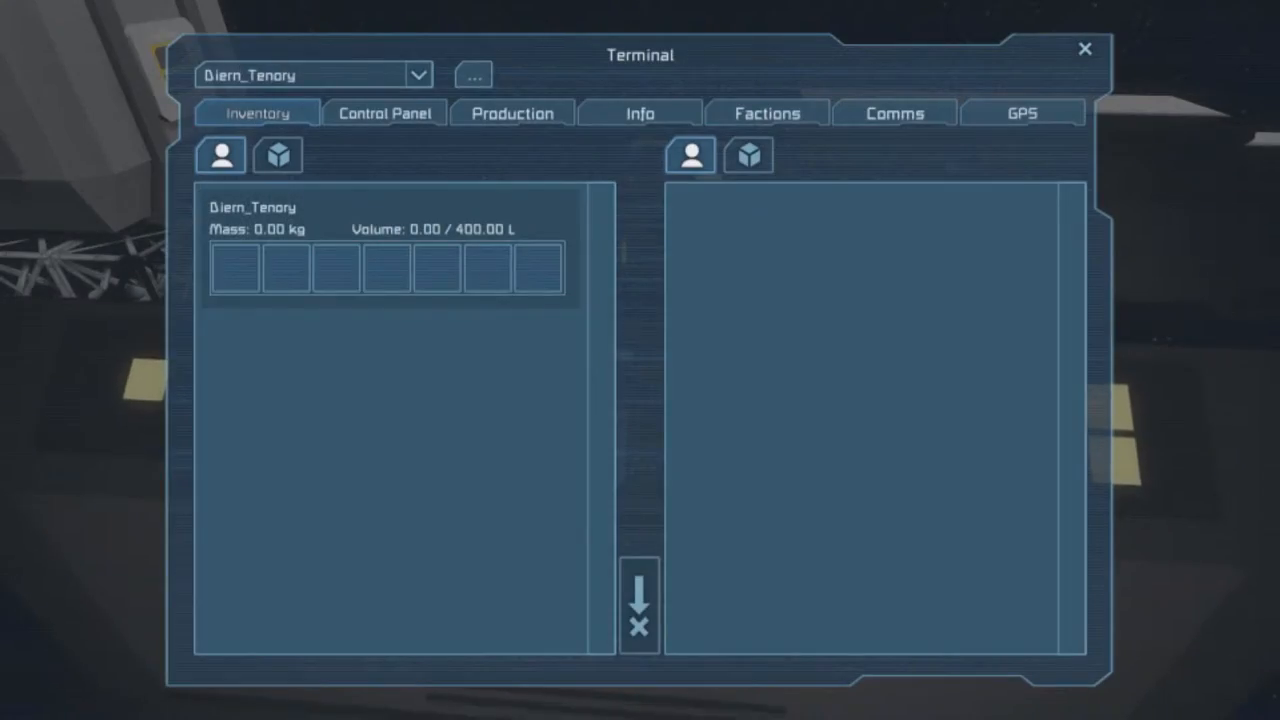
Browse the station container inventories to locate FIND COMPONENTS HERE, then close the terminal.
{"action": "left_click", "coordinate": [384, 112]}
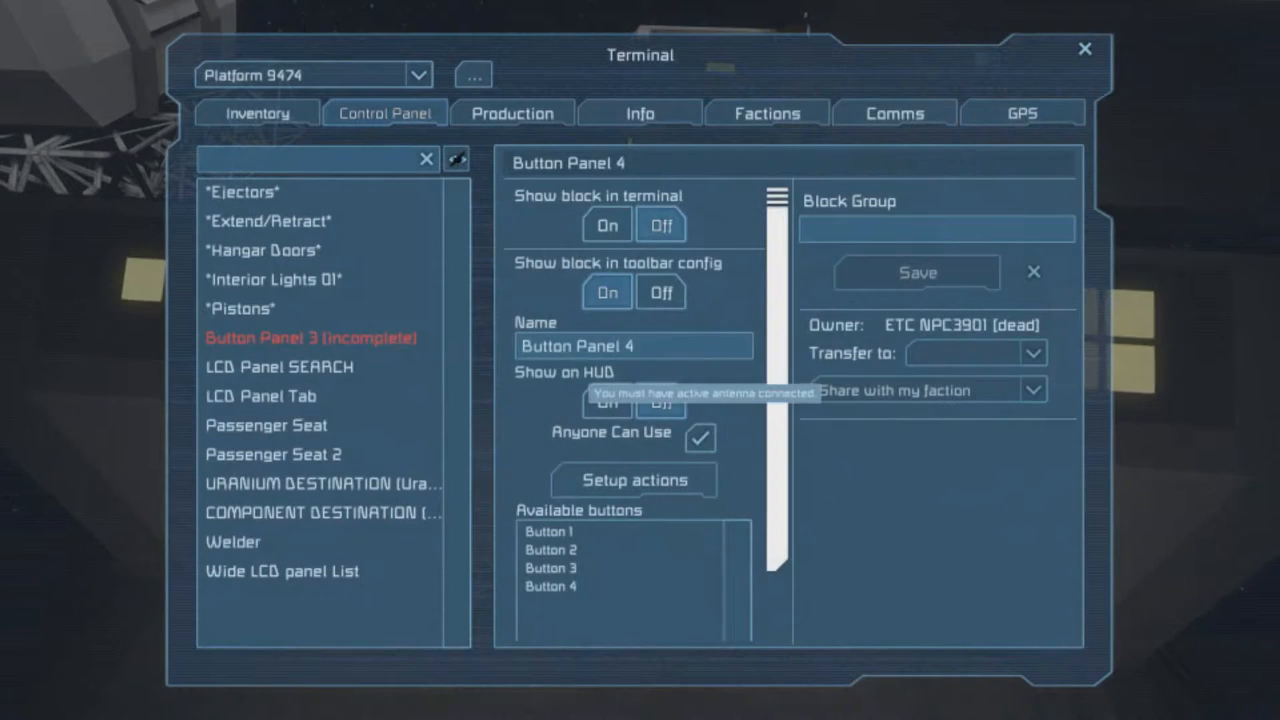
{"action": "left_click", "coordinate": [256, 112]}
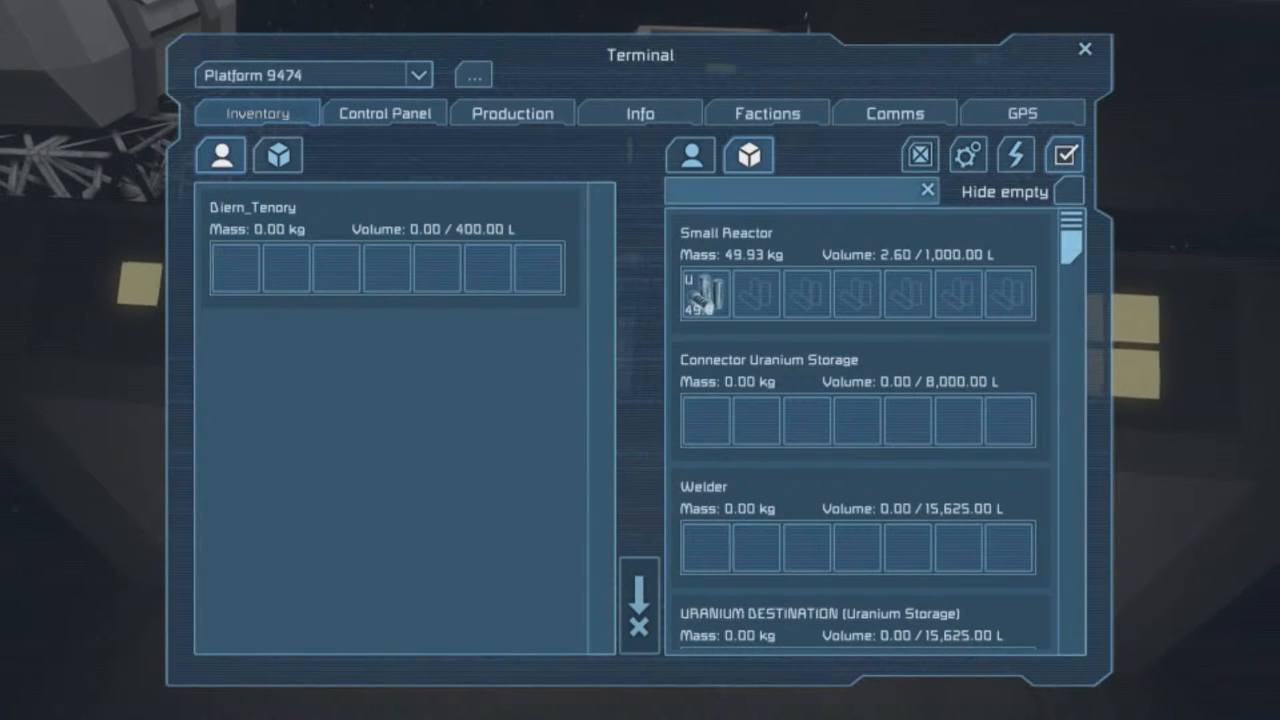
{"action": "scroll", "scroll_direction": "down", "scroll_amount": 3}
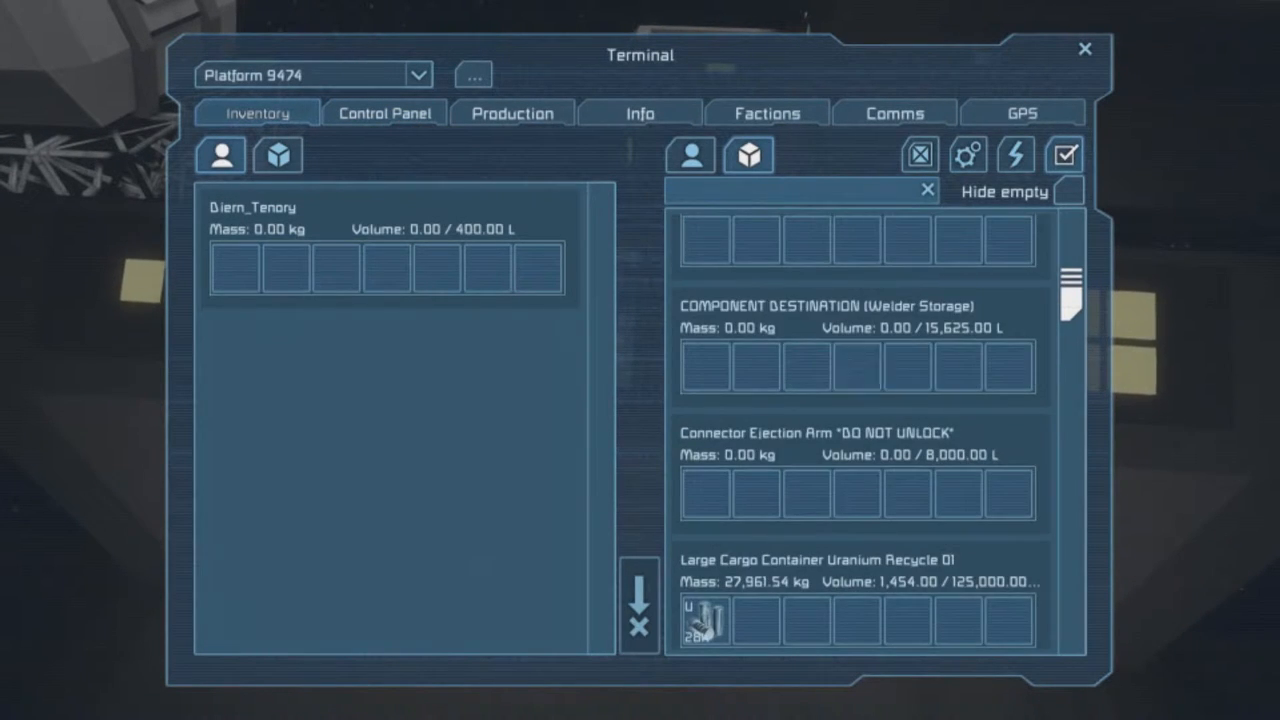
{"action": "scroll", "scroll_direction": "down", "scroll_amount": 3}
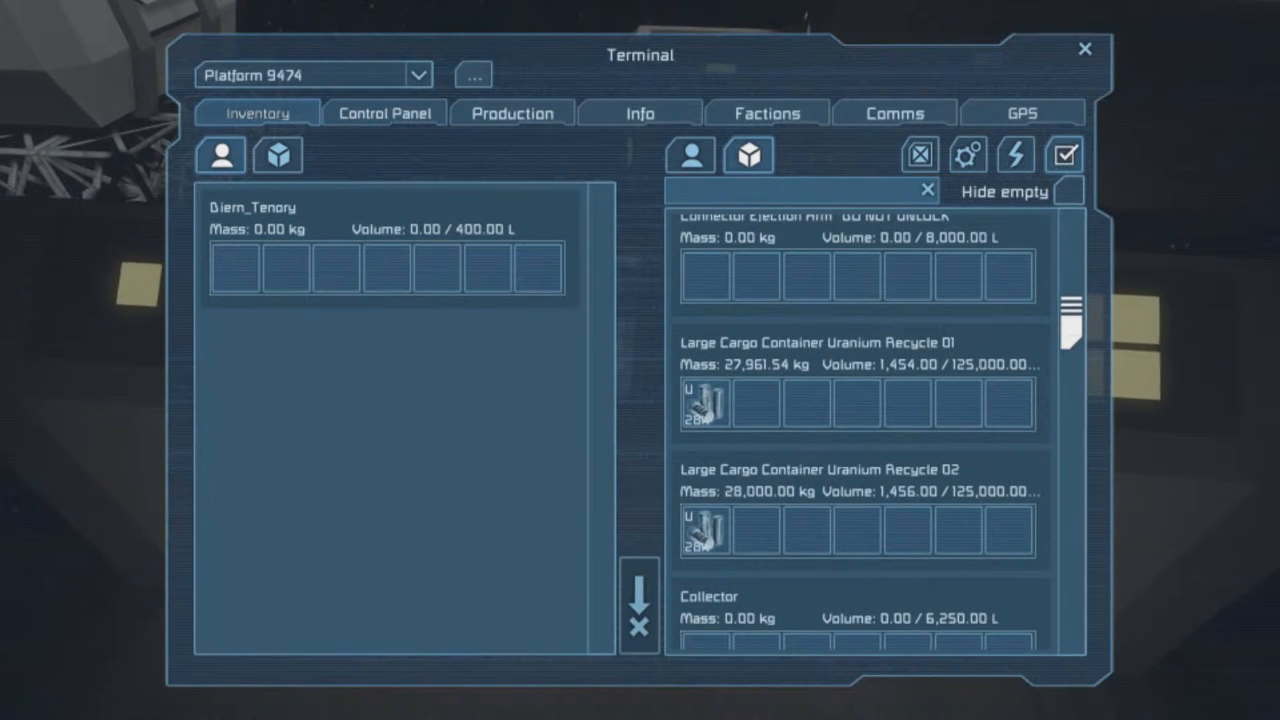
{"action": "scroll", "scroll_direction": "up", "scroll_amount": 3}
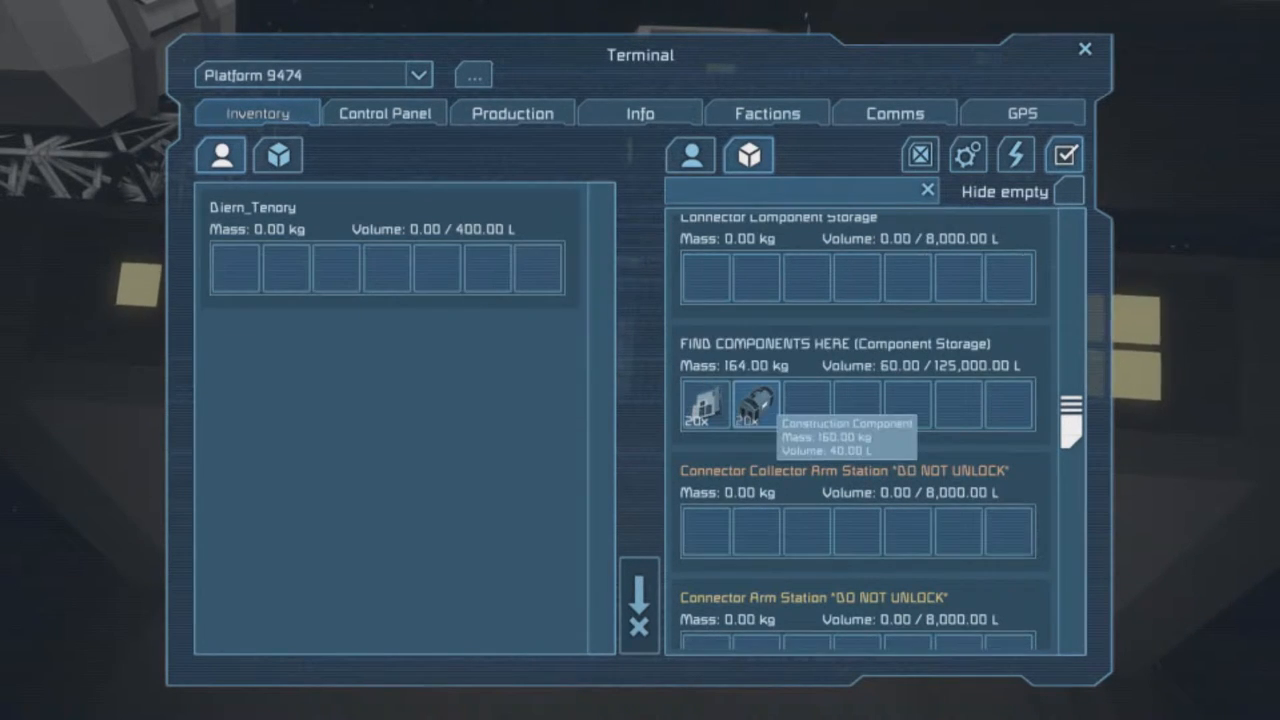
{"action": "left_click", "coordinate": [1084, 48]}
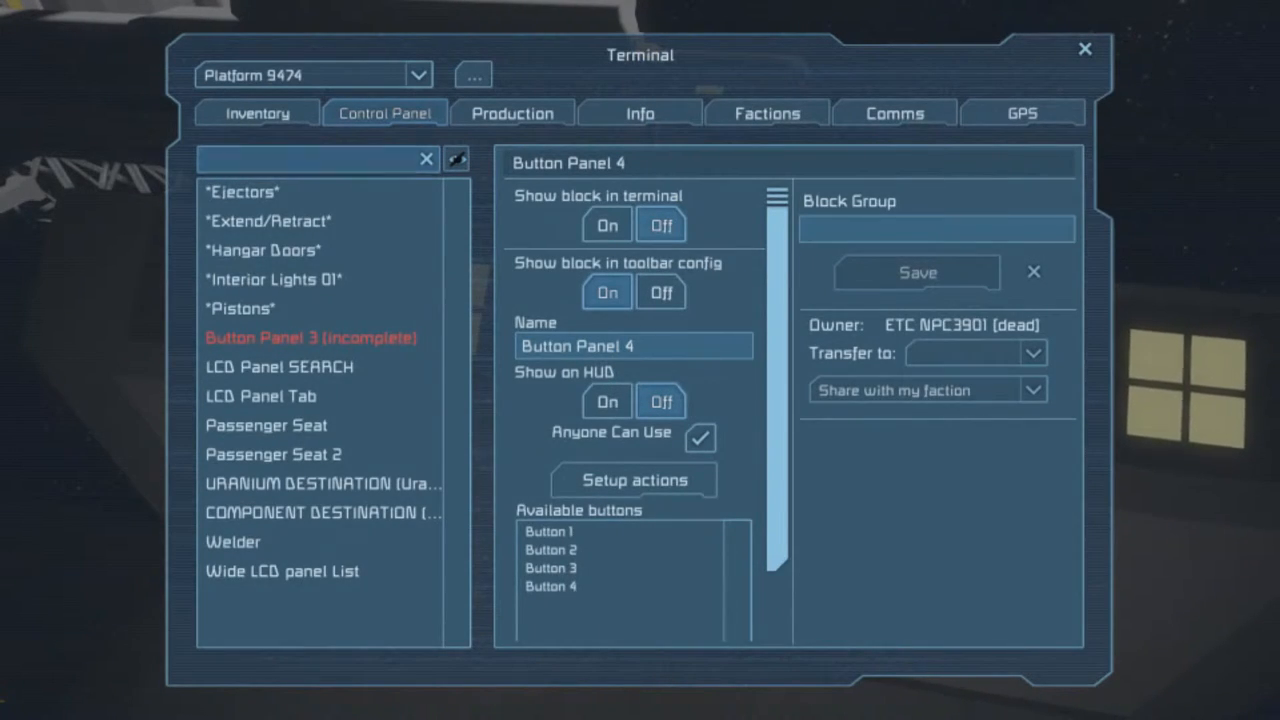
Scroll the inventories to move a component stack into TRANSFER COMPONENTS HERE arm storage, then close the terminal.
{"action": "left_click", "coordinate": [256, 112]}
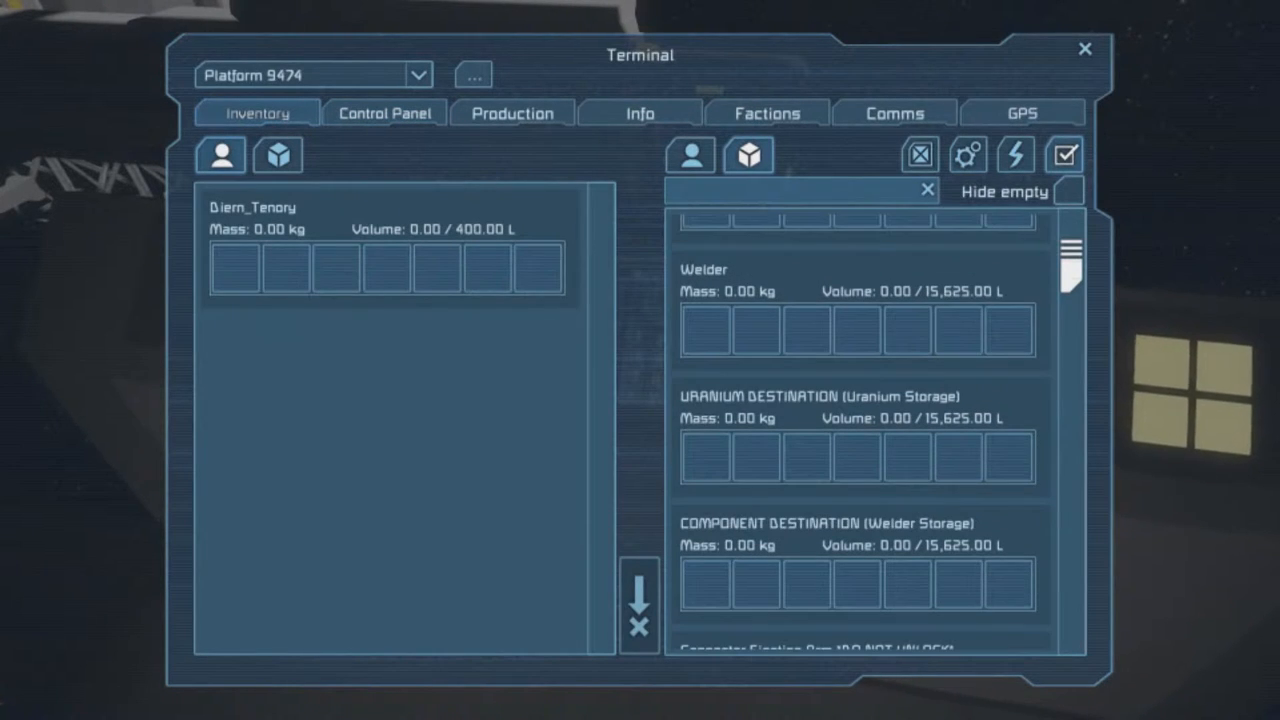
{"action": "scroll", "scroll_direction": "down", "scroll_amount": 3}
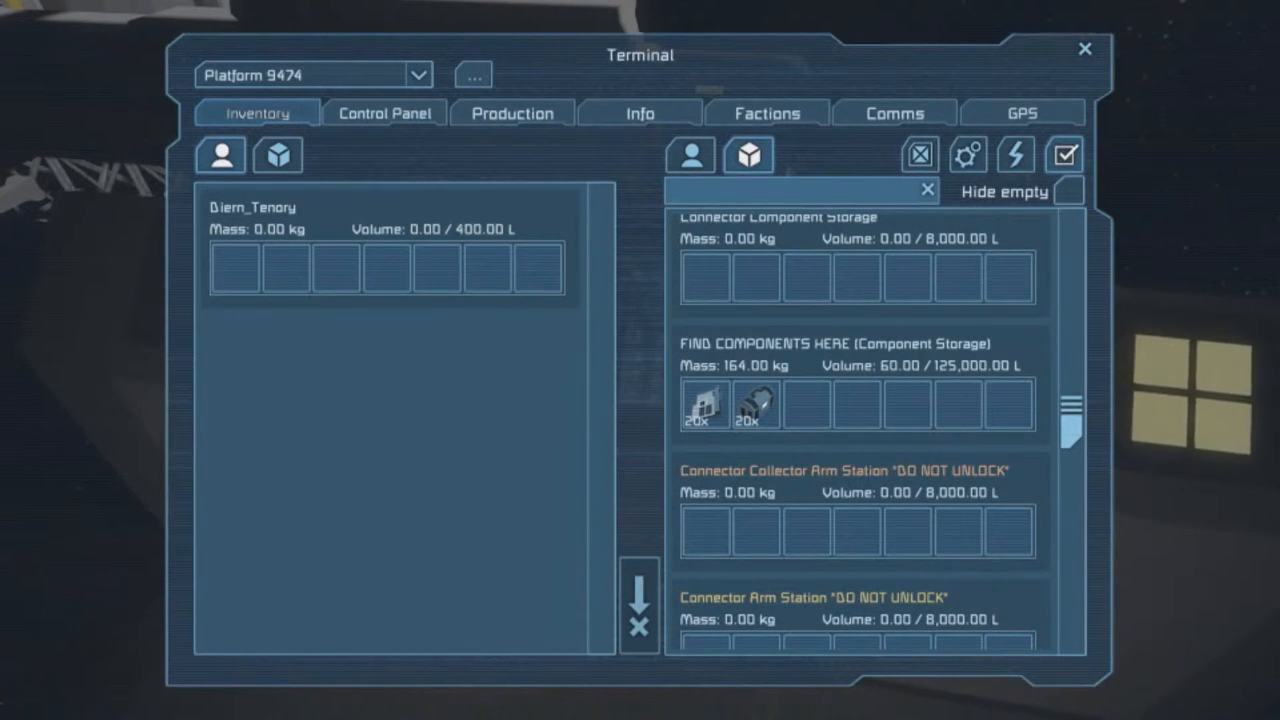
{"action": "scroll", "scroll_direction": "up", "scroll_amount": 3}
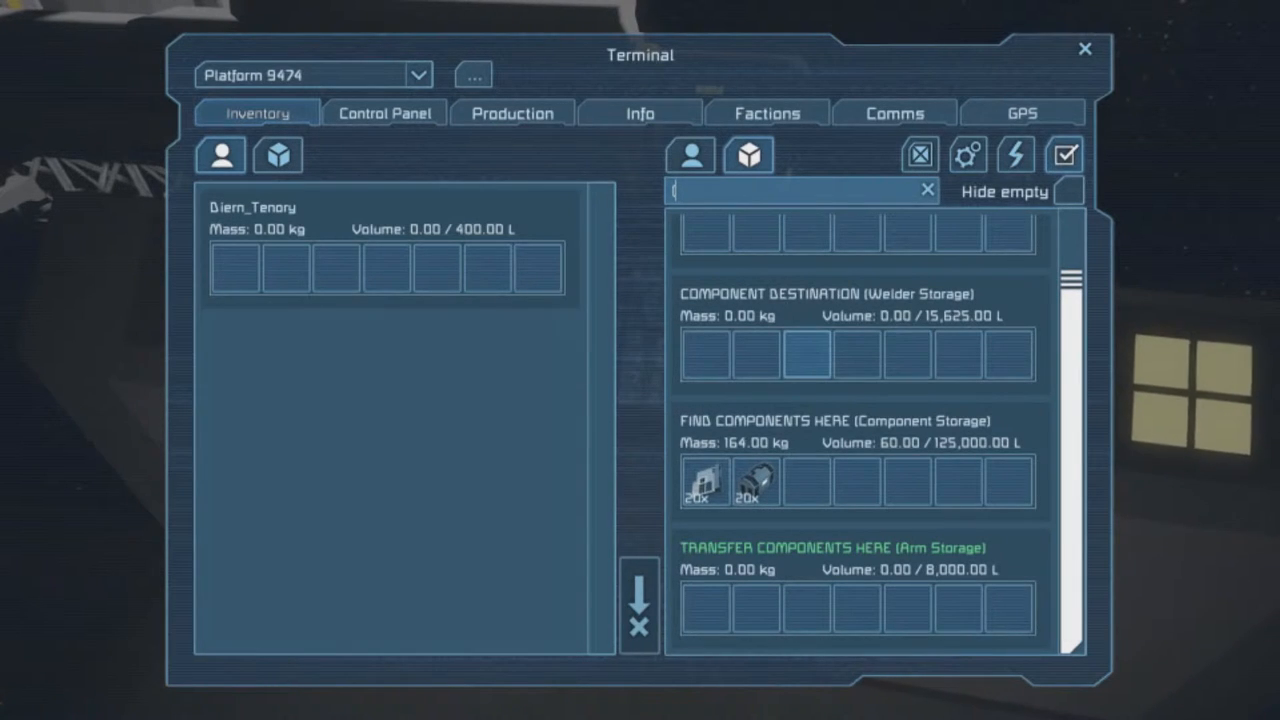
{"action": "scroll", "scroll_direction": "up", "scroll_amount": 3}
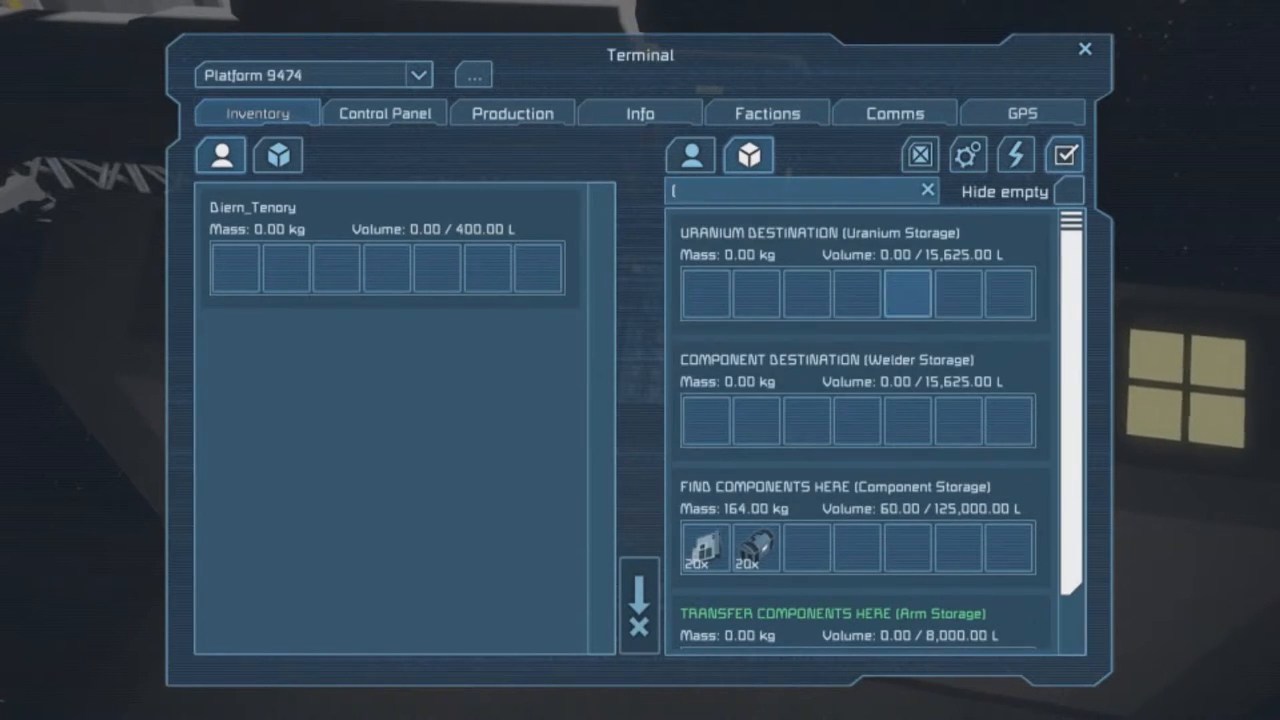
{"action": "scroll", "scroll_direction": "down", "scroll_amount": 3}
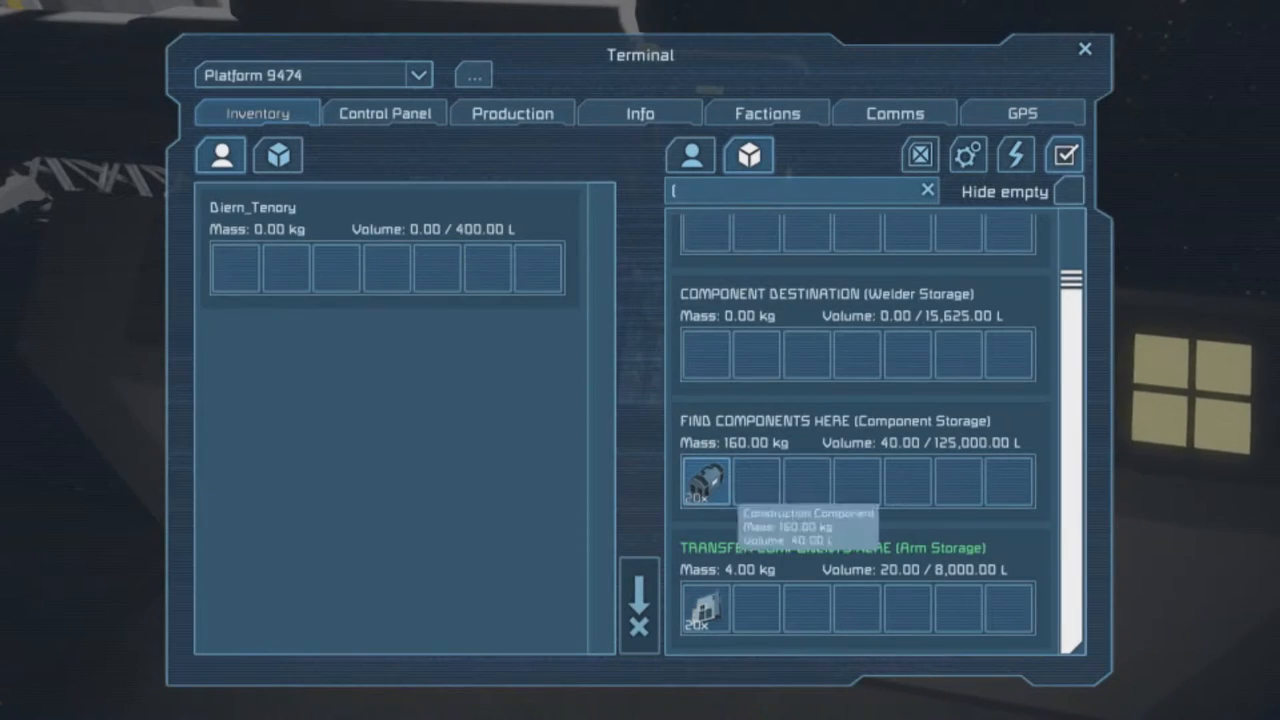
{"action": "left_click", "coordinate": [1084, 48]}
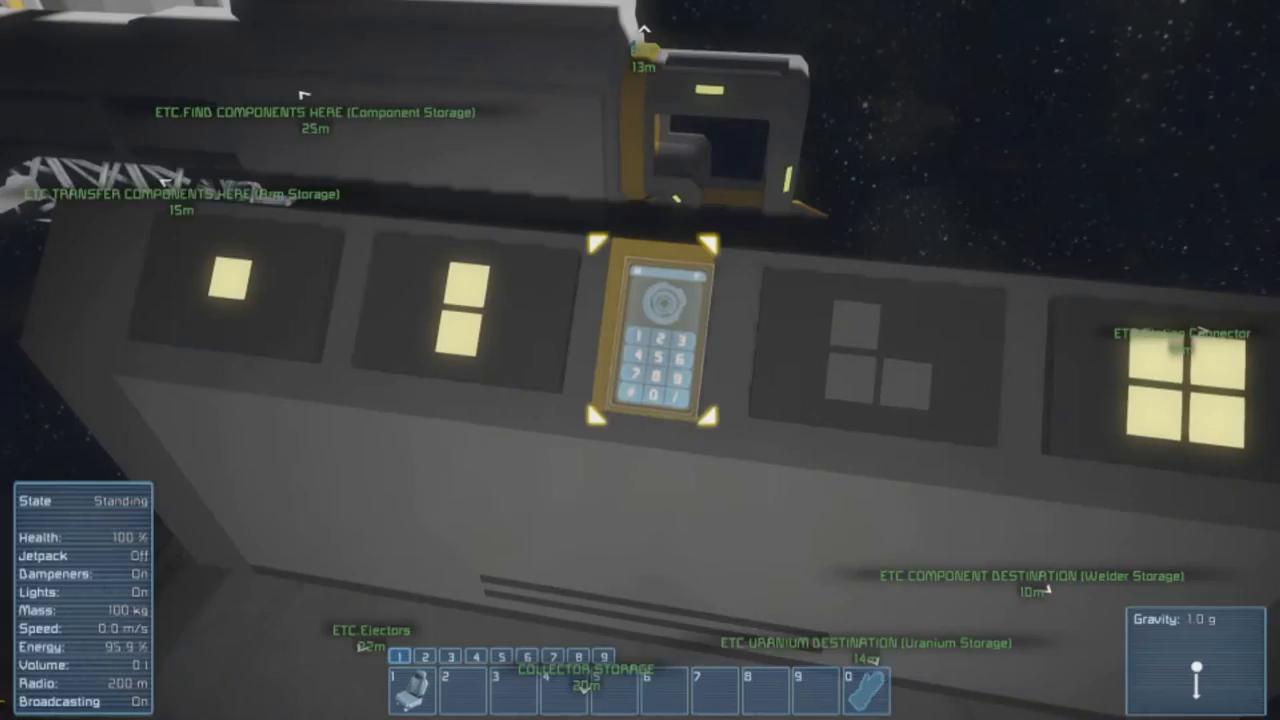
{"action": "mouse_move", "coordinate": [640, 360]}
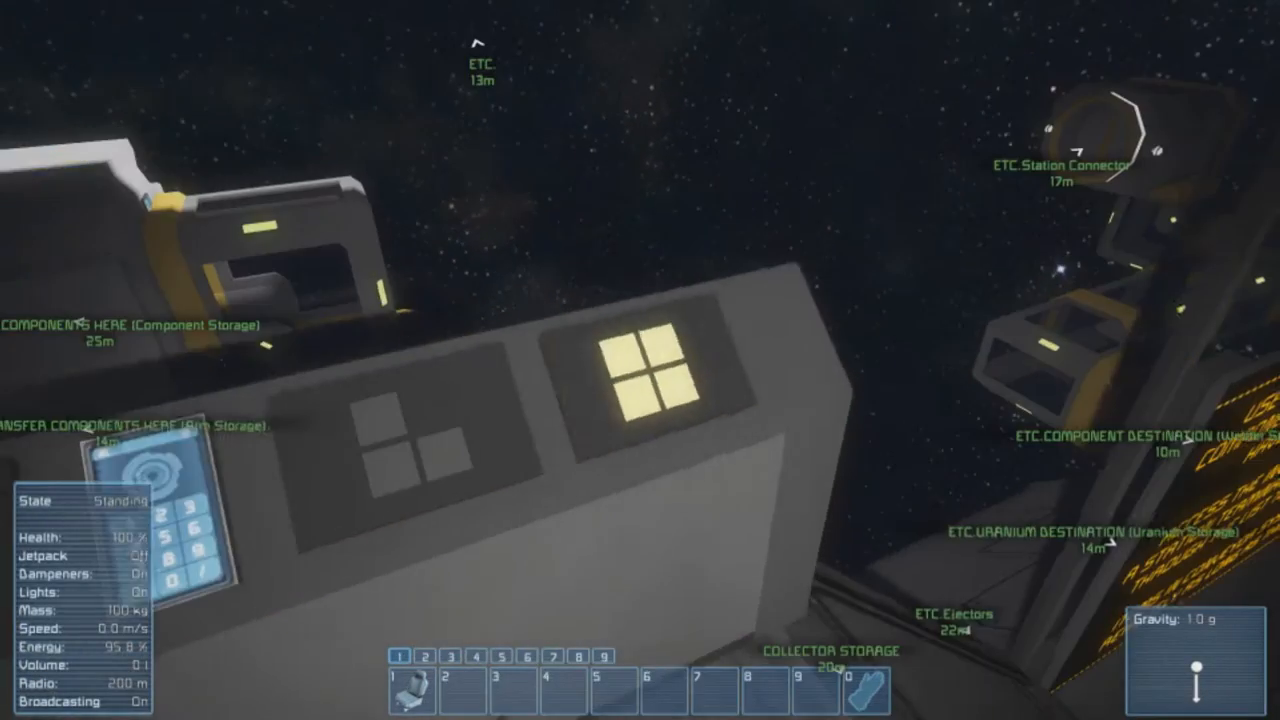
{"action": "mouse_move", "coordinate": [640, 360]}
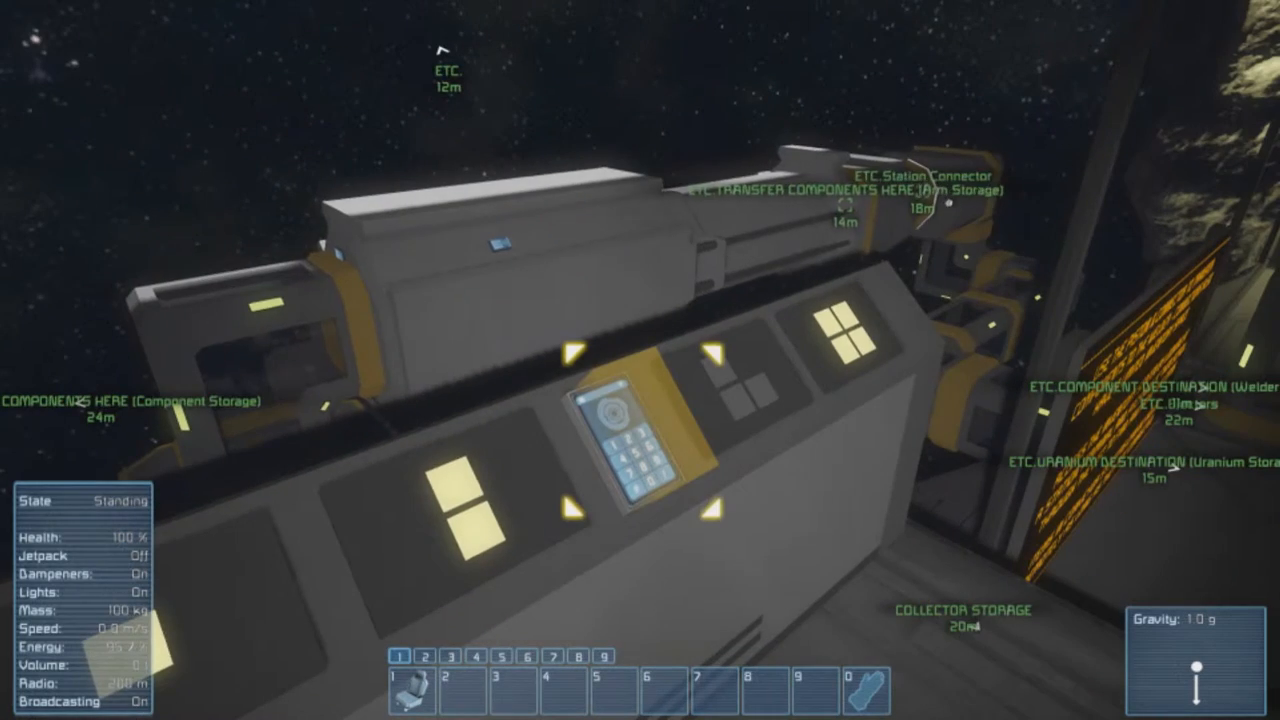
{"action": "mouse_move", "coordinate": [640, 360]}
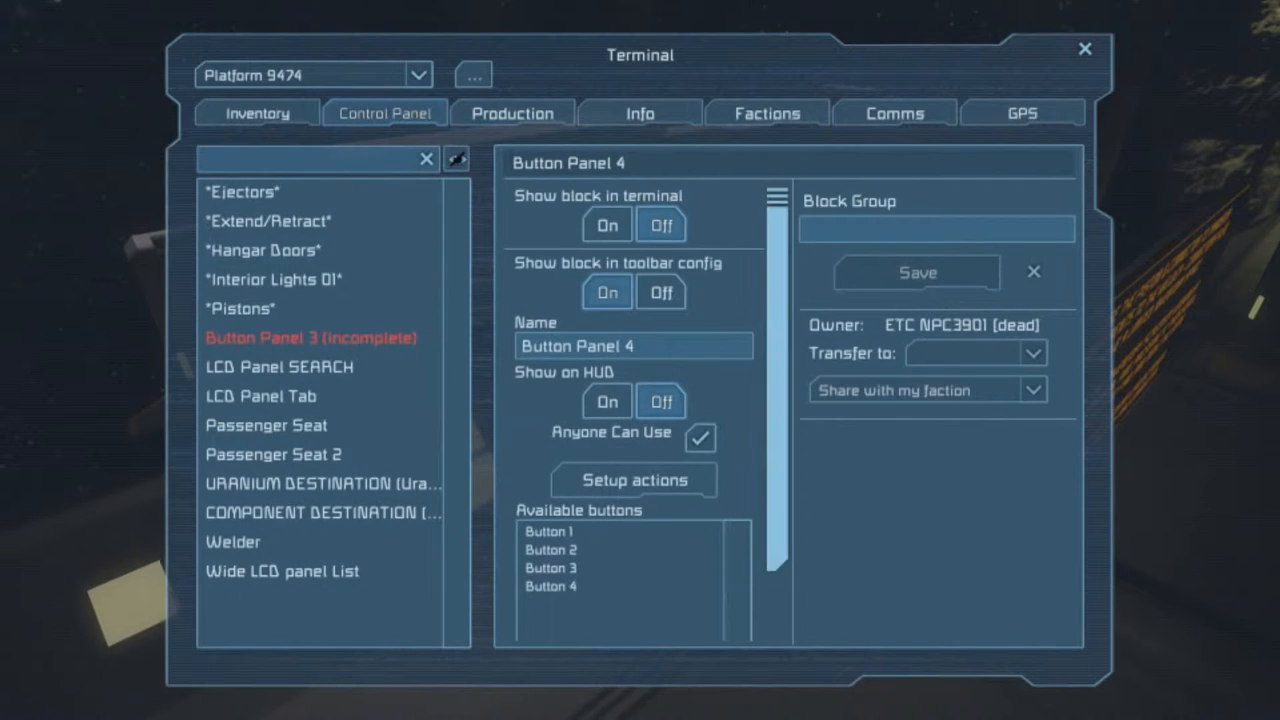
Scroll the station inventories down to the Arm Storage container to verify the 164 kg of components.
{"action": "left_click", "coordinate": [256, 112]}
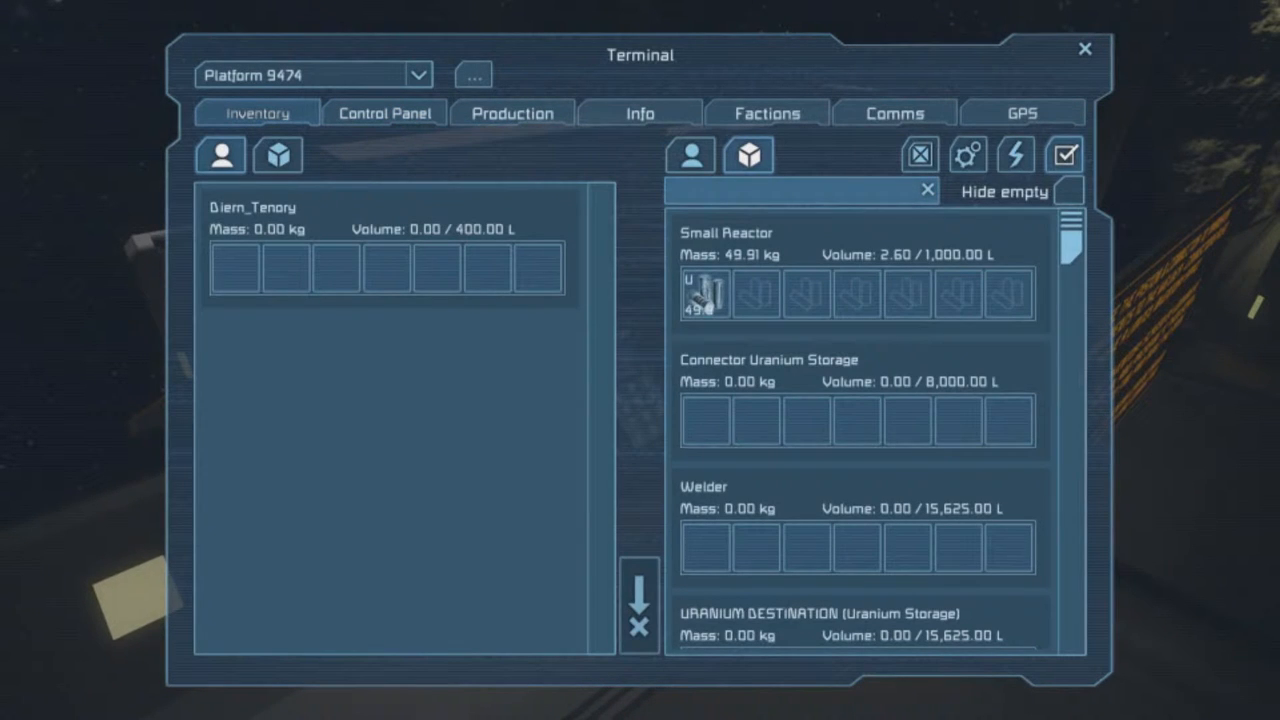
{"action": "scroll", "scroll_direction": "down", "scroll_amount": 3}
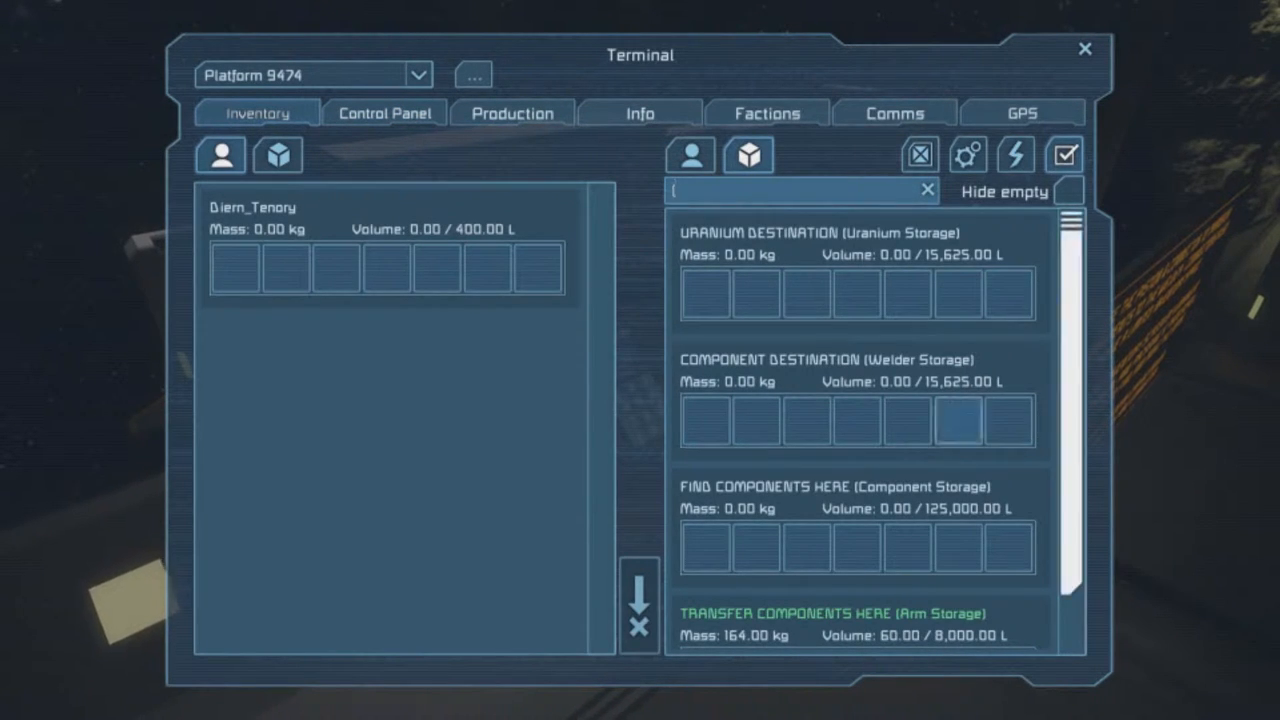
{"action": "scroll", "scroll_direction": "down", "scroll_amount": 3}
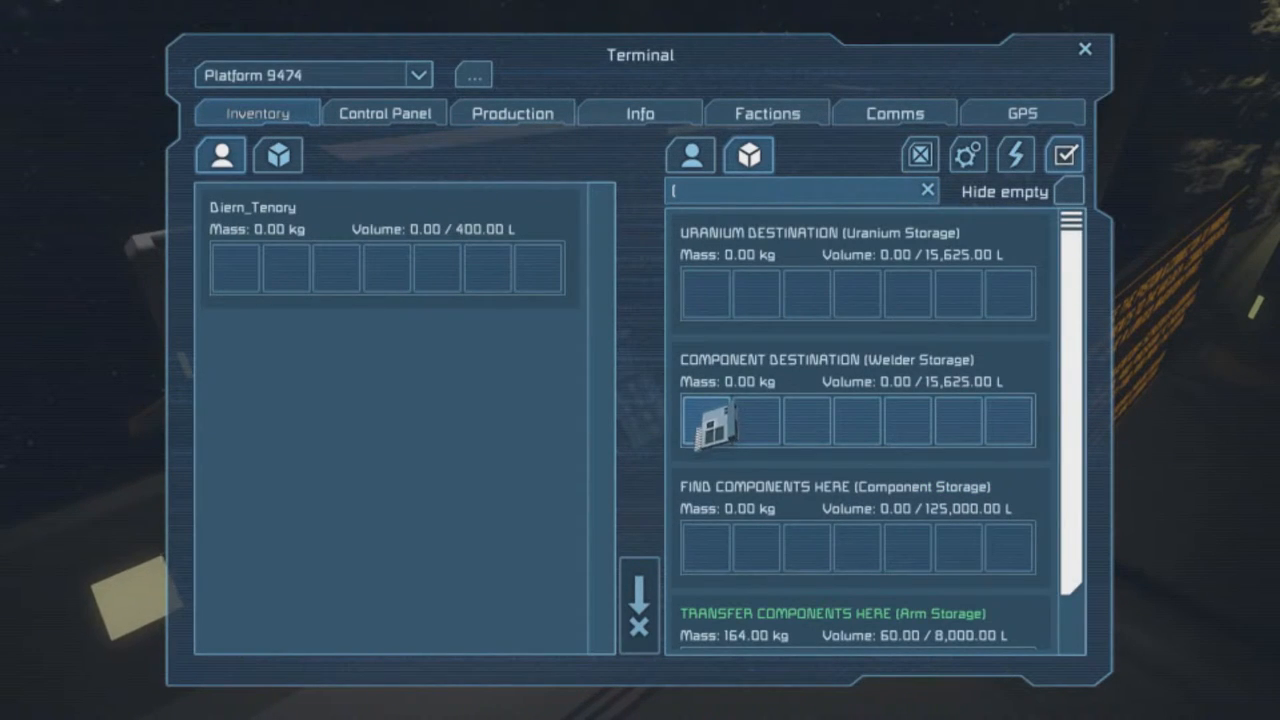
{"action": "scroll", "scroll_direction": "down", "scroll_amount": 3}
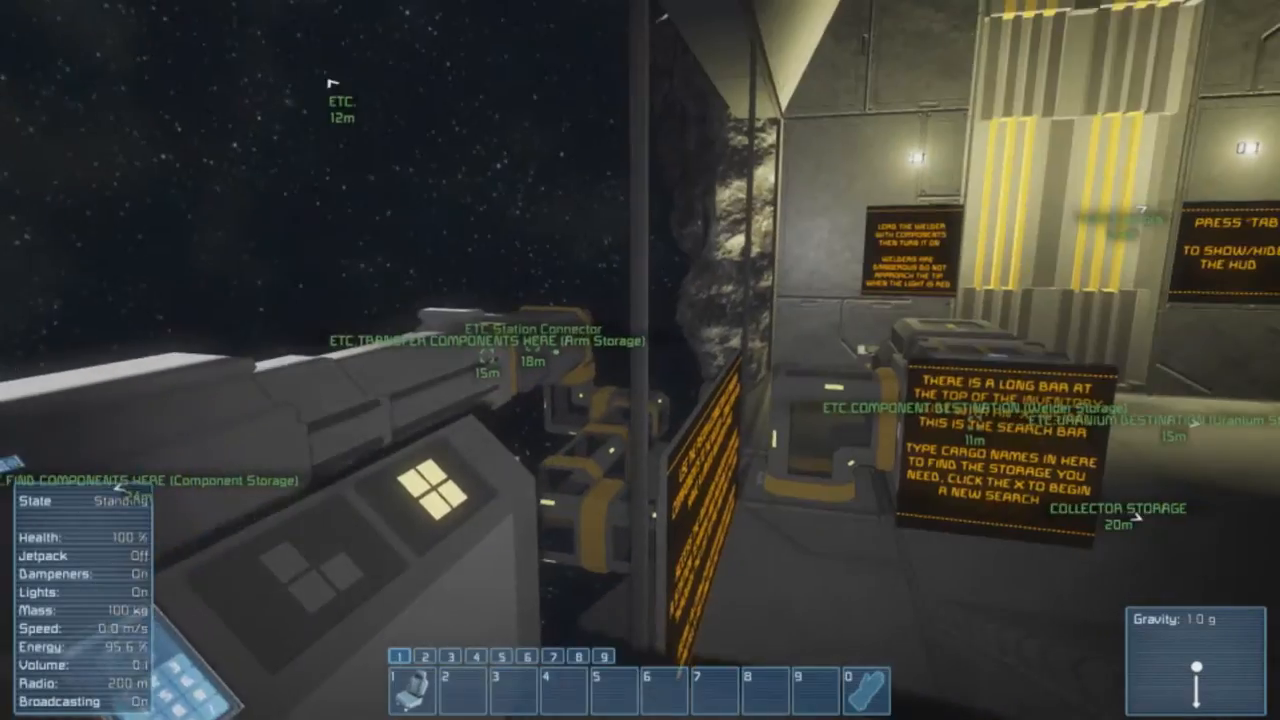
{"action": "mouse_move", "coordinate": [640, 360]}
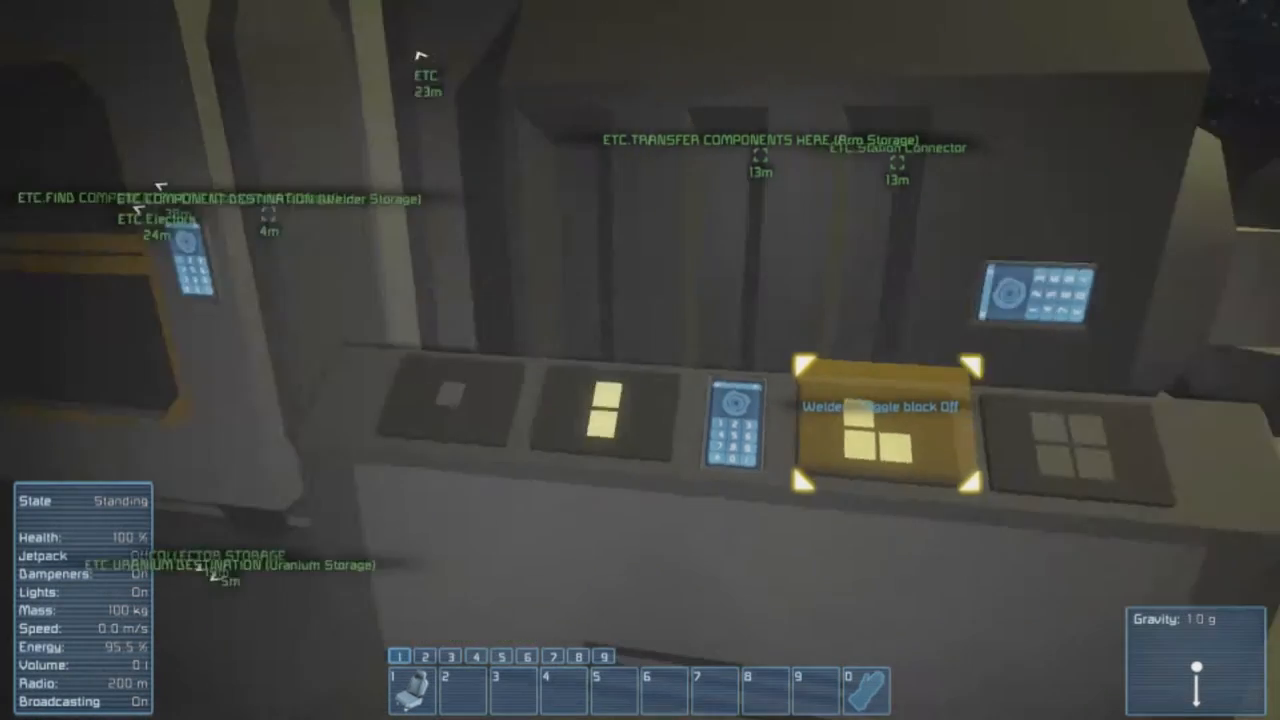
{"action": "mouse_move", "coordinate": [640, 360]}
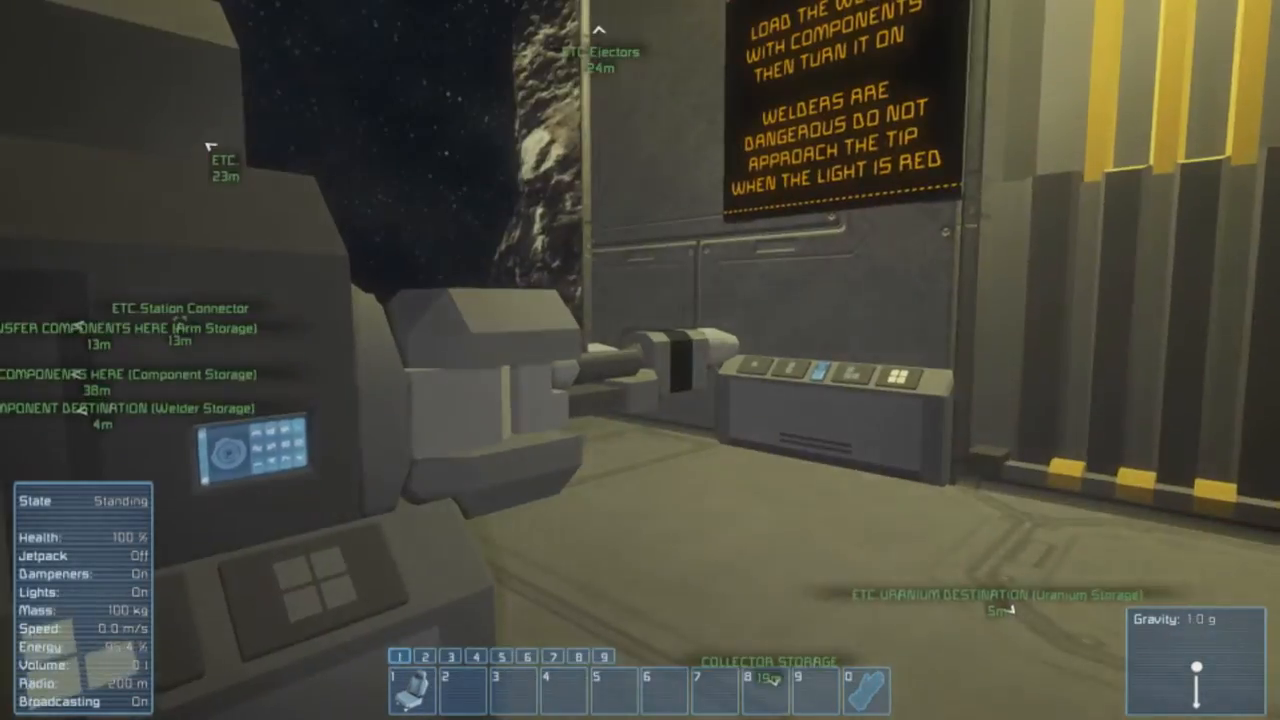
{"action": "mouse_move", "coordinate": [640, 360]}
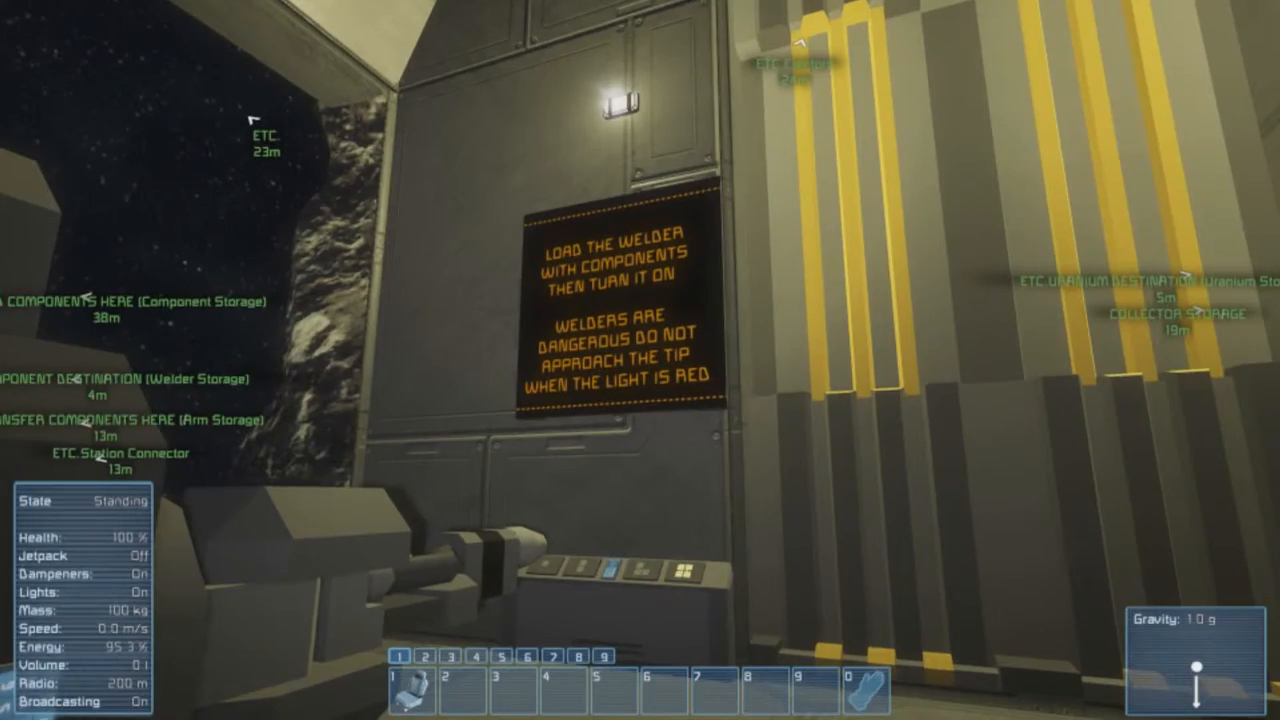
{"action": "mouse_move", "coordinate": [640, 360]}
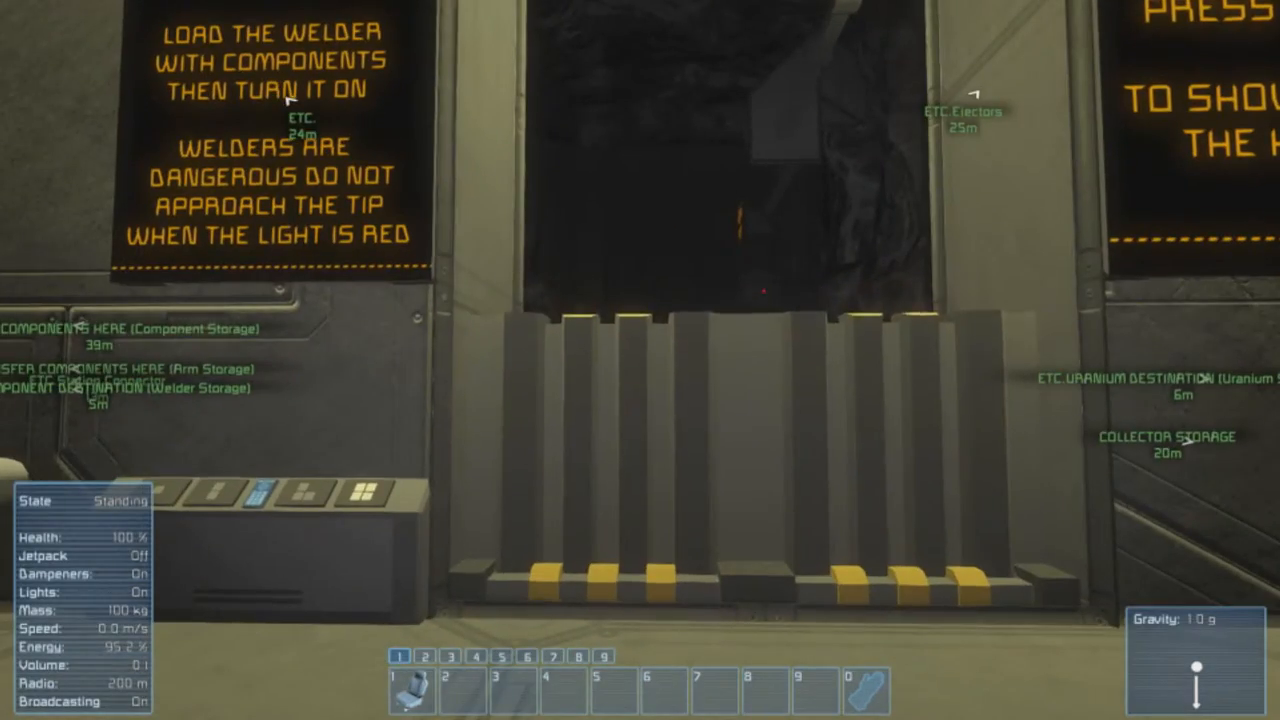
Walk forward past the welder controls toward the gate under the welder sign.
{"action": "key", "text": "w"}
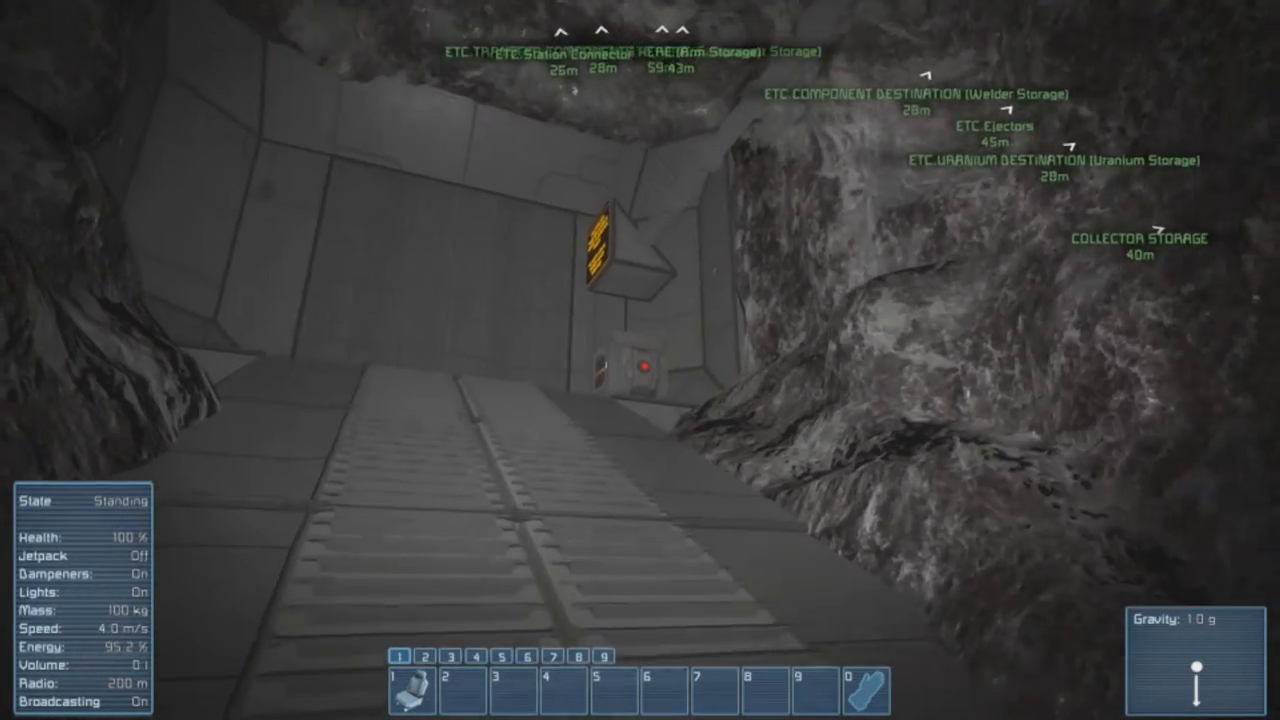
{"action": "mouse_move", "coordinate": [640, 360]}
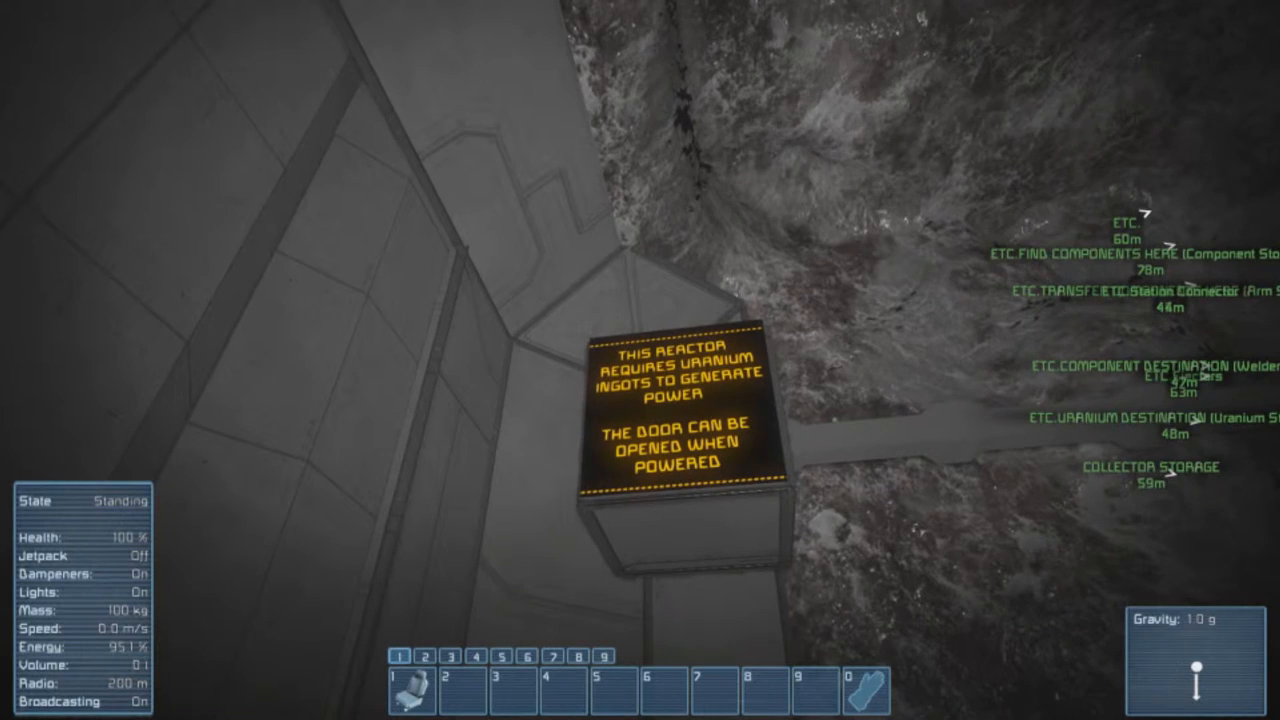
{"action": "mouse_move", "coordinate": [640, 360]}
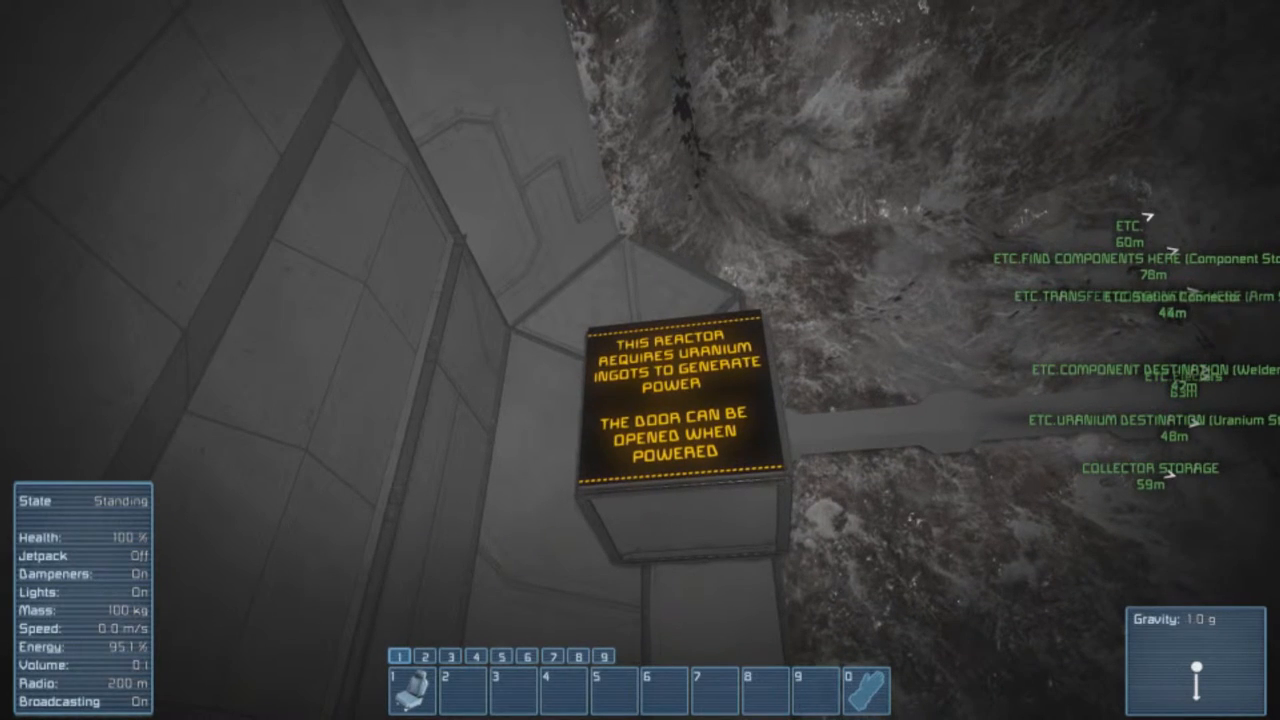
{"action": "mouse_move", "coordinate": [640, 360]}
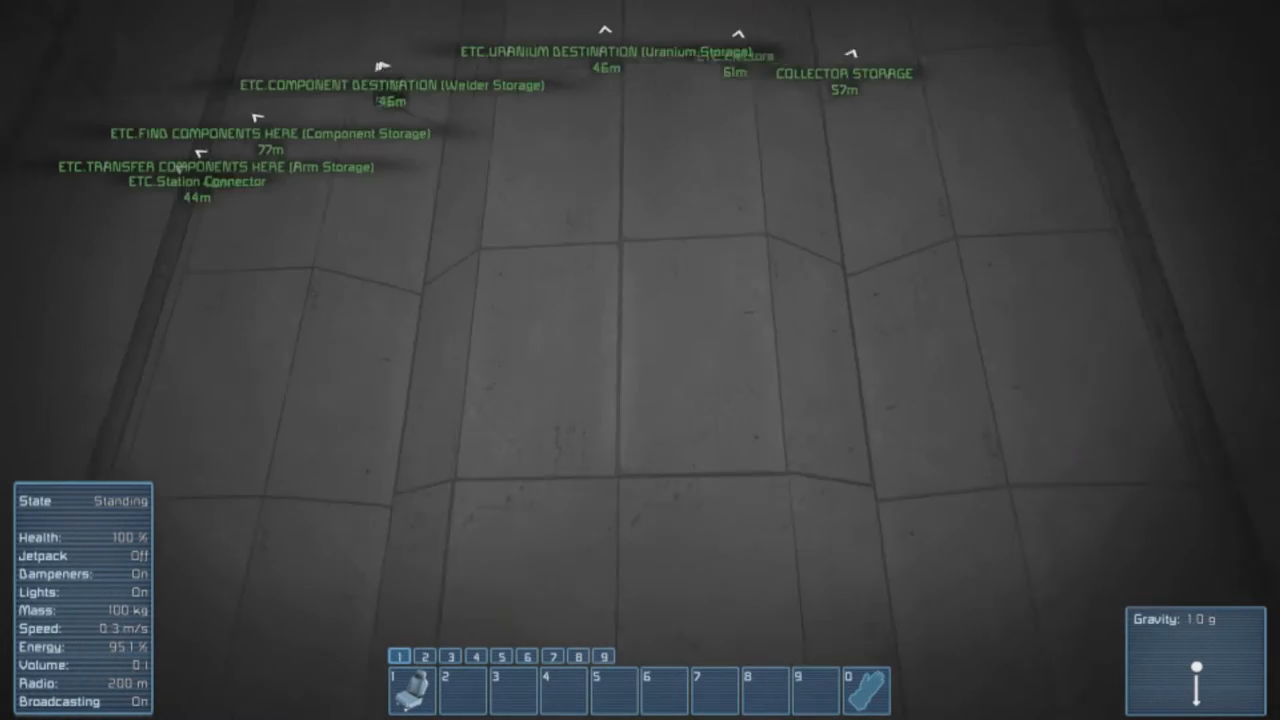
{"action": "mouse_move", "coordinate": [640, 360]}
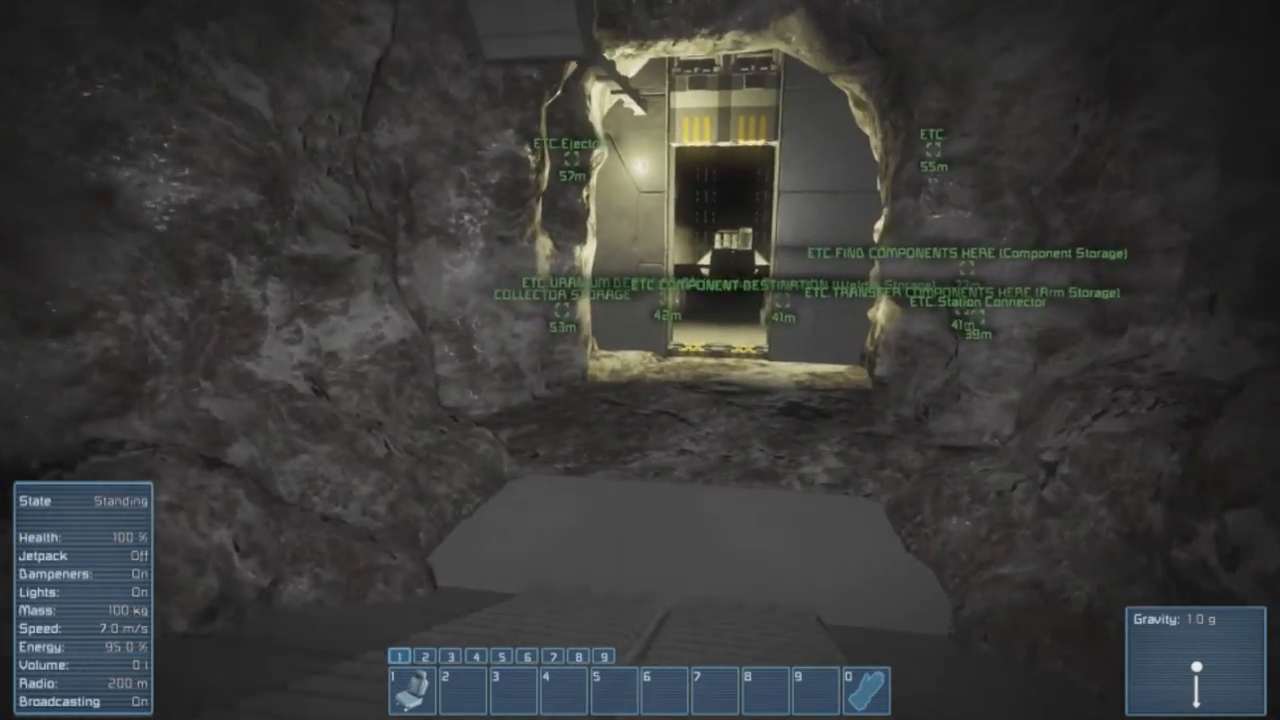
Walk forward through the cave tunnel back toward the station.
{"action": "key", "text": "w"}
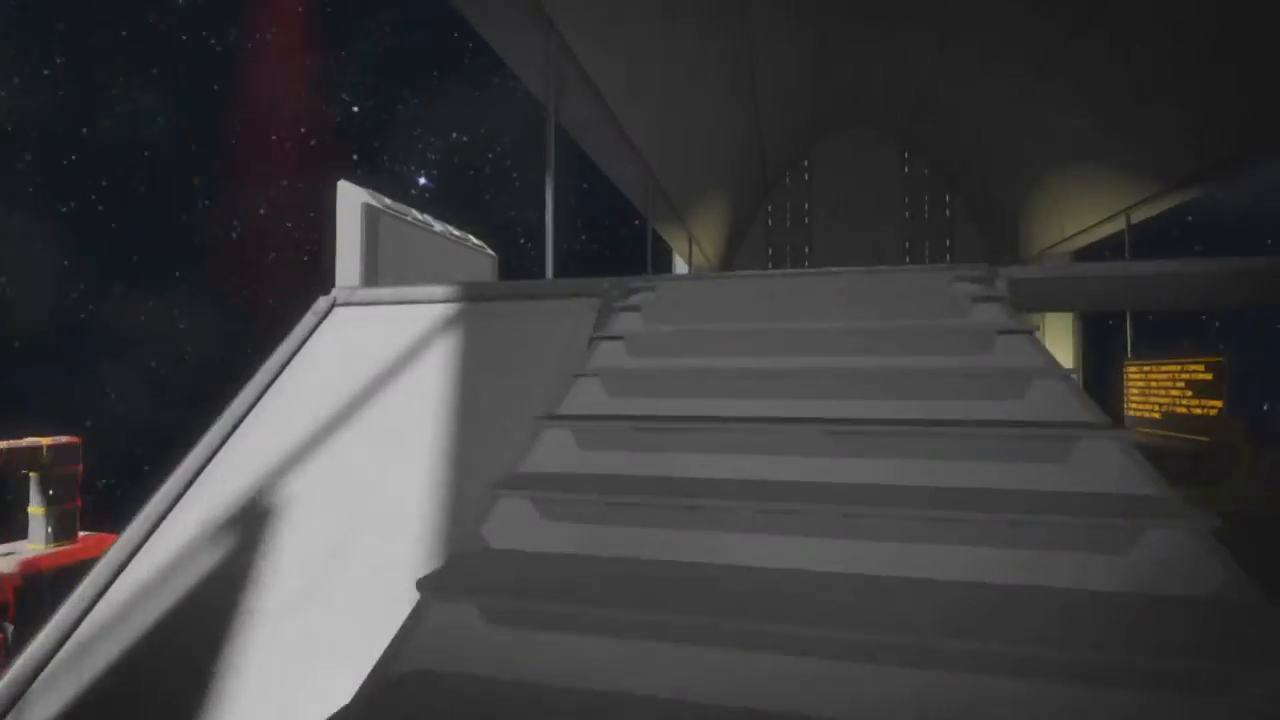
{"action": "mouse_move", "coordinate": [640, 360]}
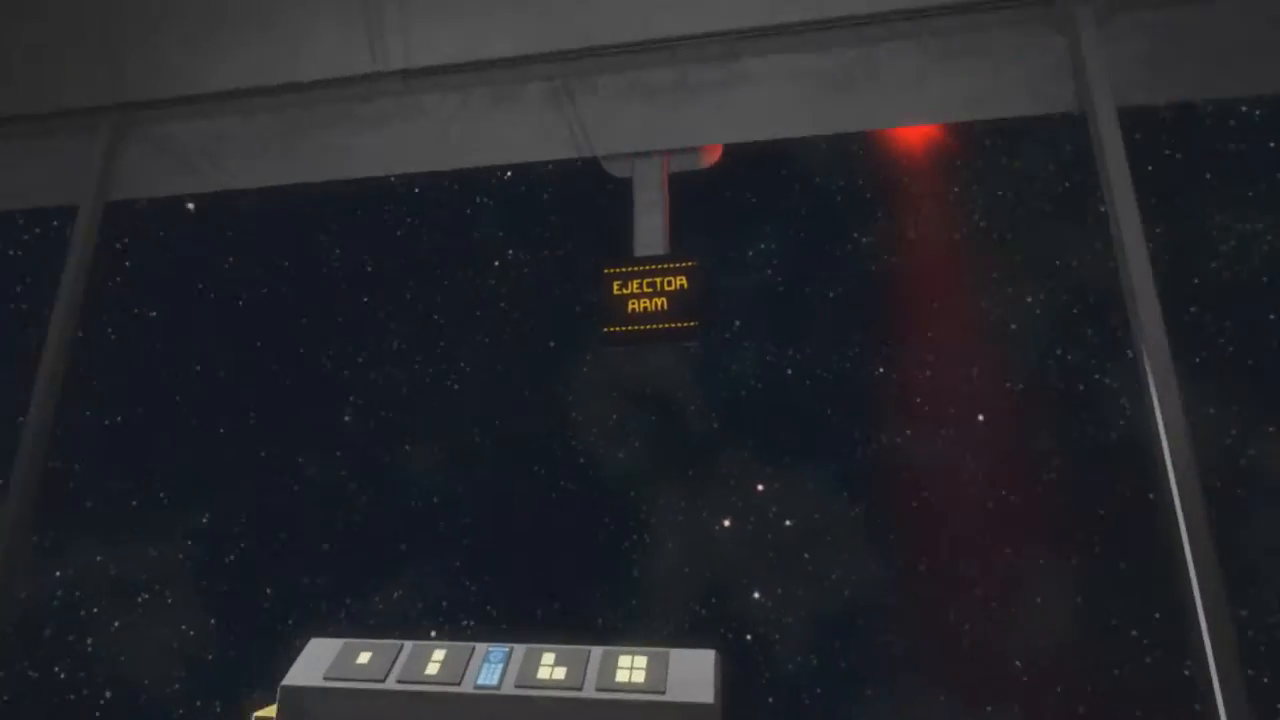
{"action": "mouse_move", "coordinate": [640, 360]}
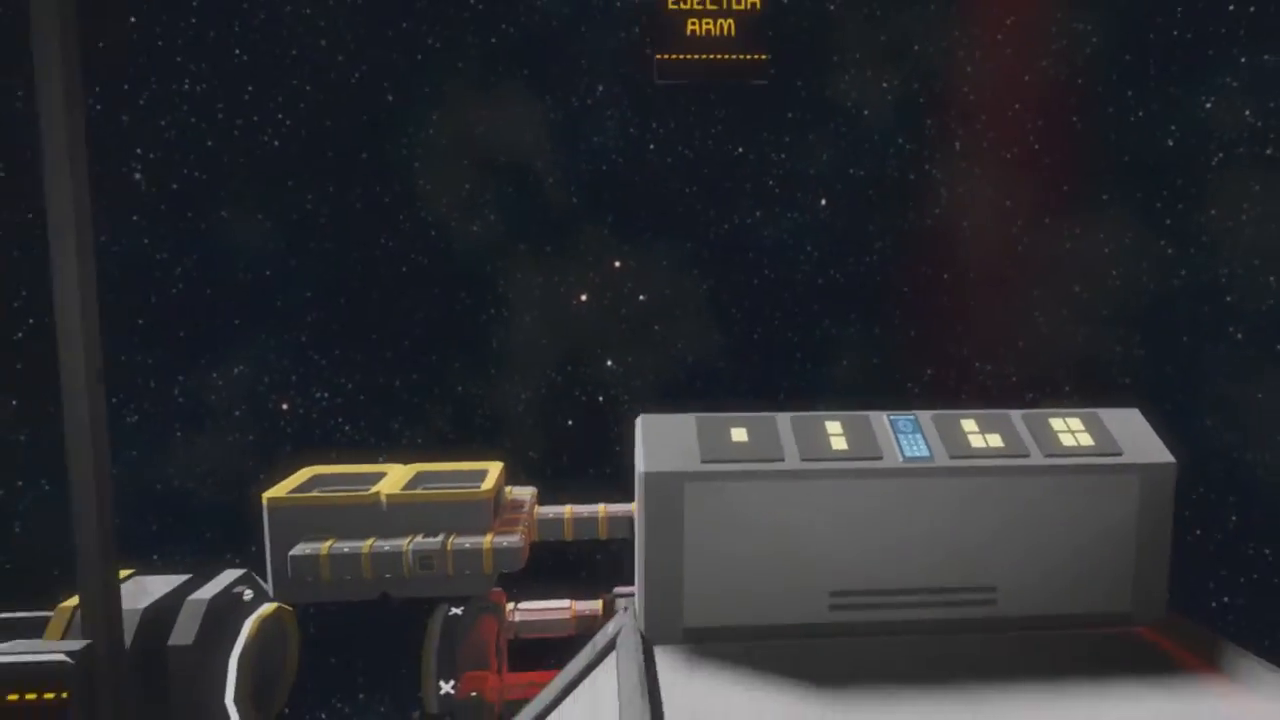
{"action": "mouse_move", "coordinate": [640, 360]}
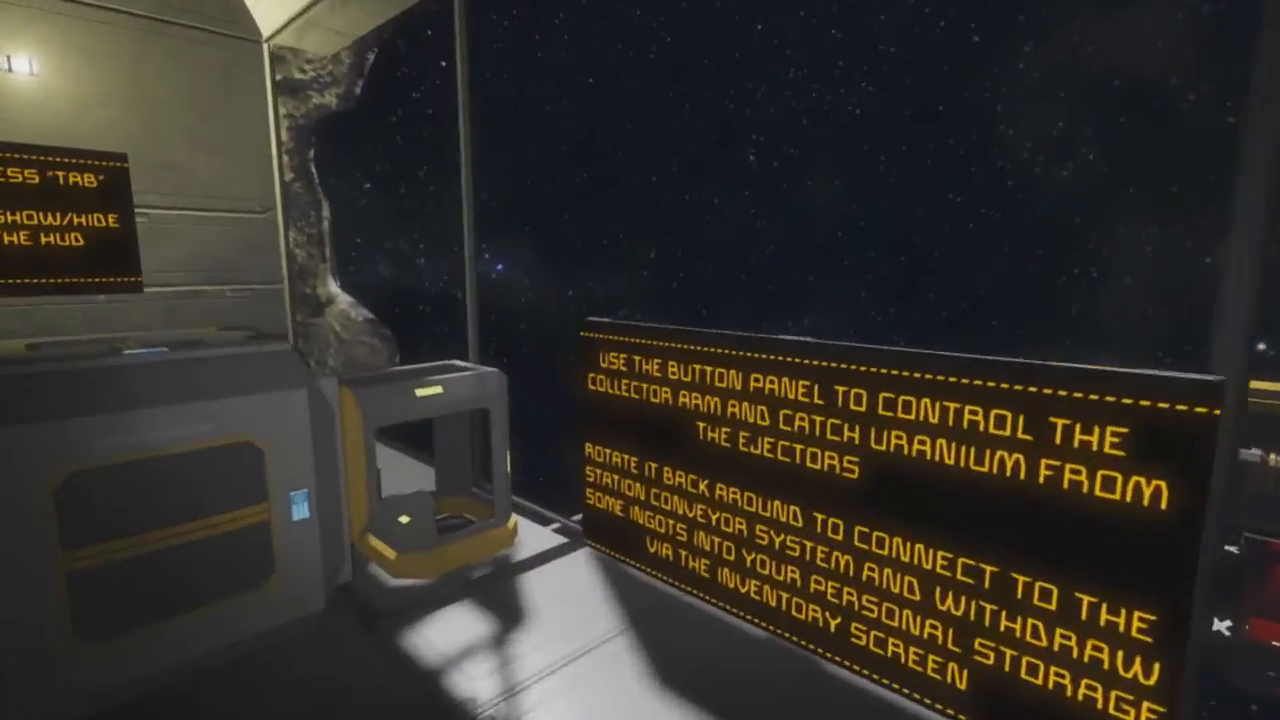
{"action": "mouse_move", "coordinate": [640, 360]}
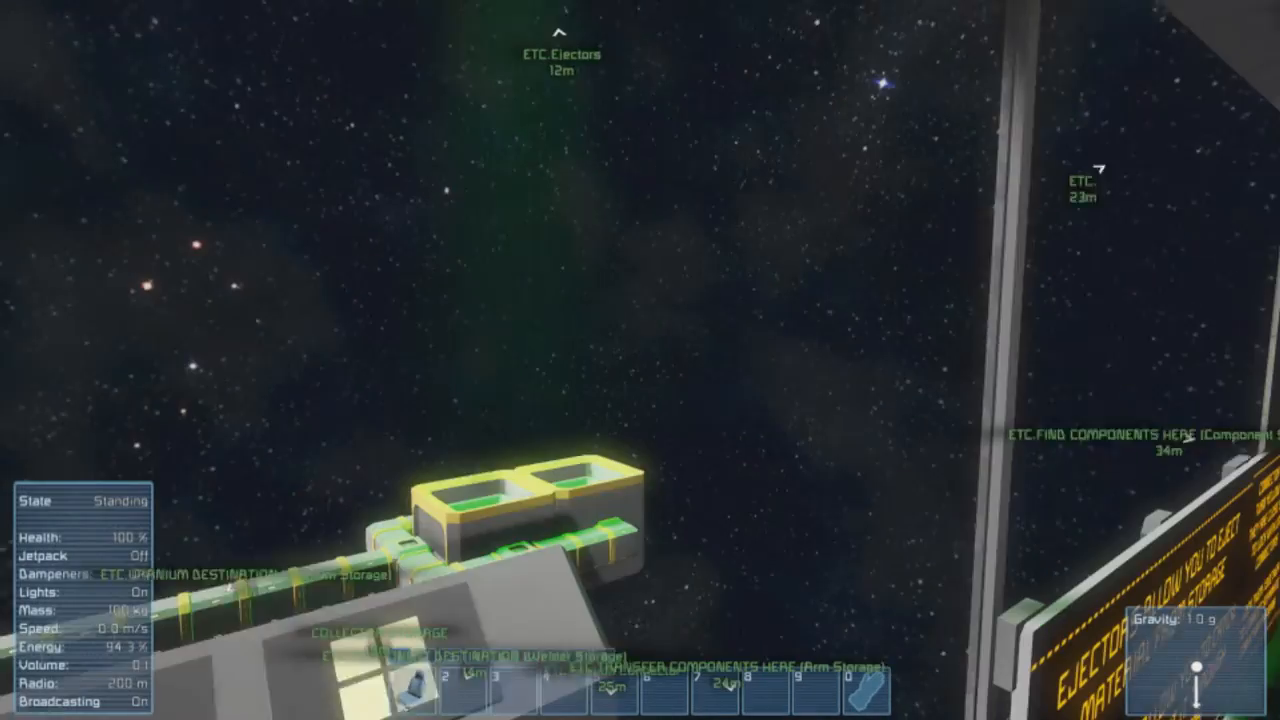
{"action": "mouse_move", "coordinate": [640, 360]}
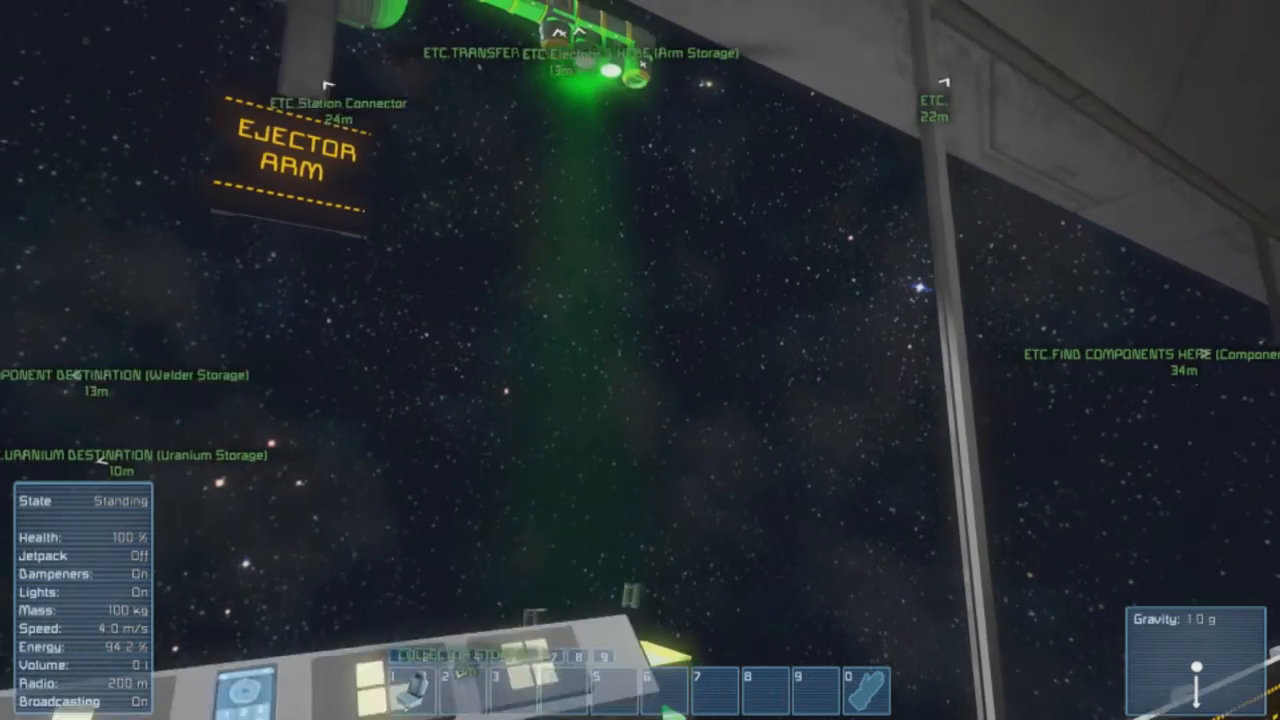
{"action": "mouse_move", "coordinate": [640, 360]}
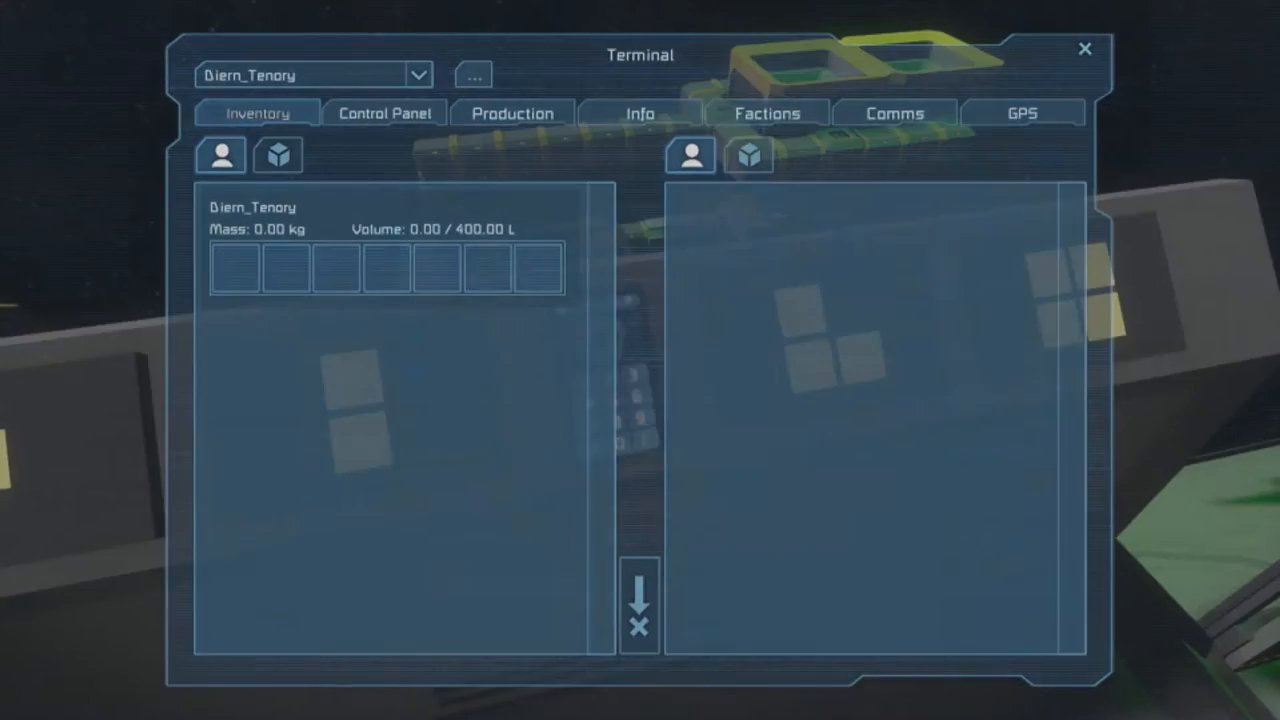
Check the Control Panel, then scroll the station inventories to find uranium in Ejector 03 and Collector Storage.
{"action": "left_click", "coordinate": [384, 112]}
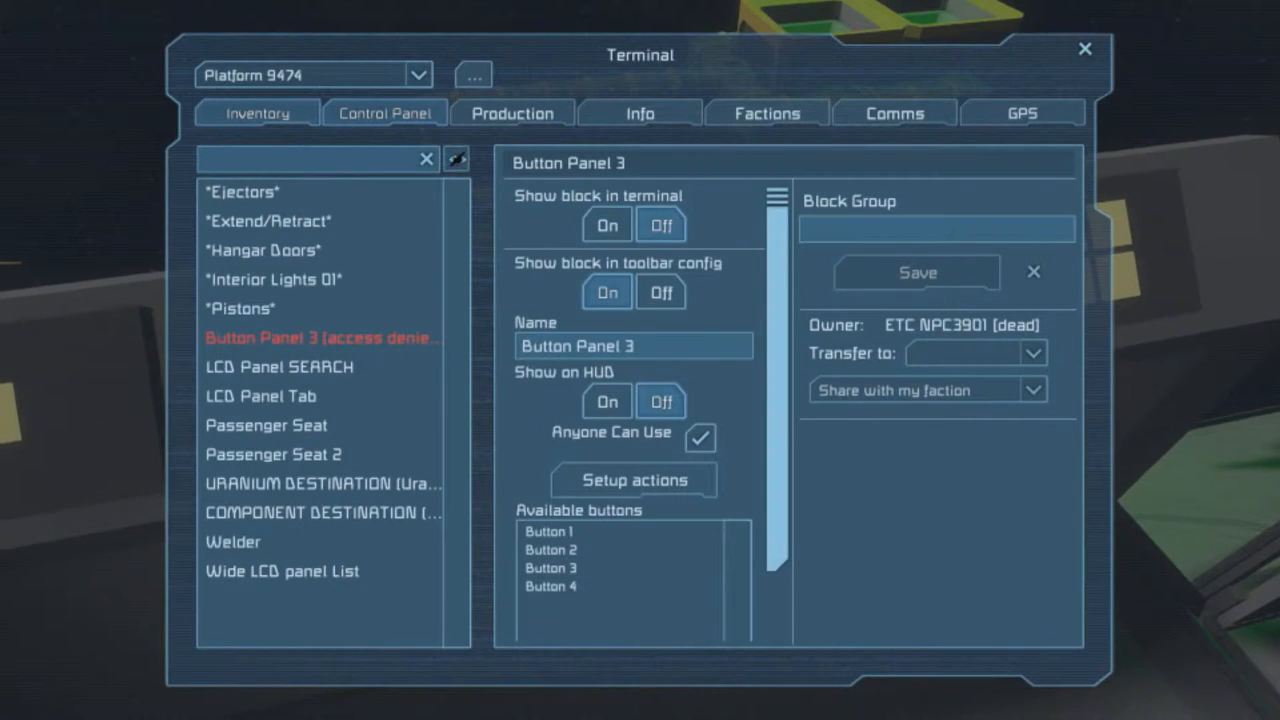
{"action": "left_click", "coordinate": [256, 112]}
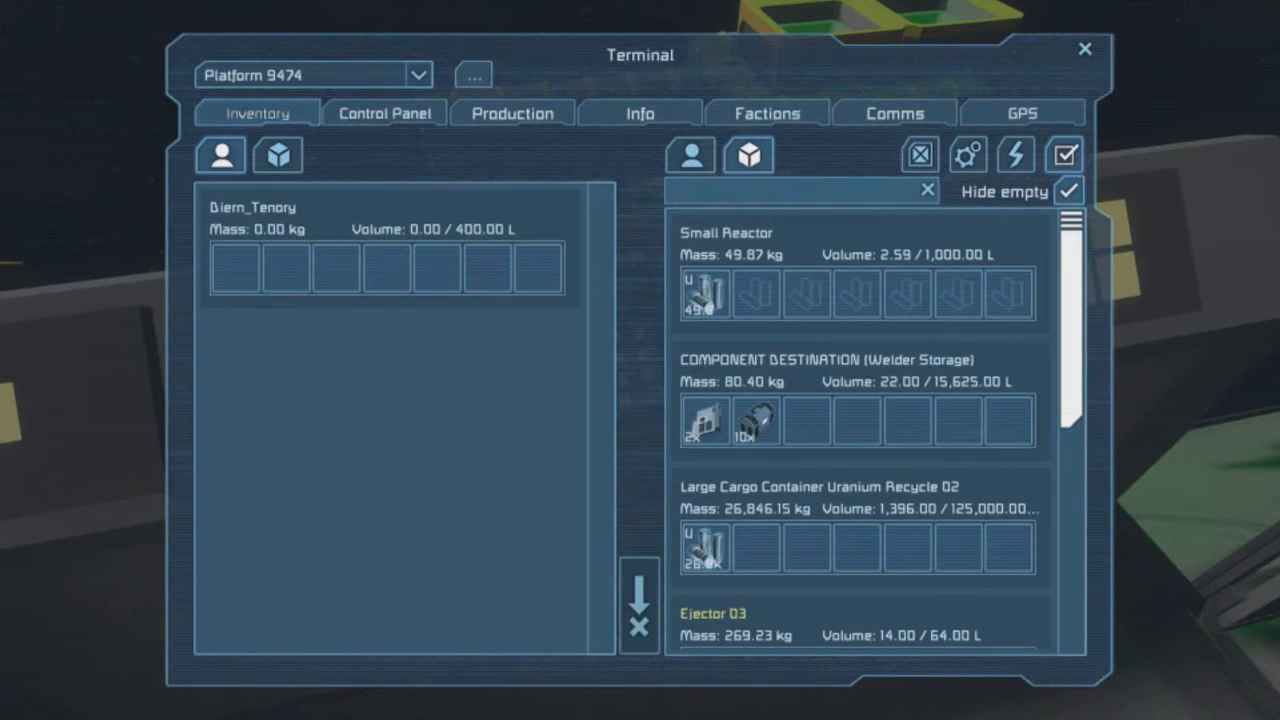
{"action": "scroll", "scroll_direction": "down", "scroll_amount": 3}
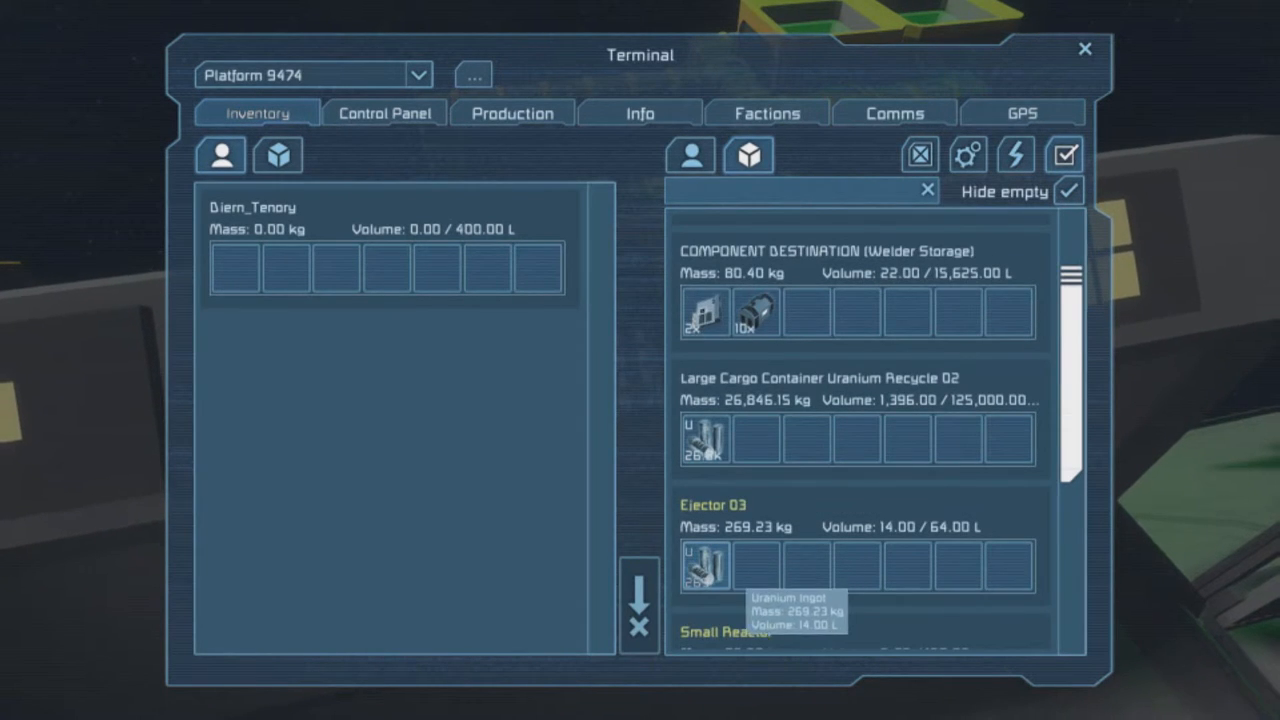
{"action": "scroll", "scroll_direction": "down", "scroll_amount": 3}
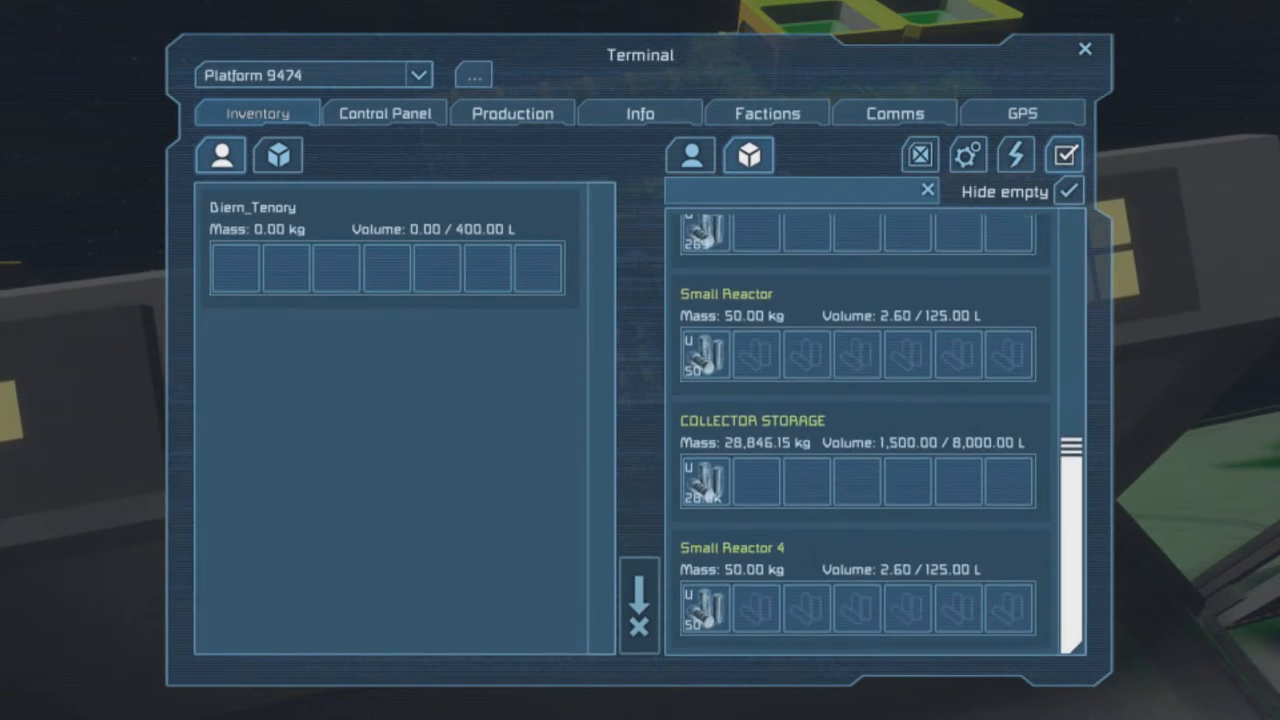
{"action": "left_click", "coordinate": [1084, 48]}
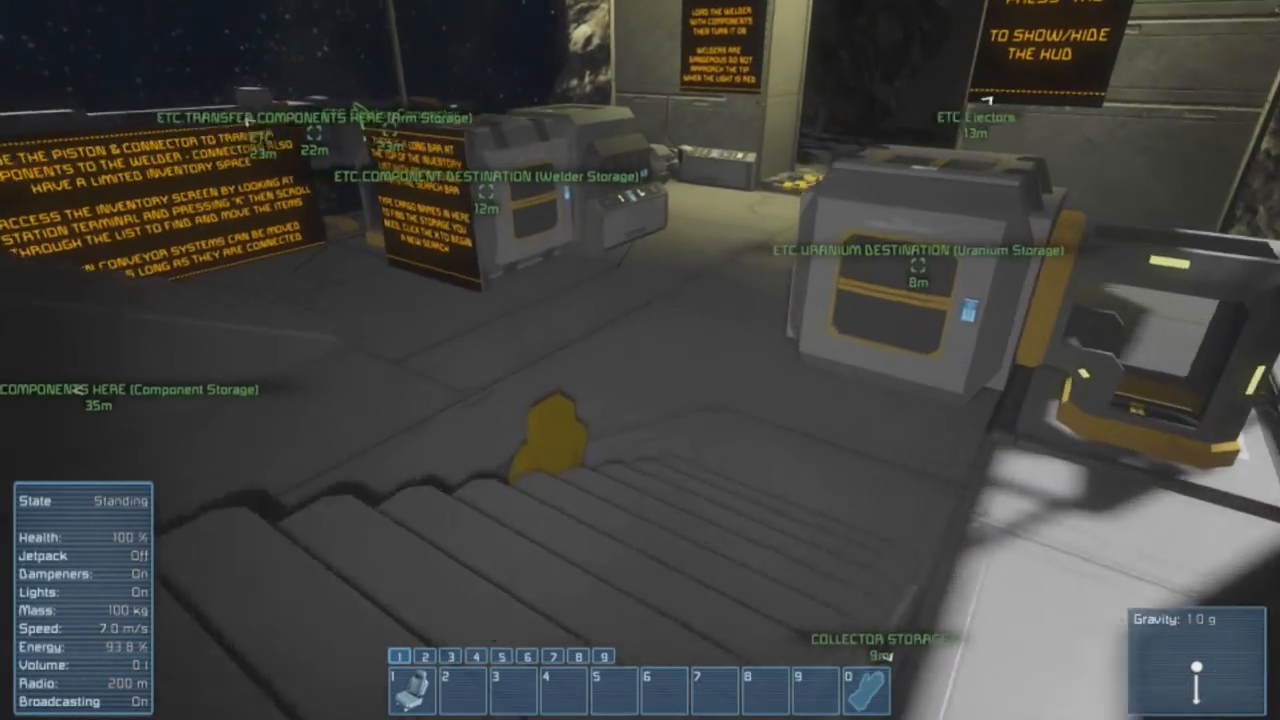
{"action": "mouse_move", "coordinate": [640, 360]}
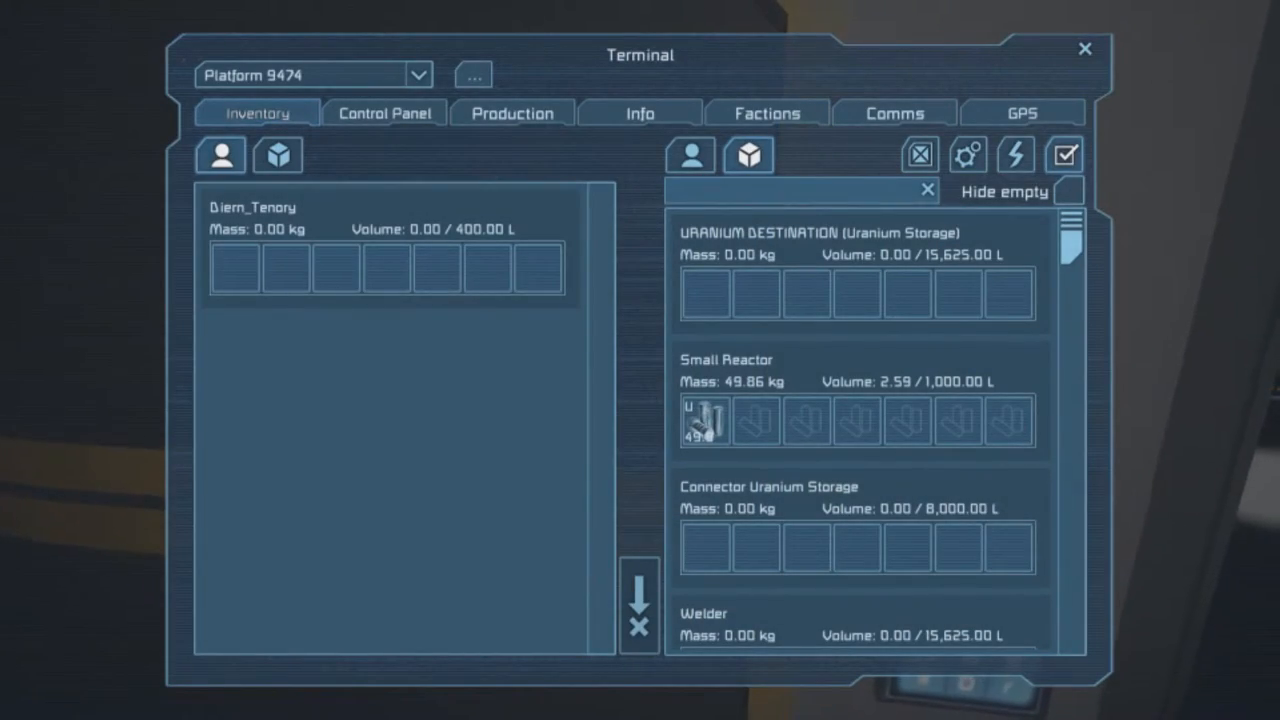
Hide empty containers, then scroll the station list past Ejector 03, Small Reactor and Collector Storage for uranium.
{"action": "left_click", "coordinate": [1068, 192]}
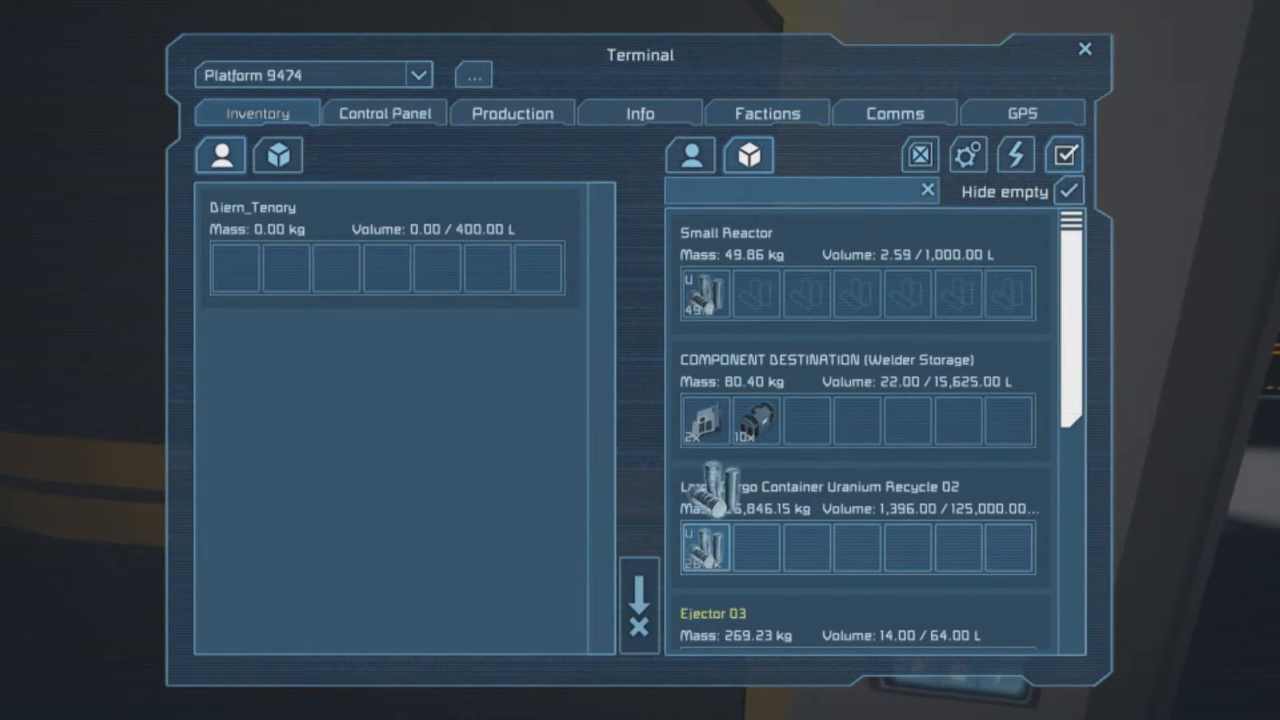
{"action": "scroll", "scroll_direction": "down", "scroll_amount": 3}
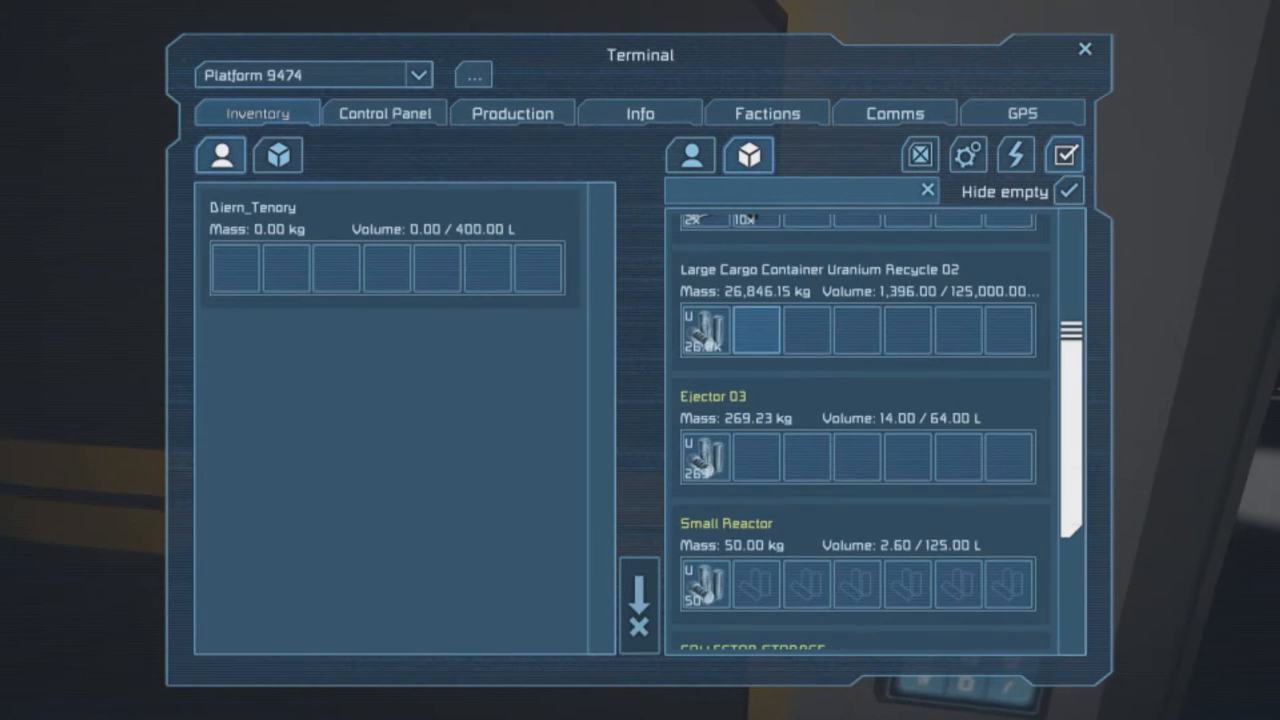
{"action": "scroll", "scroll_direction": "down", "scroll_amount": 3}
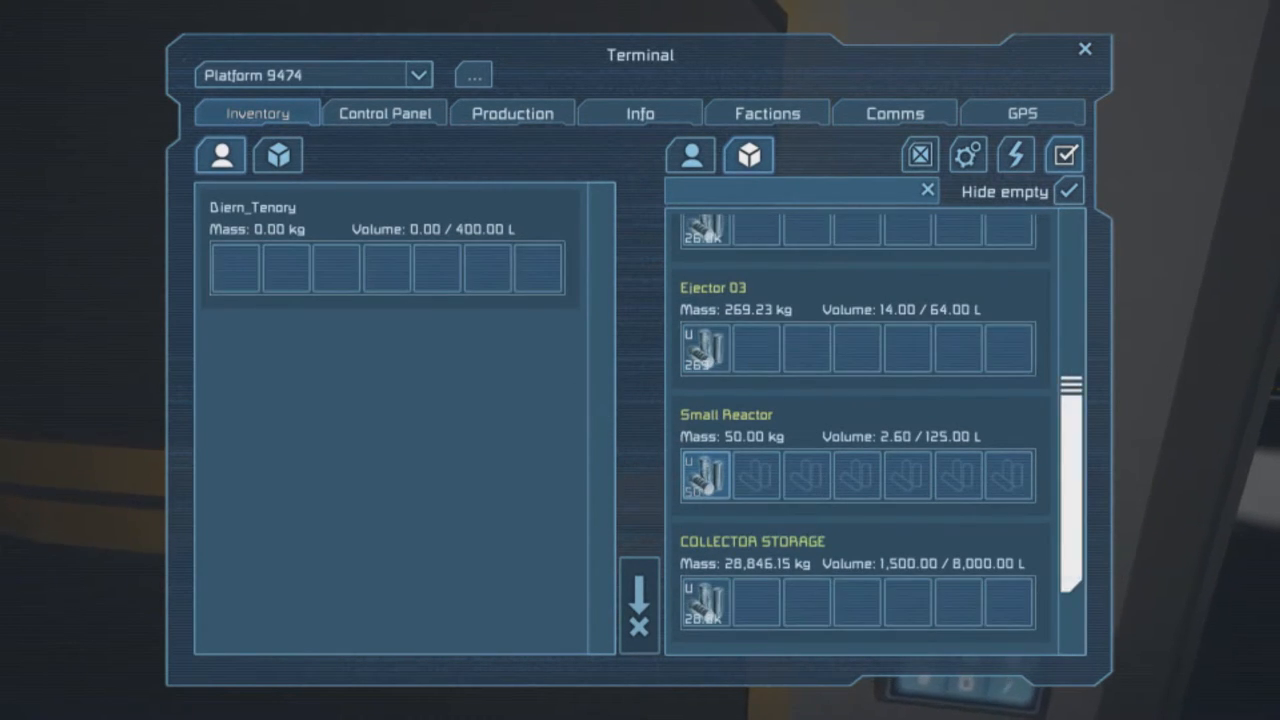
{"action": "scroll", "scroll_direction": "down", "scroll_amount": 3}
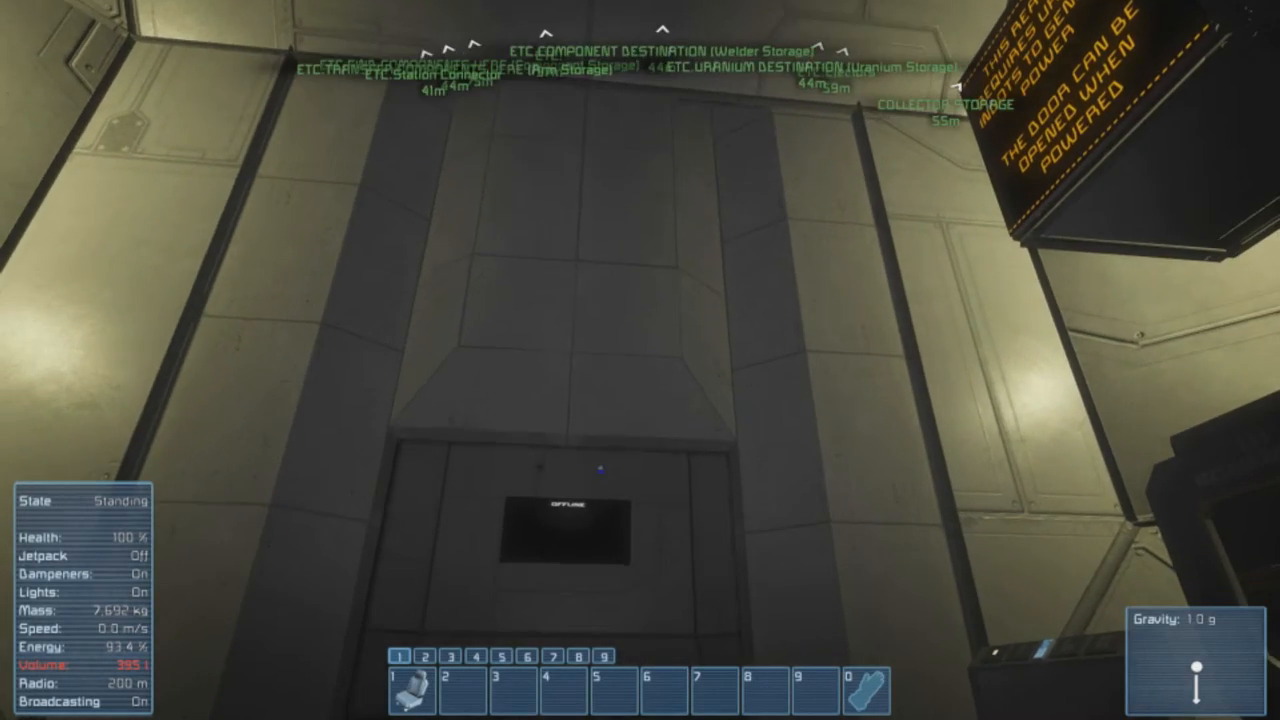
{"action": "mouse_move", "coordinate": [640, 360]}
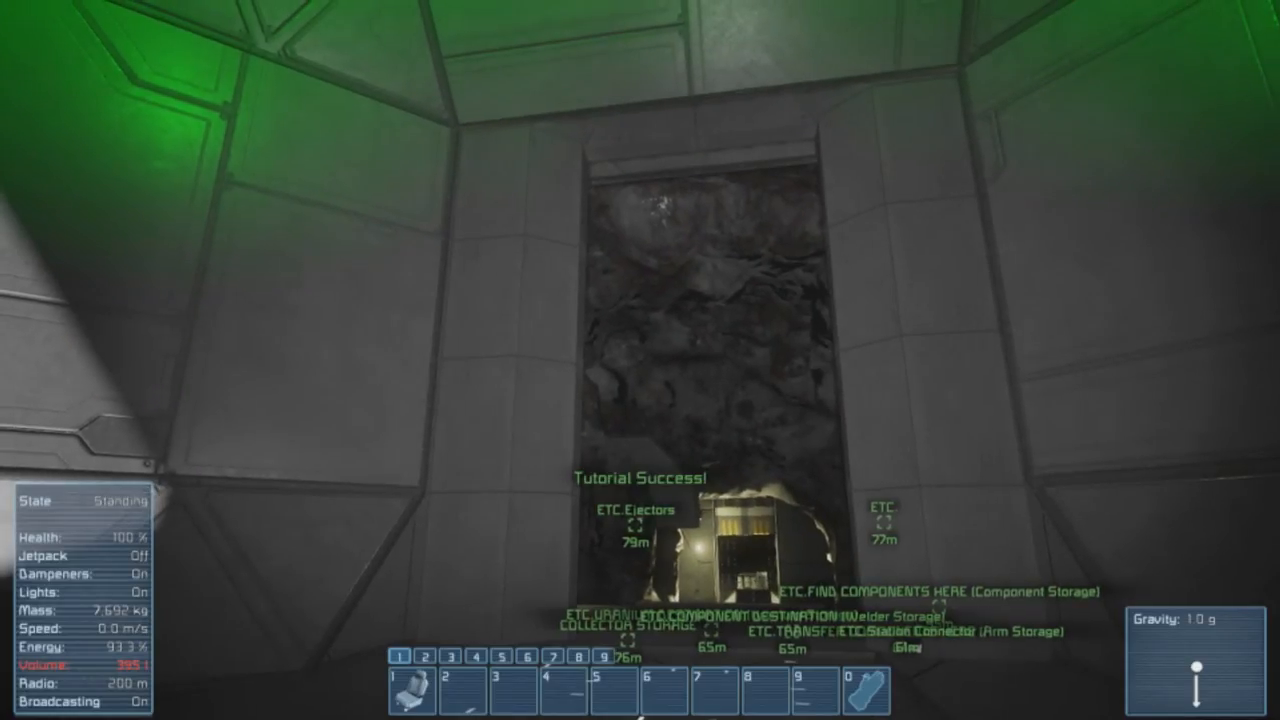
{"action": "mouse_move", "coordinate": [640, 360]}
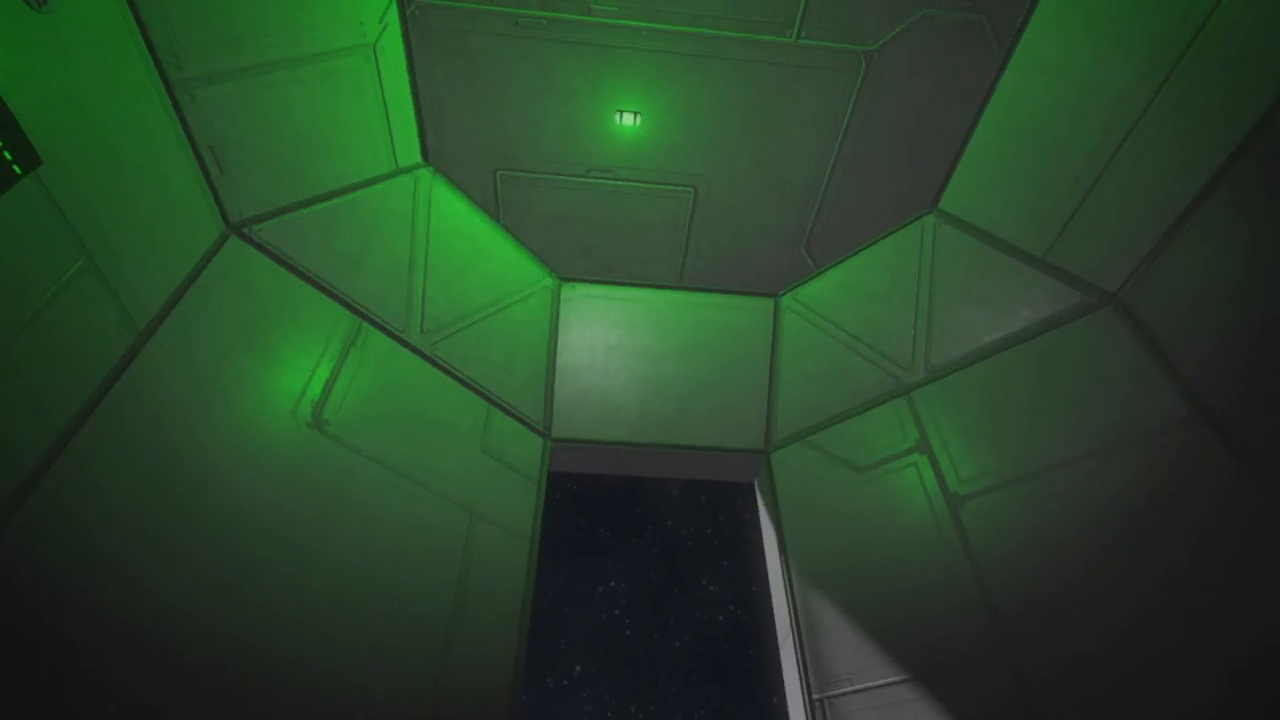
{"action": "mouse_move", "coordinate": [640, 360]}
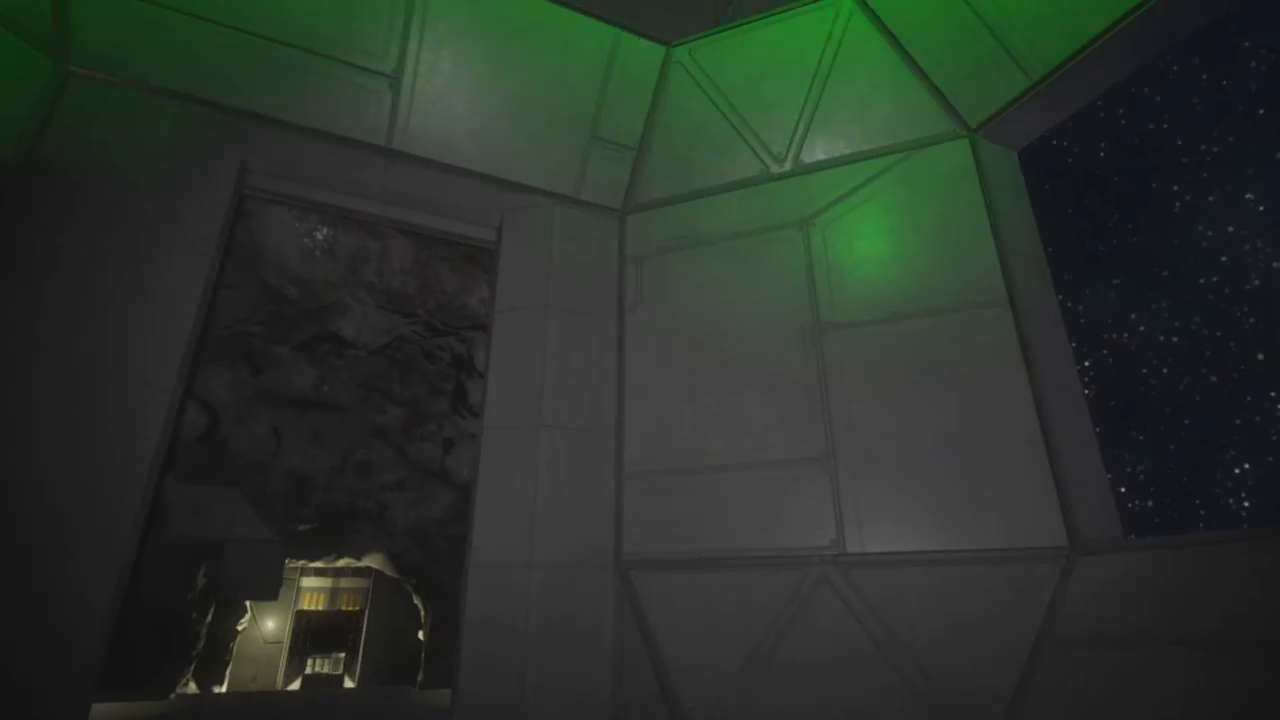